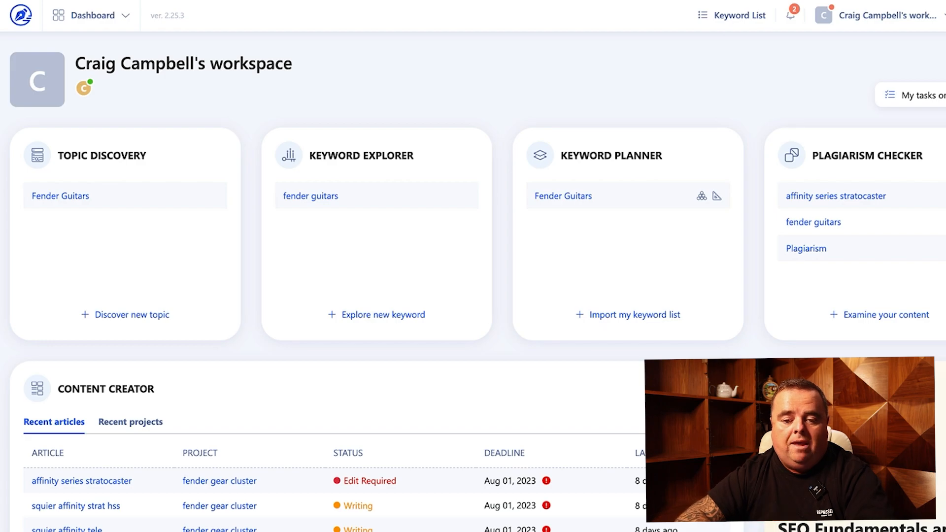
{"action": "mouse_move", "coordinate": [610, 162]}
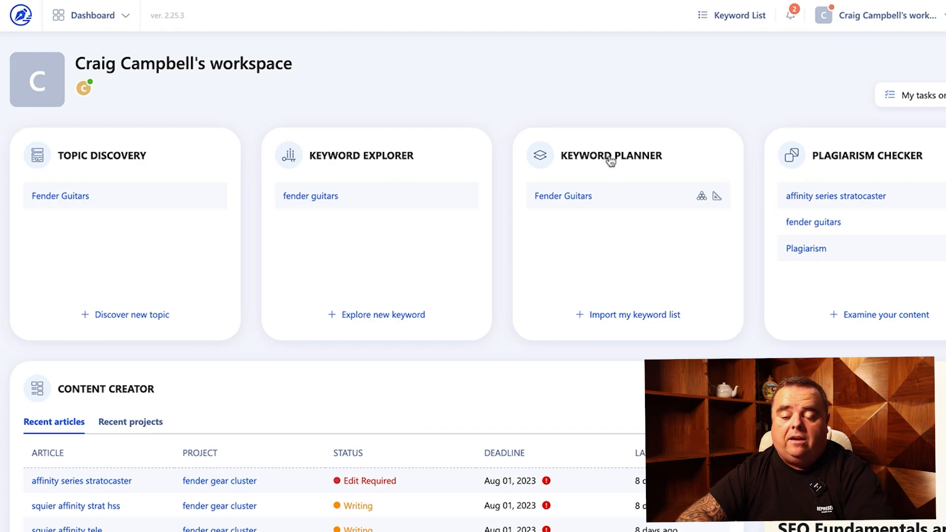
- Enter Keyword Planner and start a new keyword import project
{"action": "left_click", "coordinate": [611, 155]}
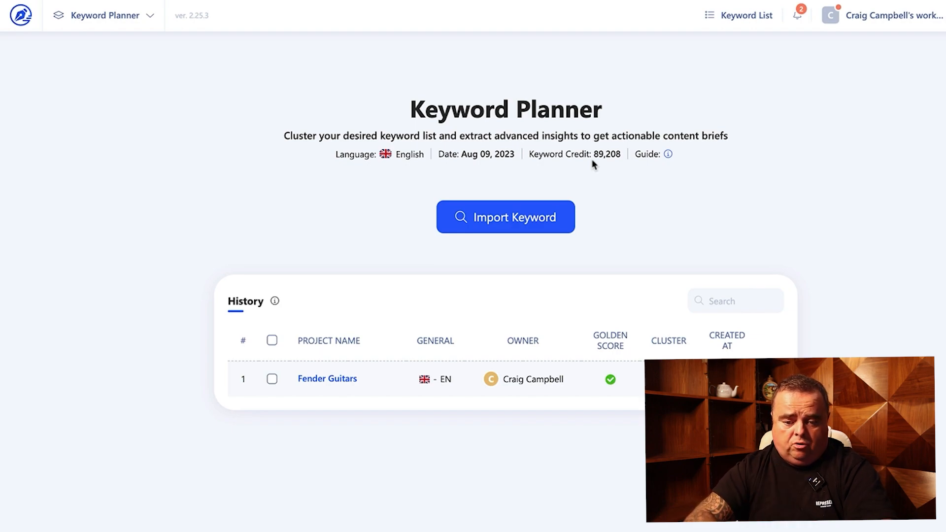
{"action": "mouse_move", "coordinate": [398, 230]}
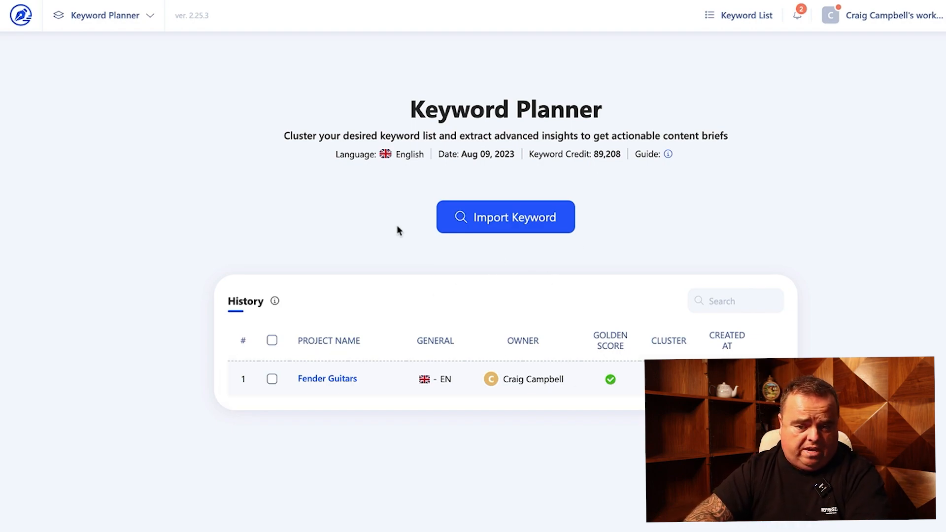
{"action": "mouse_move", "coordinate": [516, 217]}
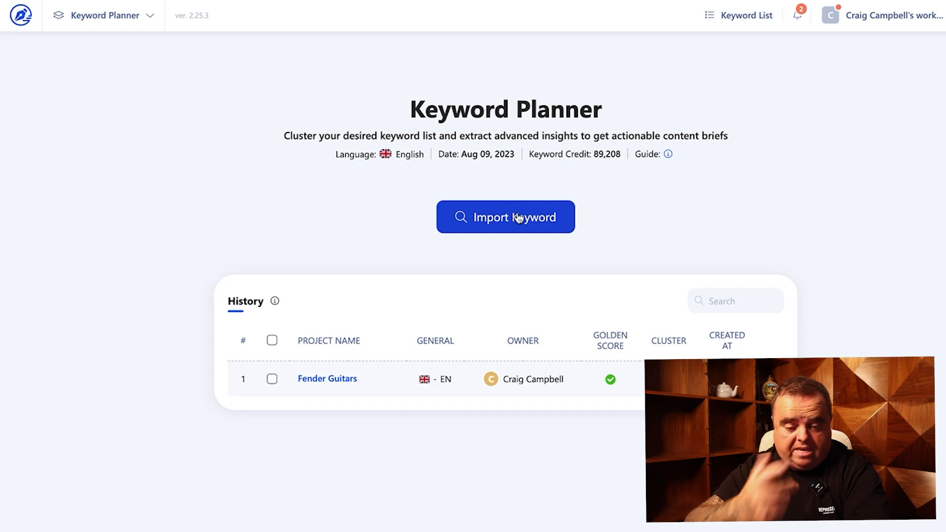
{"action": "left_click", "coordinate": [504, 217]}
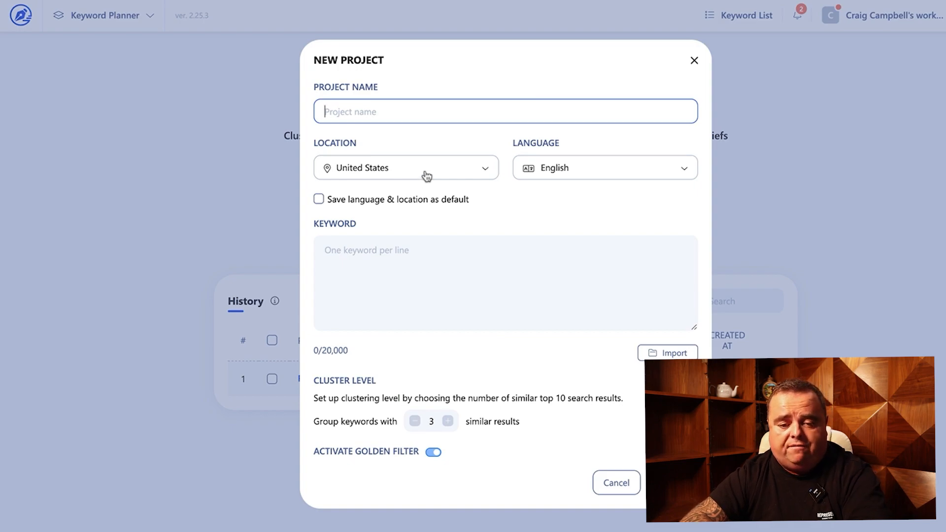
{"action": "mouse_move", "coordinate": [586, 169]}
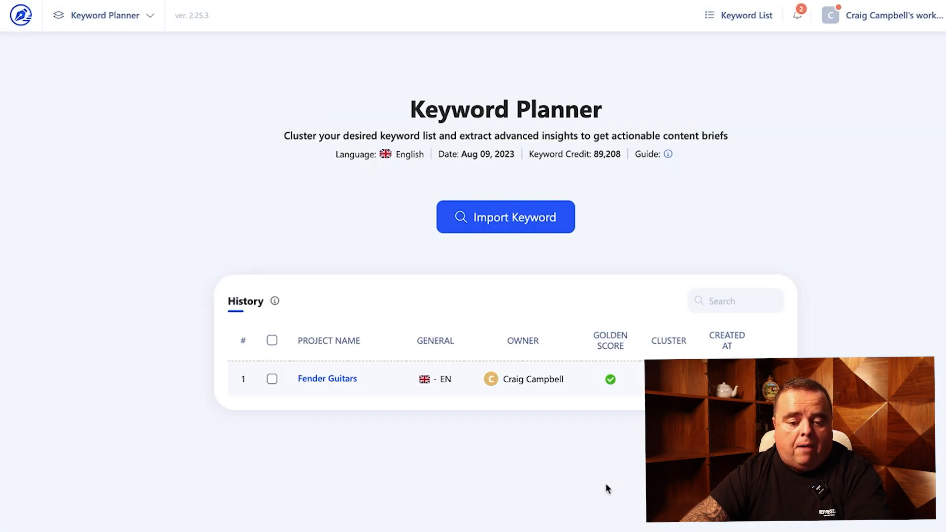
{"action": "mouse_move", "coordinate": [327, 378]}
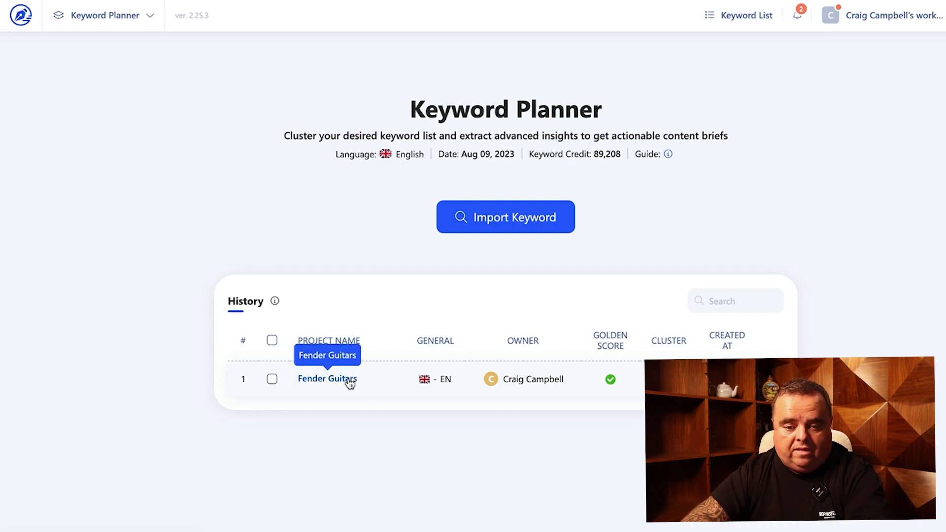
- Load the Fender Guitars plan, tick the fender gear topic and begin adding keywords to a list
{"action": "left_click", "coordinate": [327, 378]}
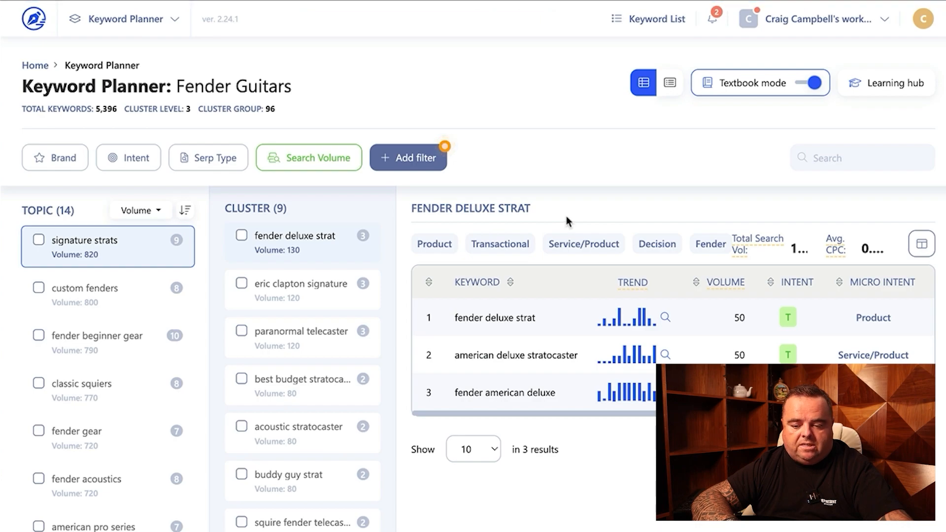
{"action": "mouse_move", "coordinate": [592, 185]}
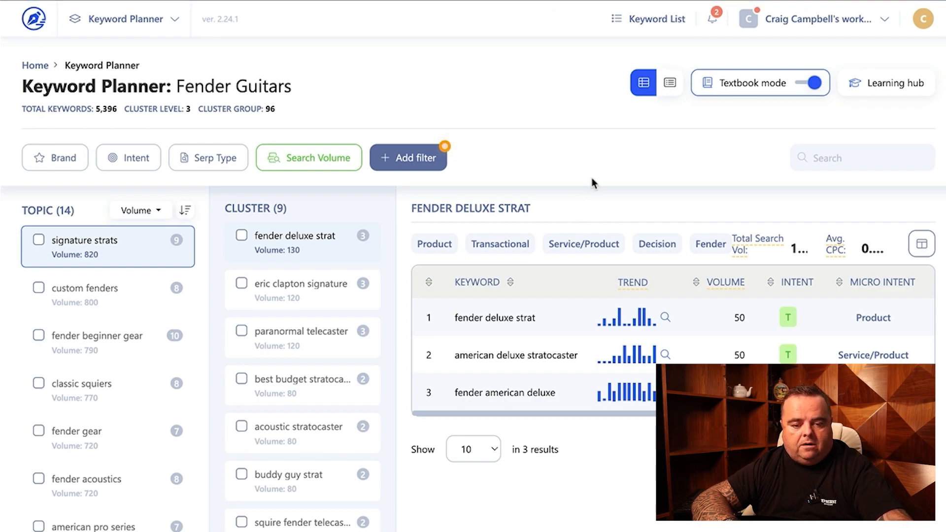
{"action": "mouse_move", "coordinate": [514, 157]}
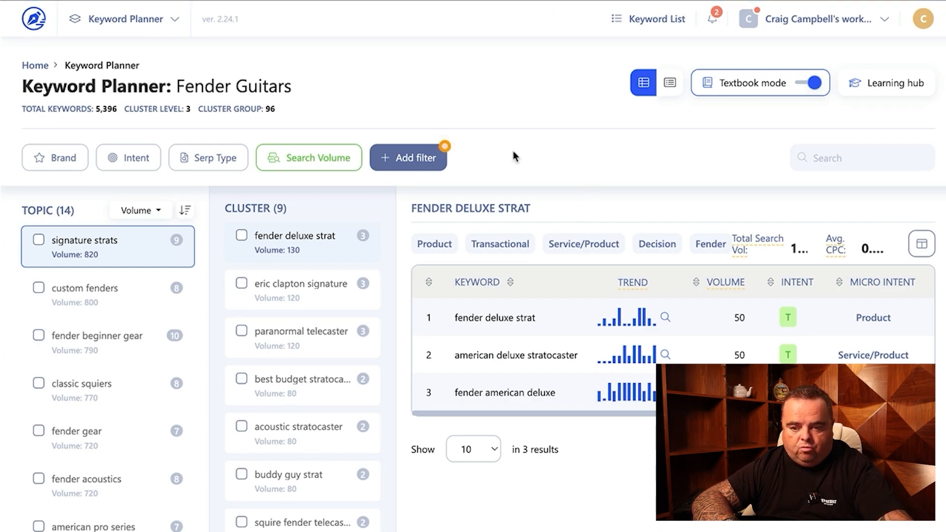
{"action": "mouse_move", "coordinate": [676, 163]}
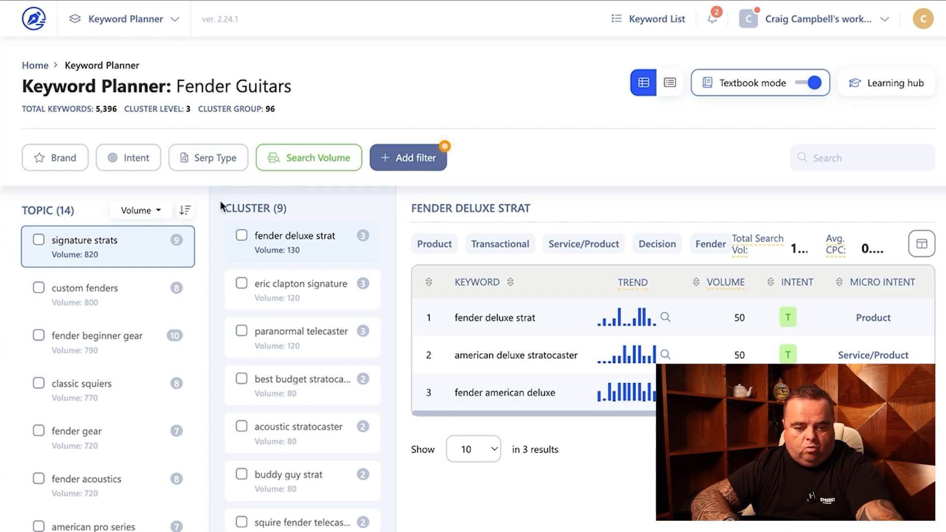
{"action": "mouse_move", "coordinate": [136, 464]}
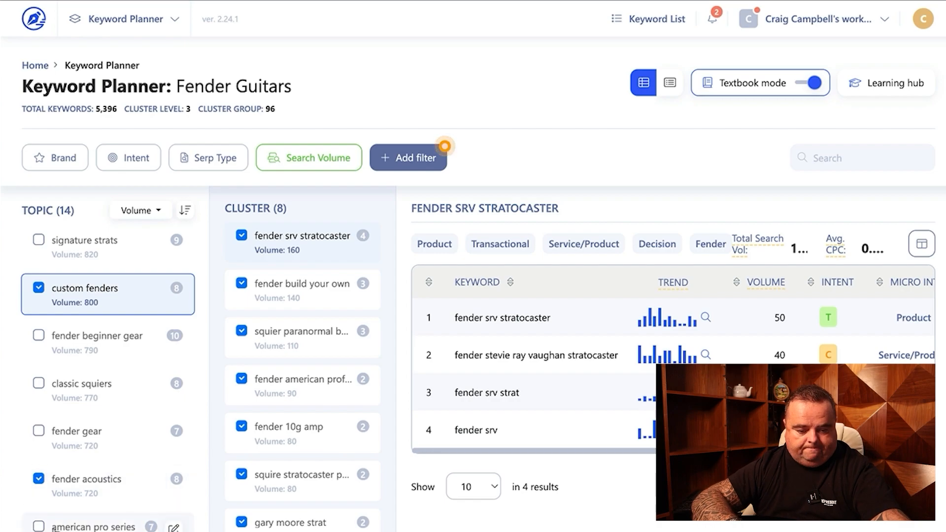
{"action": "left_click", "coordinate": [38, 431]}
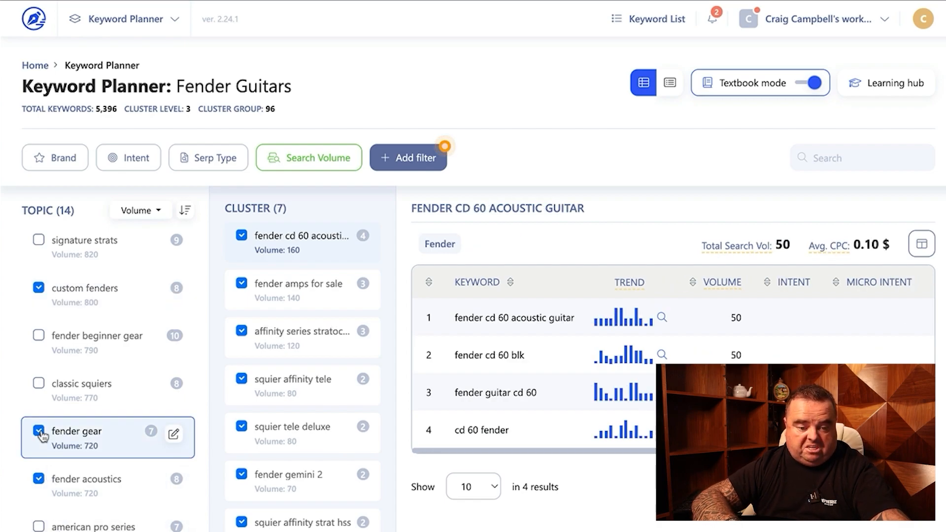
{"action": "left_click", "coordinate": [39, 431]}
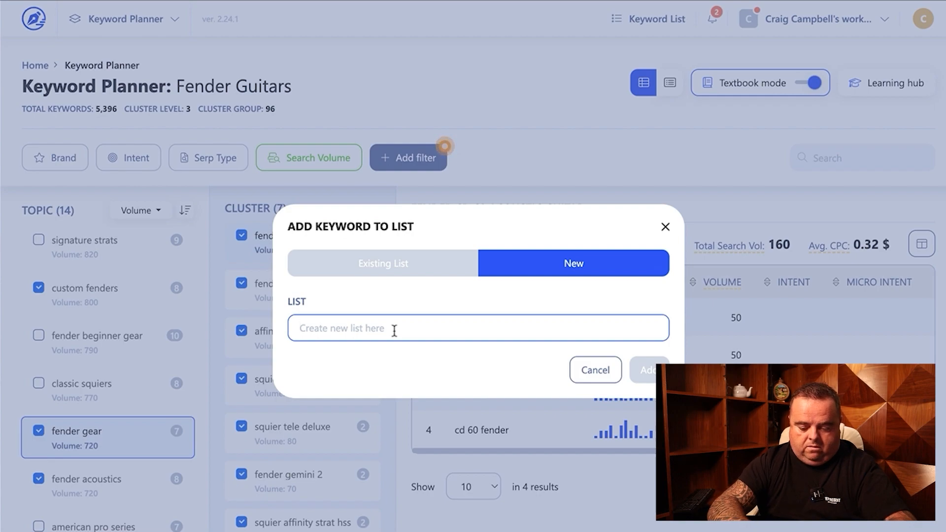
- Save the list as 'fender clusters' and keep existing content briefs rather than replacing them
{"action": "type", "text": "fender c"}
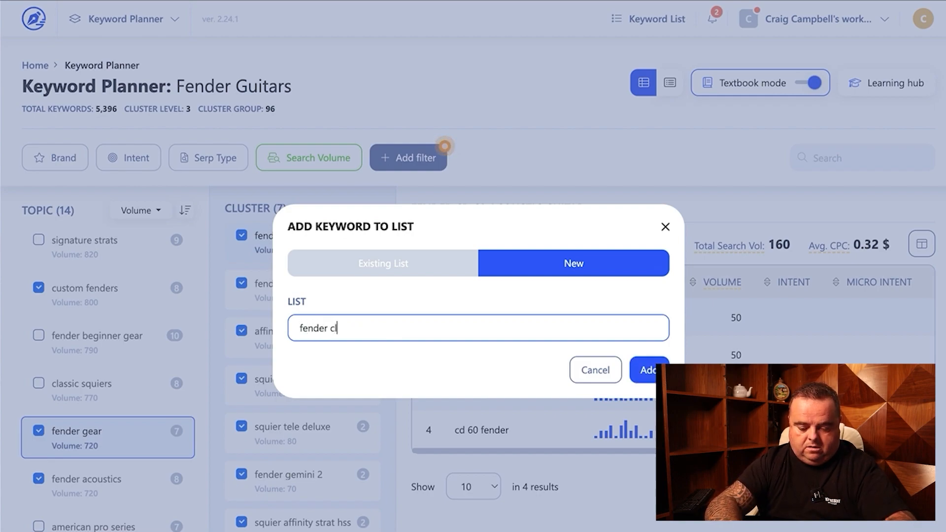
{"action": "type", "text": "usters"}
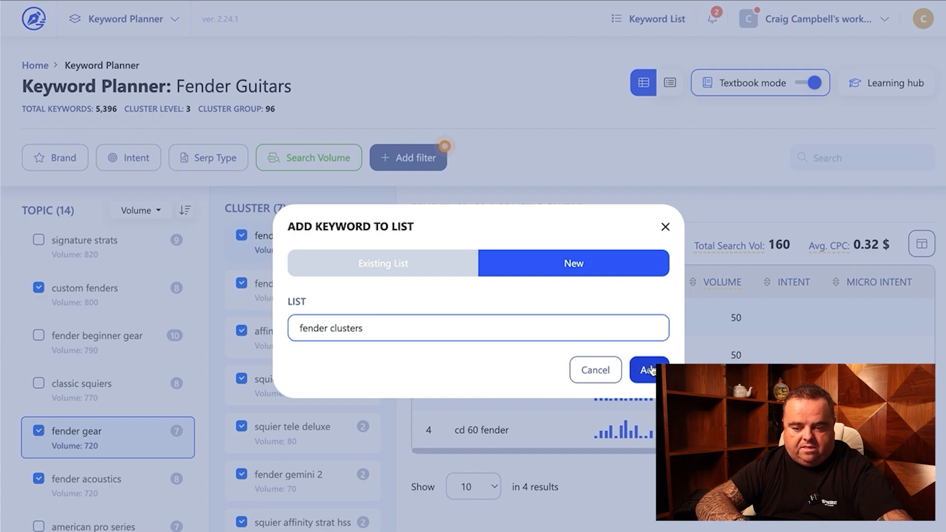
{"action": "left_click", "coordinate": [648, 370]}
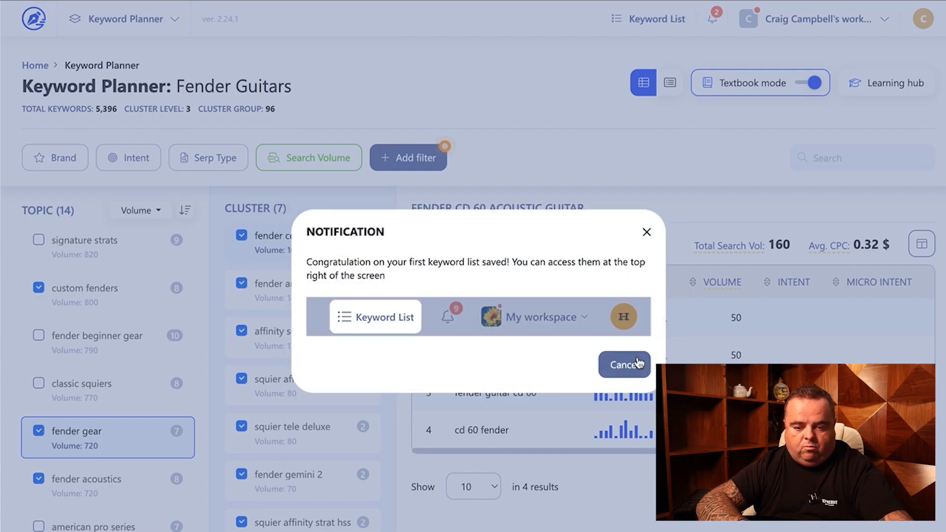
{"action": "left_click", "coordinate": [624, 365]}
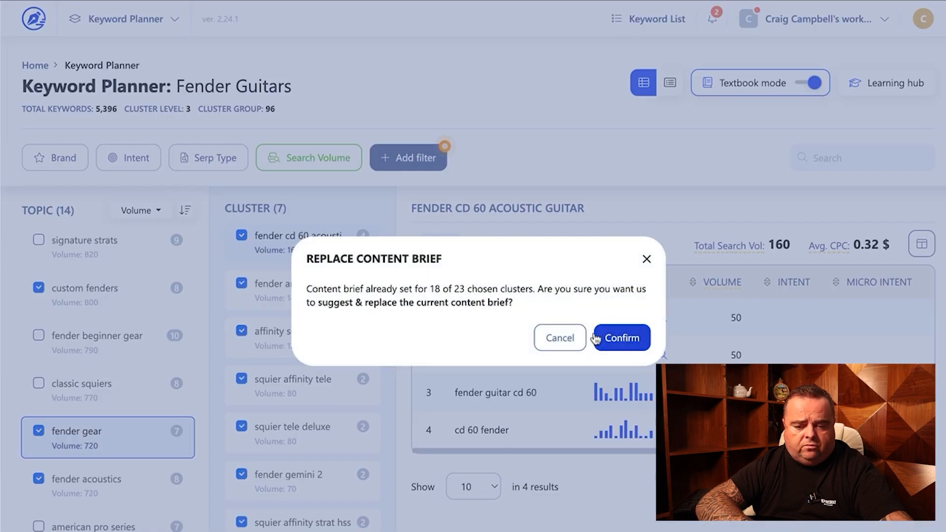
{"action": "mouse_move", "coordinate": [559, 337]}
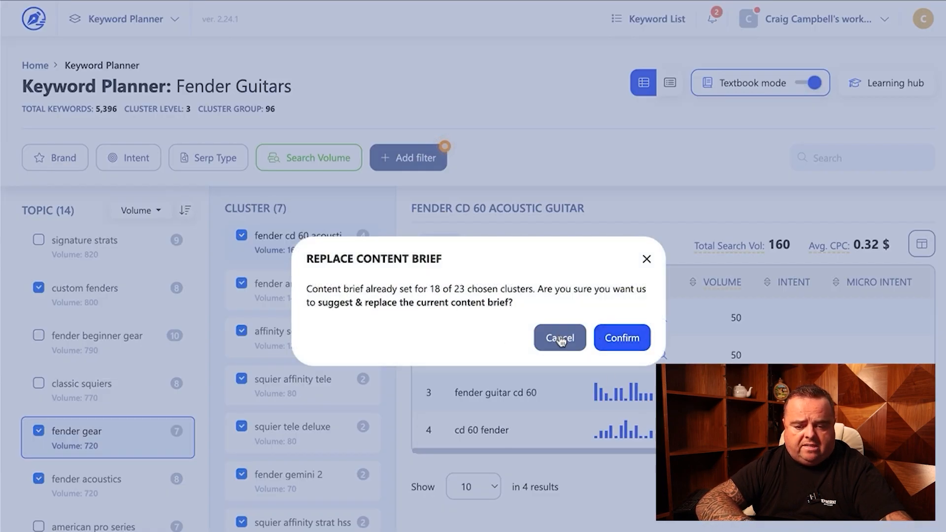
{"action": "left_click", "coordinate": [559, 337]}
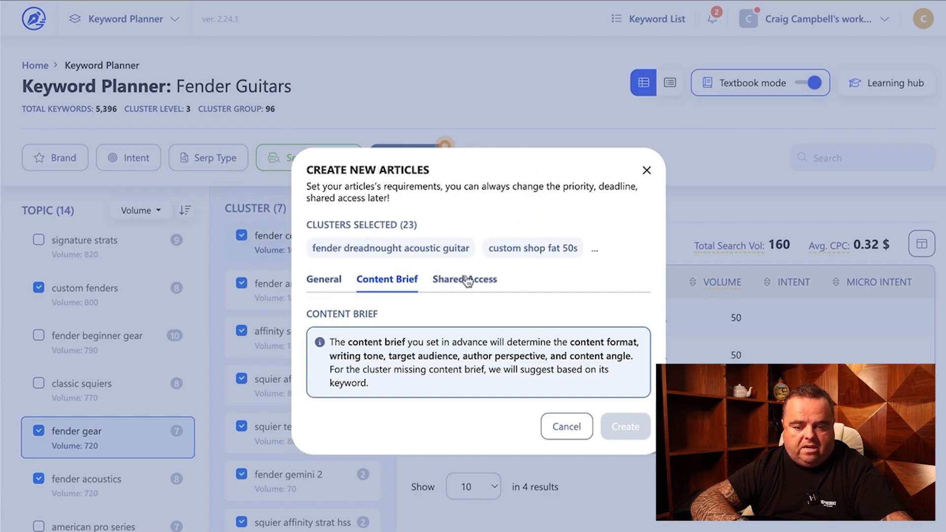
- Review access and general settings, then create a new project located in United Kingdom
{"action": "left_click", "coordinate": [464, 279]}
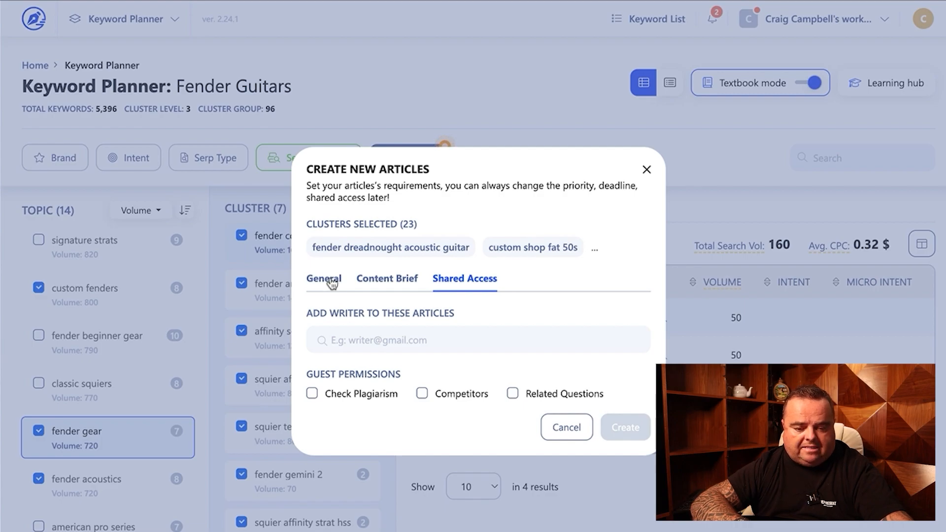
{"action": "mouse_move", "coordinate": [460, 253]}
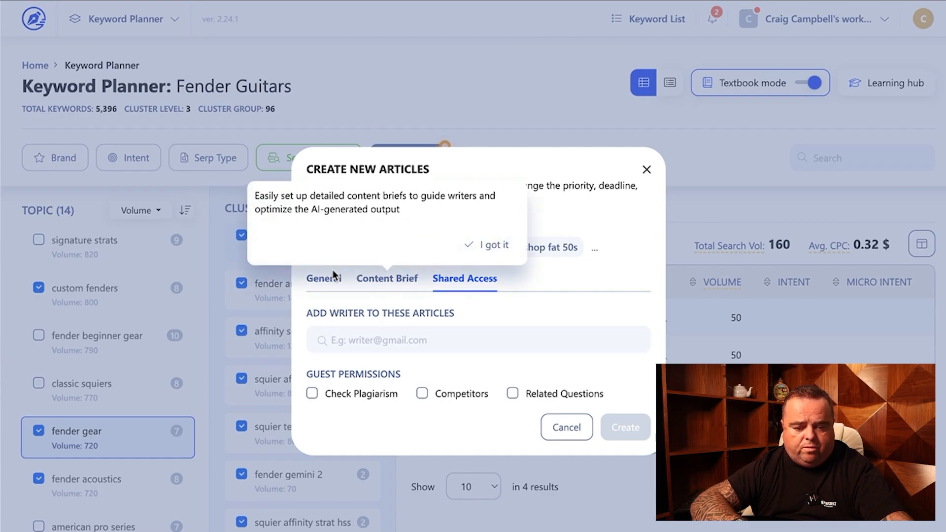
{"action": "left_click", "coordinate": [493, 245]}
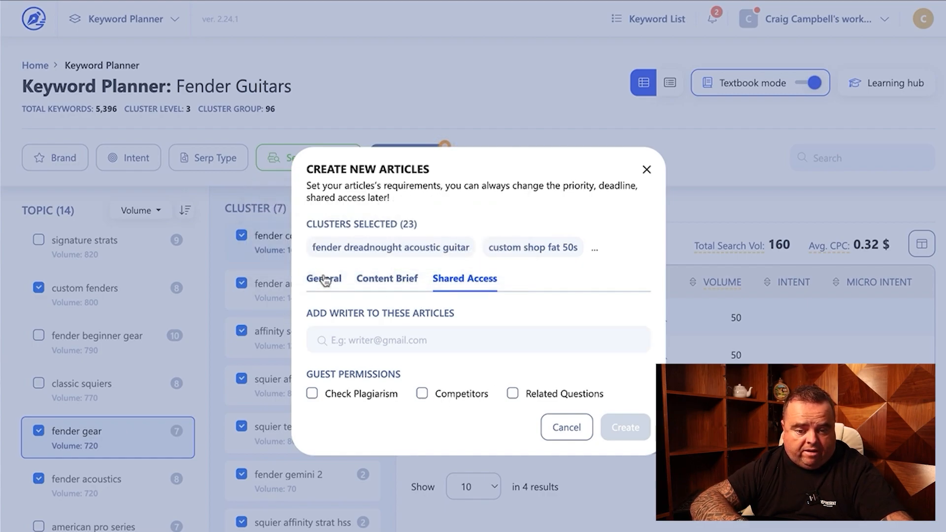
{"action": "left_click", "coordinate": [324, 278]}
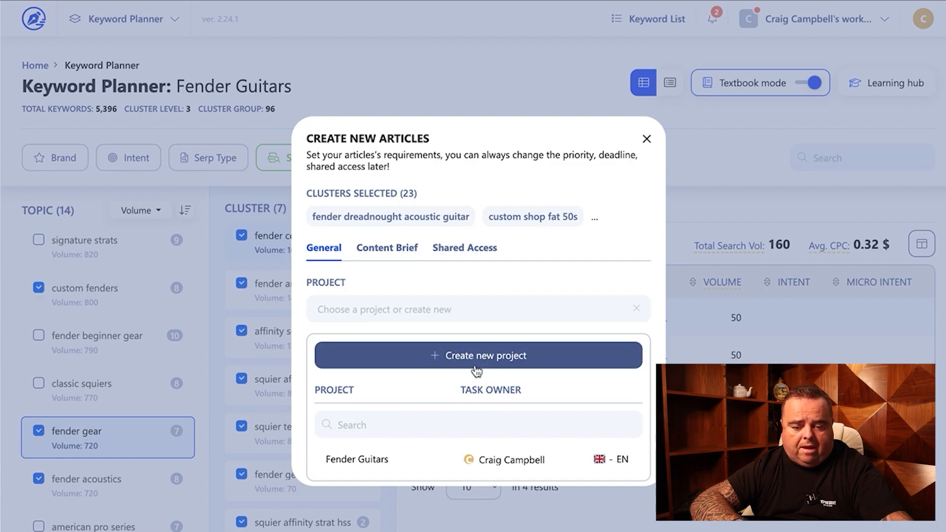
{"action": "left_click", "coordinate": [477, 354]}
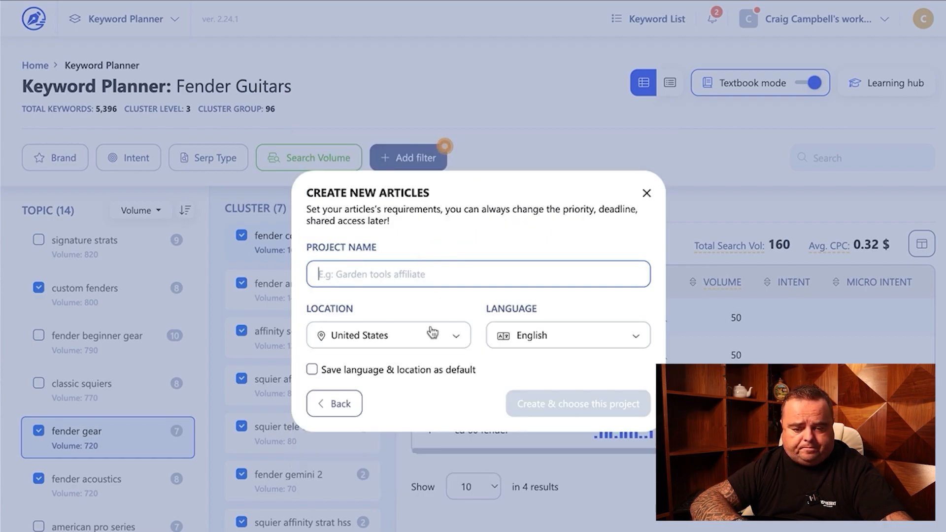
{"action": "left_click", "coordinate": [388, 335]}
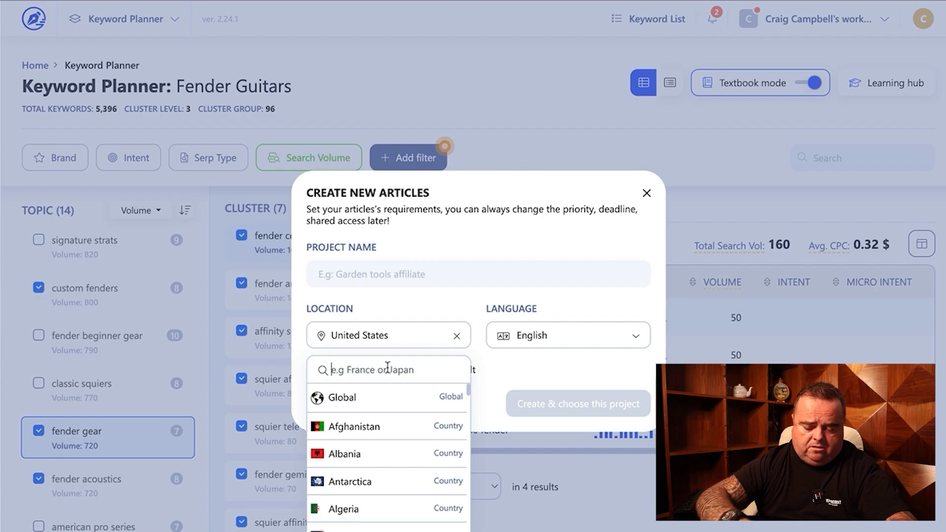
{"action": "type", "text": "united king"}
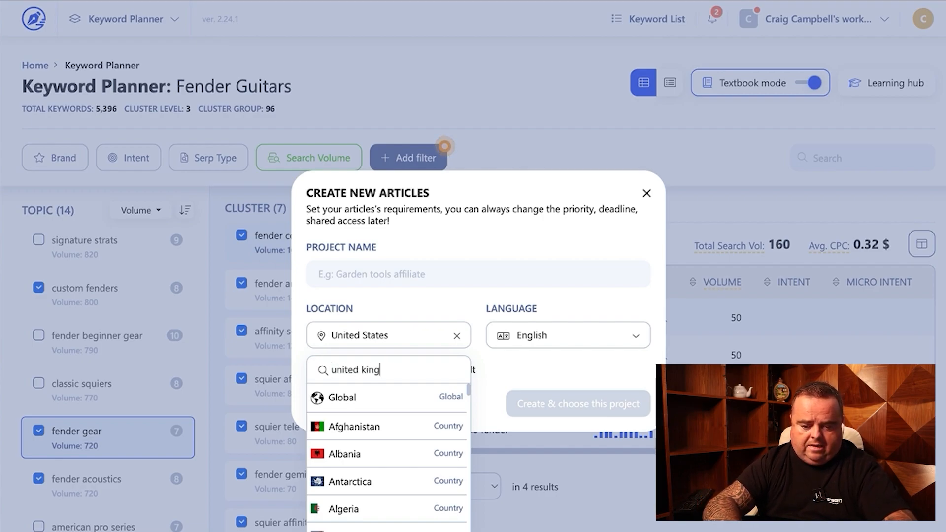
{"action": "type", "text": "dom"}
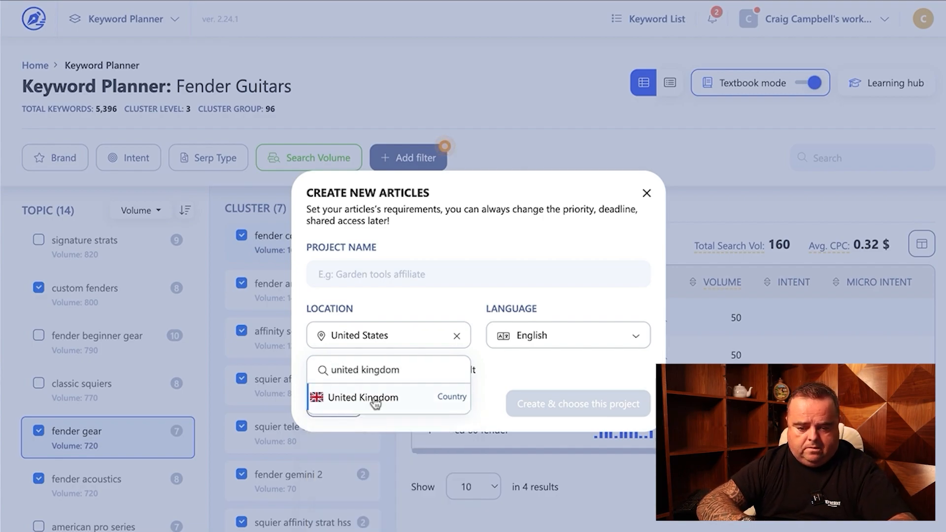
- Name the new project 'fender gear cluster'
{"action": "left_click", "coordinate": [363, 397]}
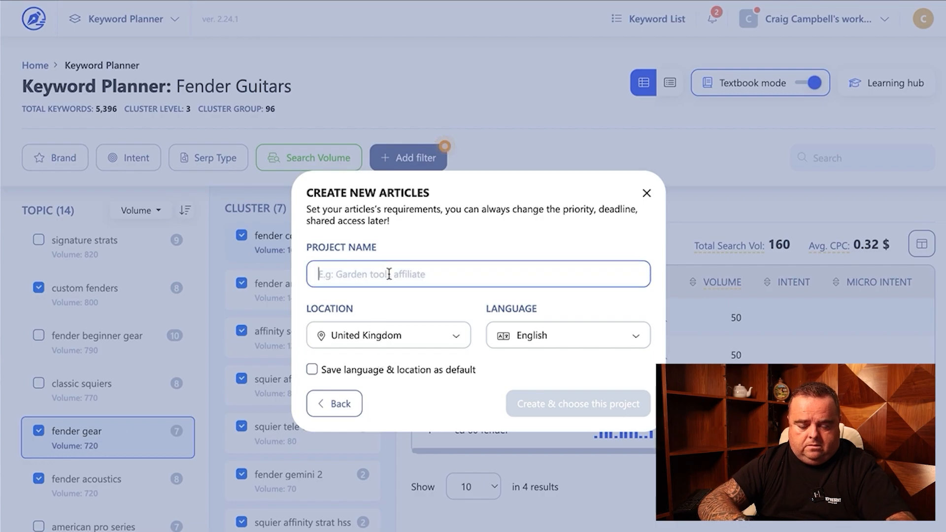
{"action": "type", "text": "fender"}
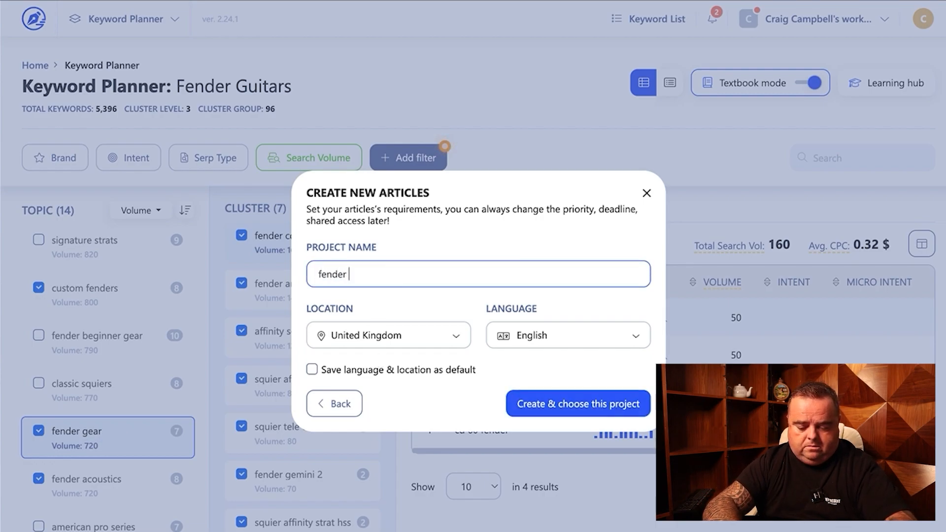
{"action": "type", "text": "gear clust"}
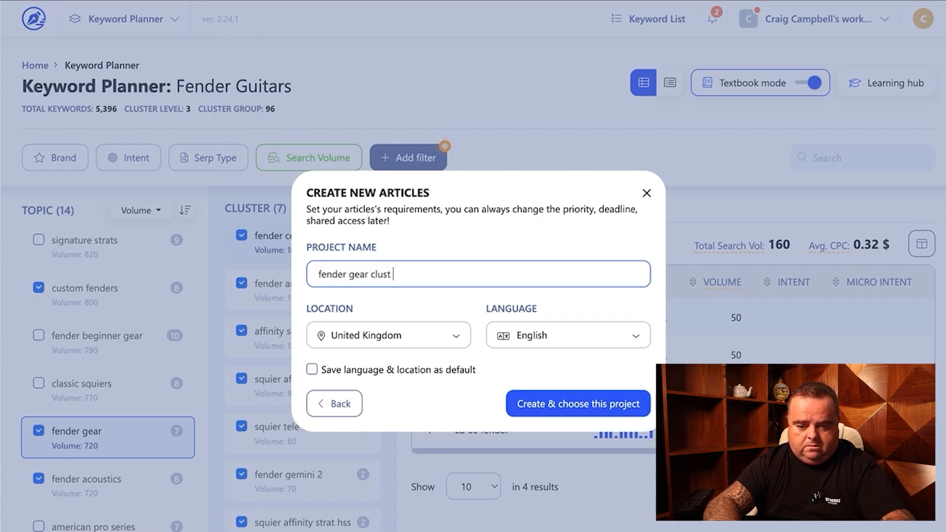
{"action": "type", "text": "er"}
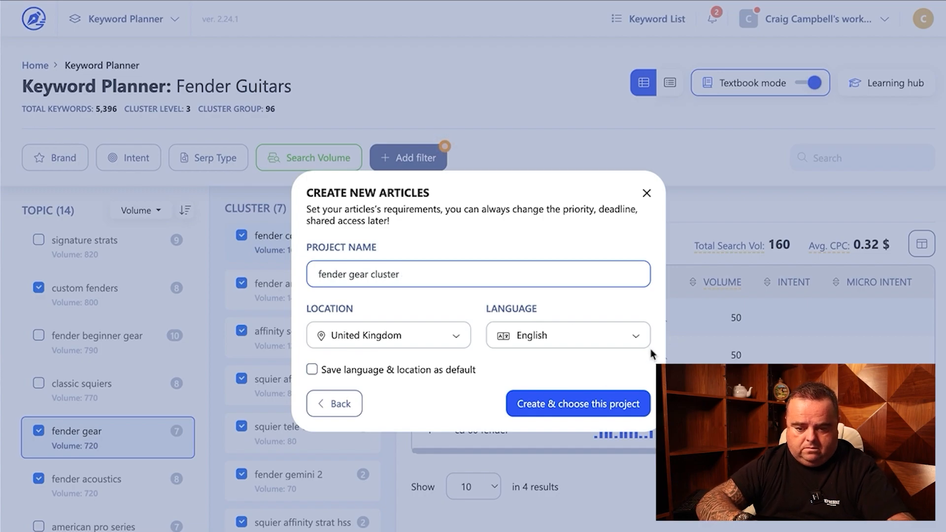
- Create the project and enable AI writing of titles, outlines and whole articles
{"action": "left_click", "coordinate": [577, 403]}
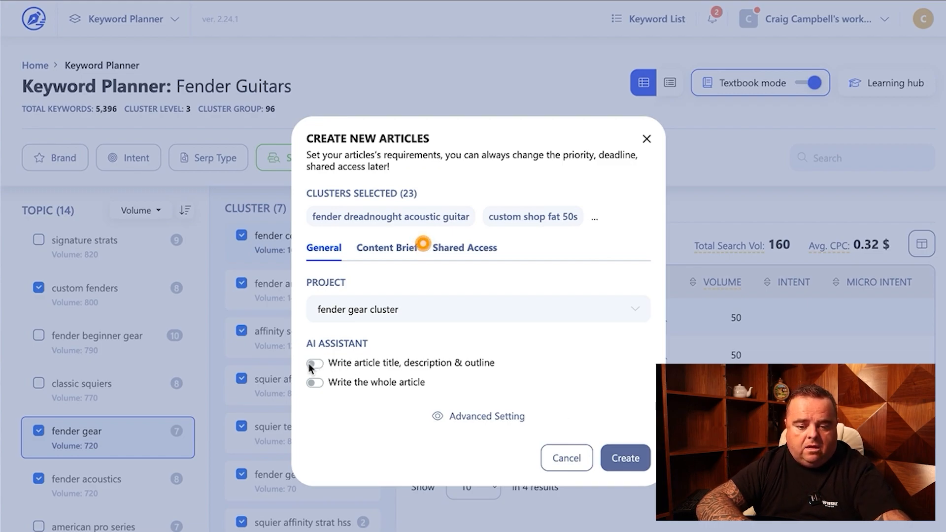
{"action": "left_click", "coordinate": [314, 364]}
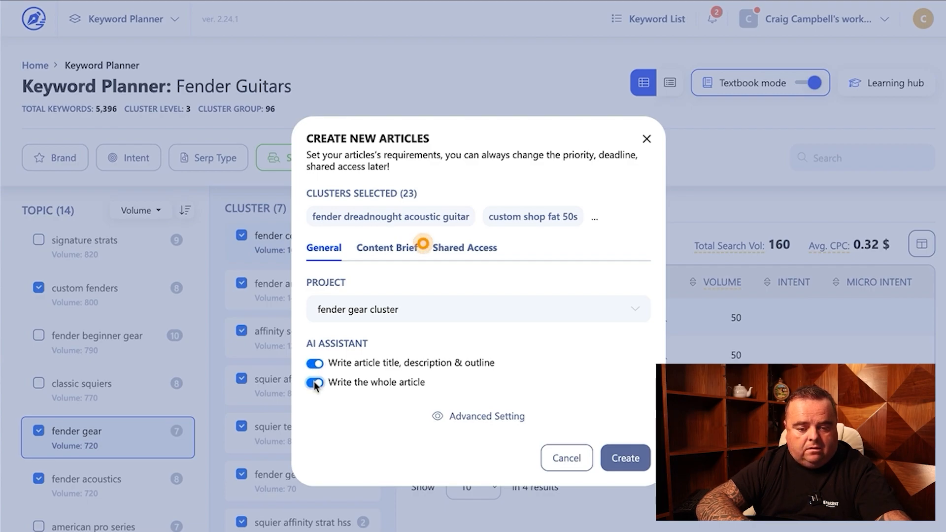
{"action": "left_click", "coordinate": [477, 416]}
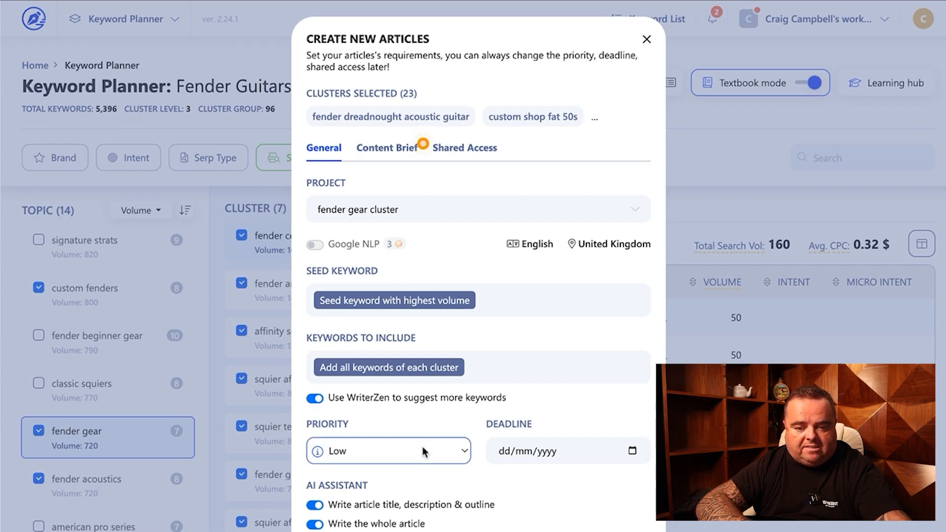
- Set article priority to High and the deadline to 1 August 2023
{"action": "left_click", "coordinate": [388, 450]}
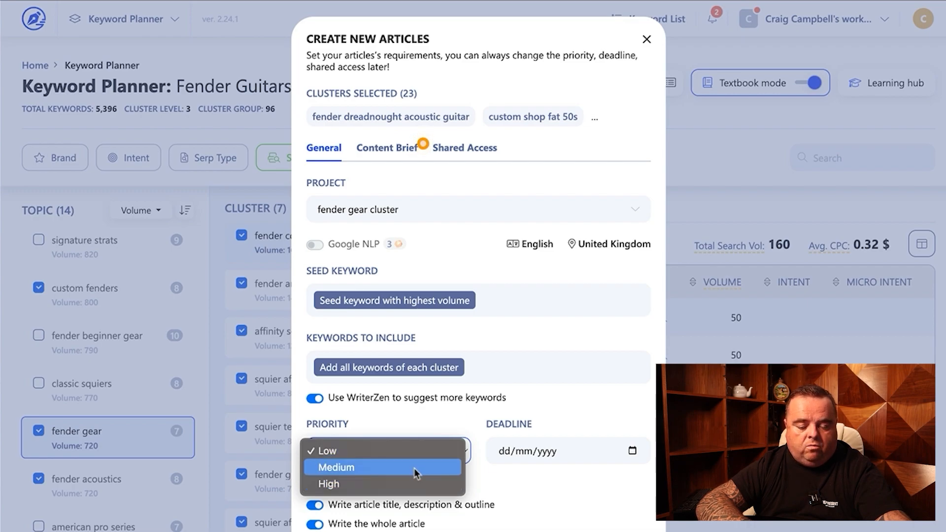
{"action": "left_click", "coordinate": [329, 483]}
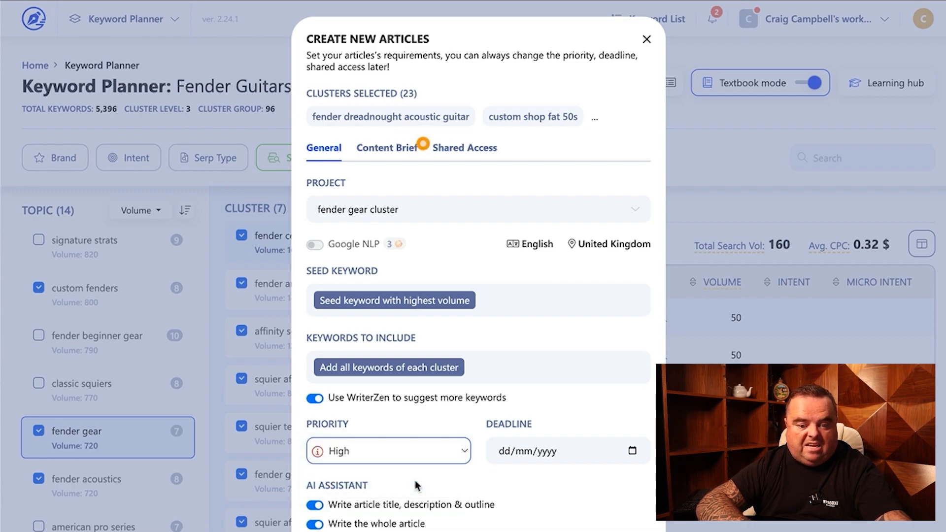
{"action": "left_click", "coordinate": [566, 450]}
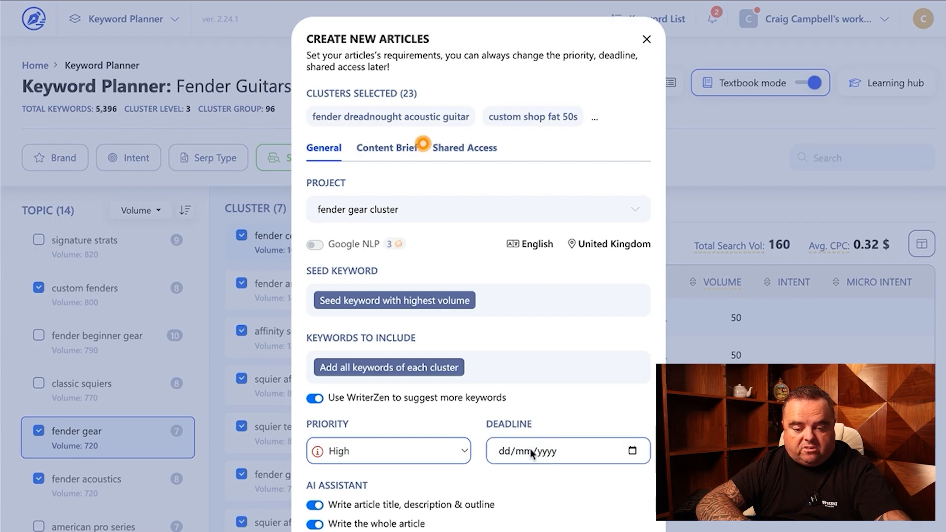
{"action": "left_click", "coordinate": [565, 450]}
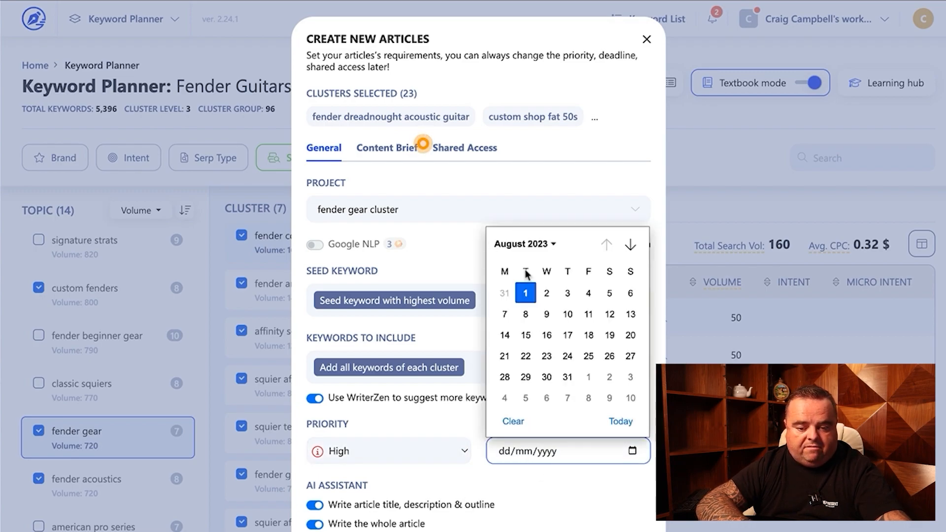
{"action": "left_click", "coordinate": [524, 293]}
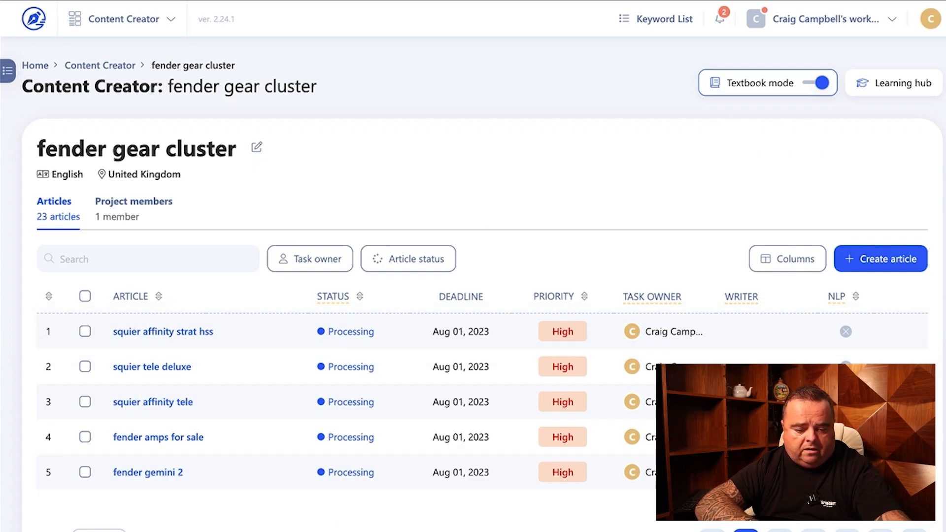
- Scroll the project's article list and open the Squier Affinity Strat HSS article in the editor
{"action": "scroll", "scroll_direction": "down", "scroll_amount": 3}
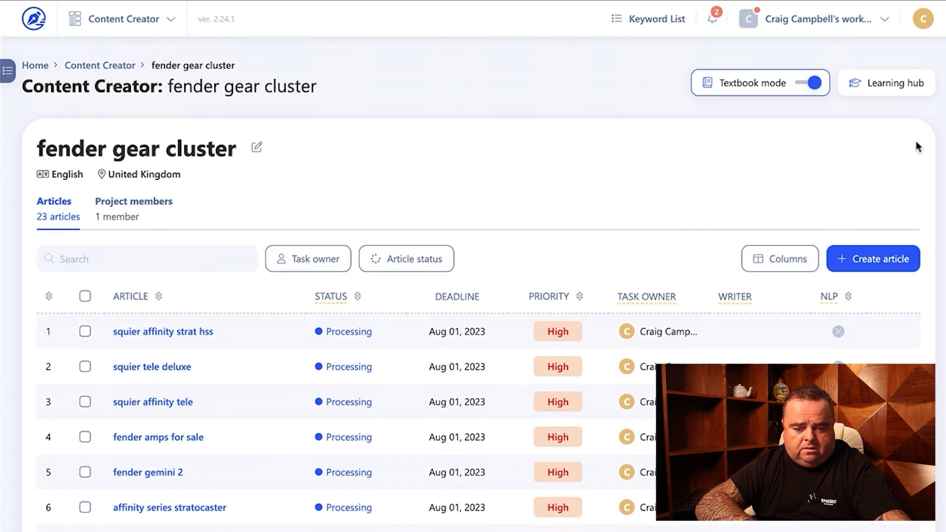
{"action": "mouse_move", "coordinate": [710, 325]}
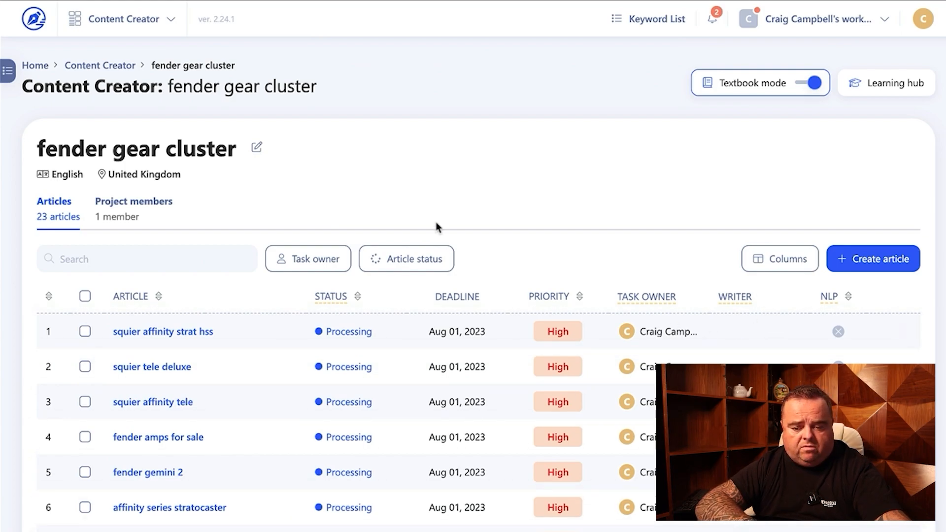
{"action": "mouse_move", "coordinate": [840, 335]}
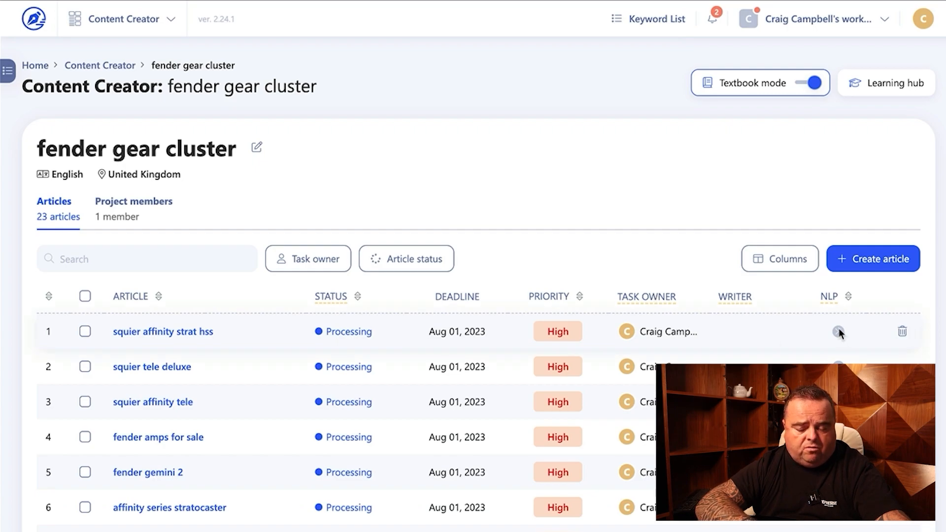
{"action": "mouse_move", "coordinate": [829, 296]}
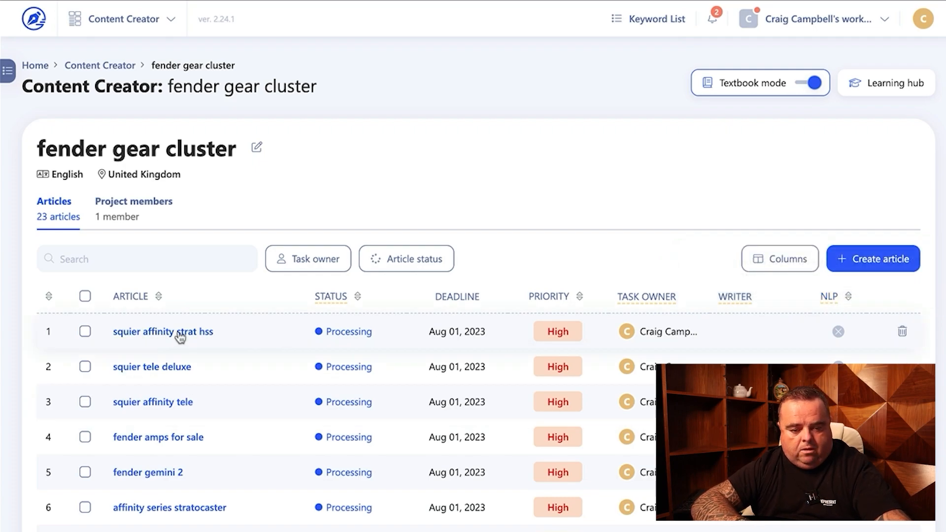
{"action": "left_click", "coordinate": [163, 331]}
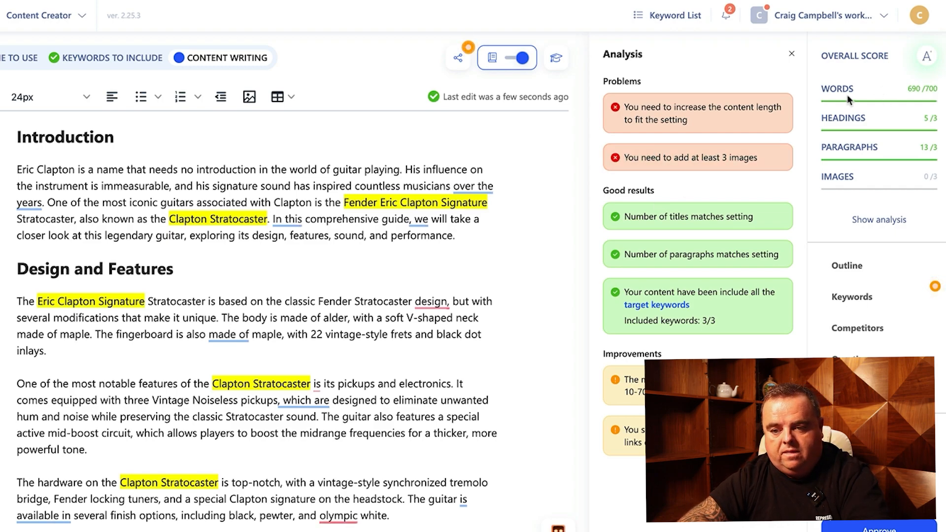
{"action": "mouse_move", "coordinate": [853, 107]}
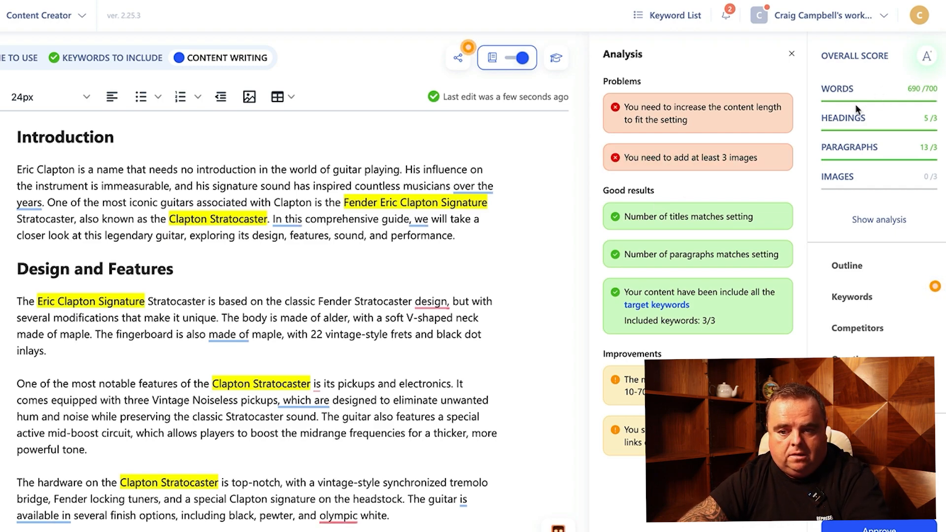
{"action": "mouse_move", "coordinate": [878, 176]}
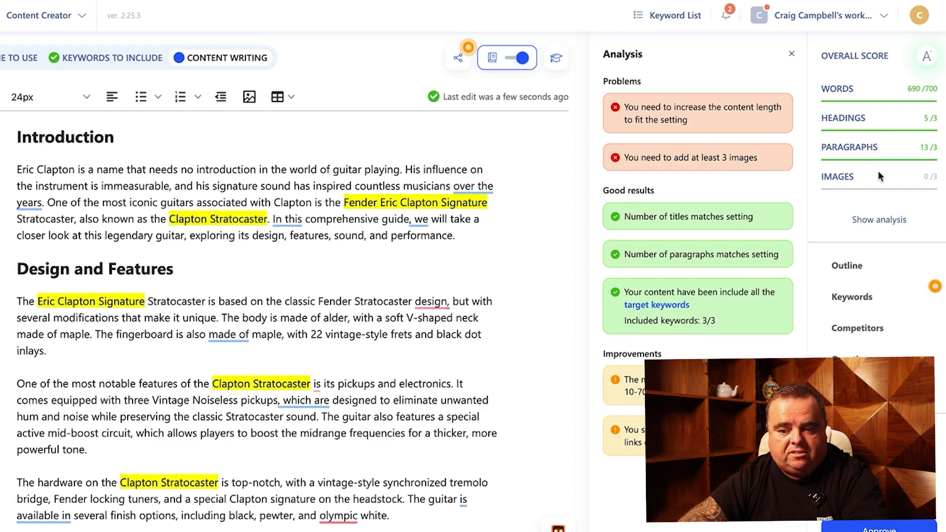
{"action": "mouse_move", "coordinate": [896, 179]}
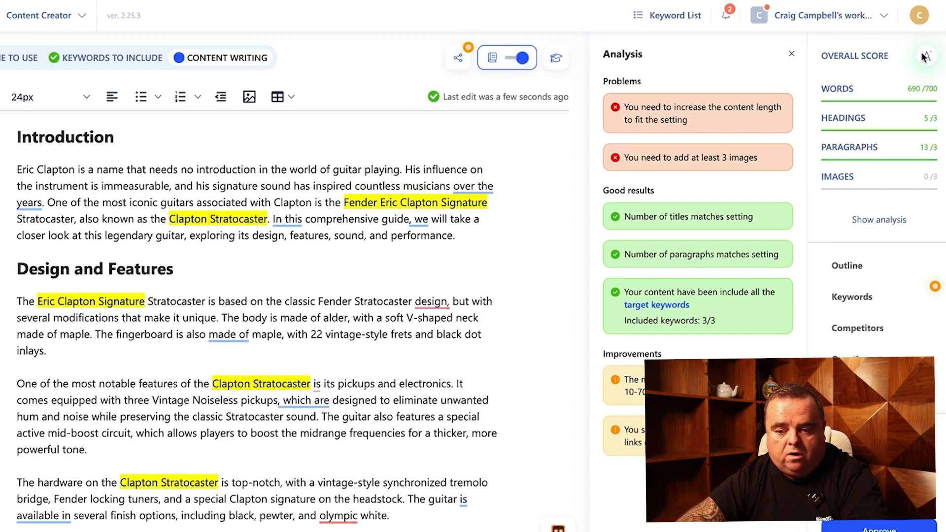
- Review the outline, keyword usage, SERP competitors and Reddit questions, returning to People also ask
{"action": "left_click", "coordinate": [848, 265]}
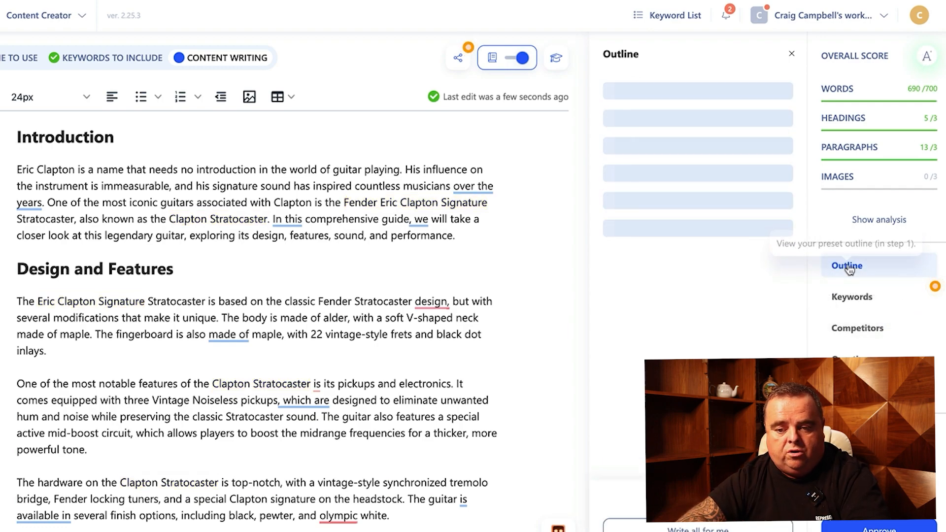
{"action": "left_click", "coordinate": [847, 265]}
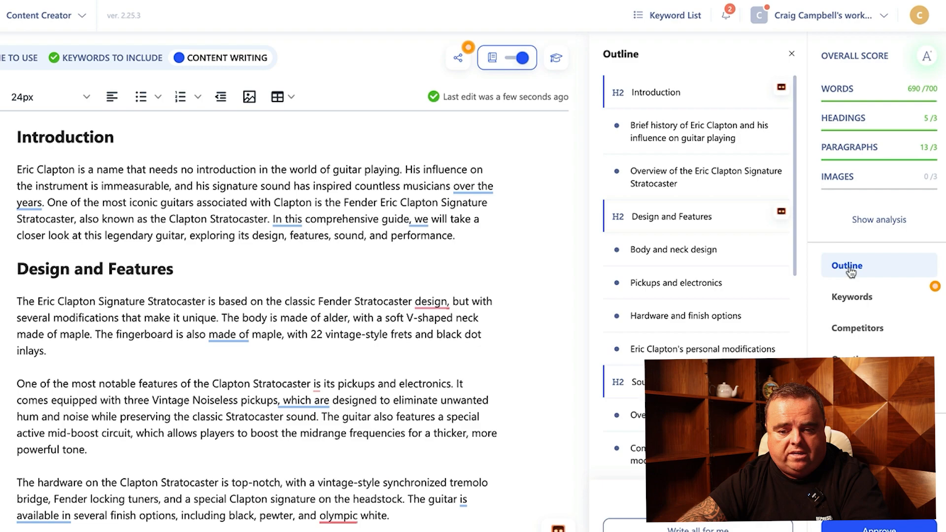
{"action": "left_click", "coordinate": [851, 297]}
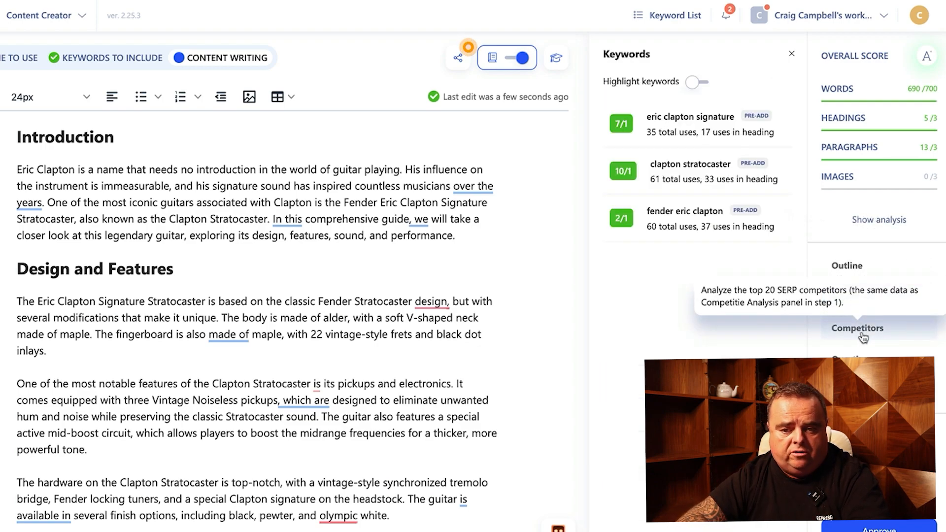
{"action": "left_click", "coordinate": [856, 328]}
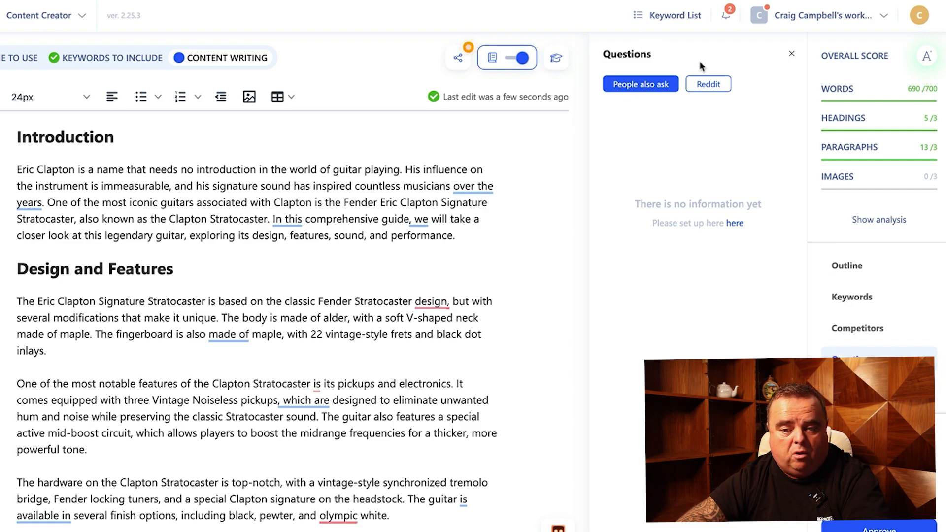
{"action": "left_click", "coordinate": [707, 82]}
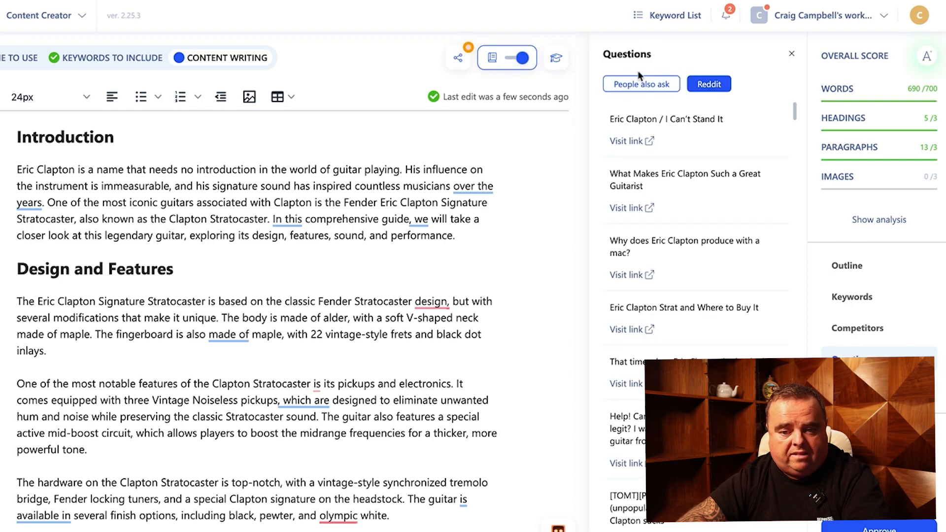
{"action": "left_click", "coordinate": [641, 84]}
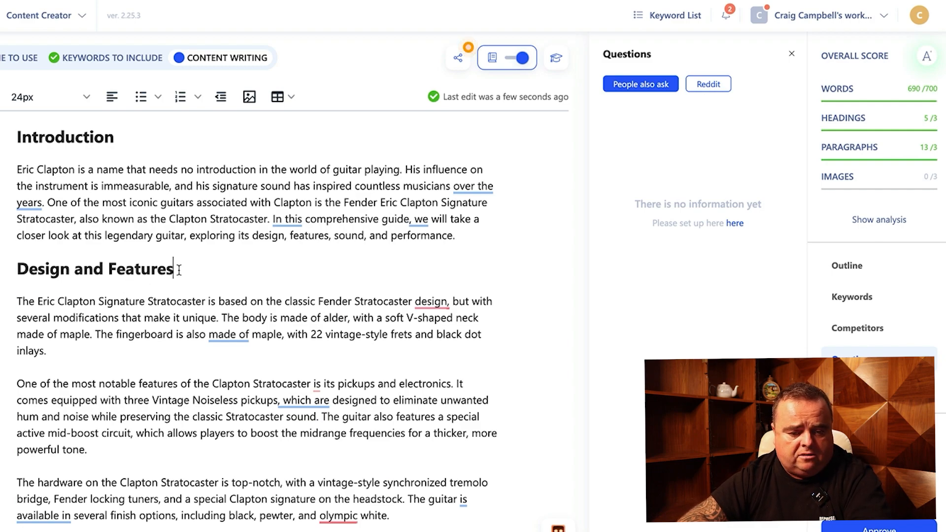
- Scroll the article, bring up the image-insert form and cancel it without changes
{"action": "scroll", "scroll_direction": "down", "scroll_amount": 3}
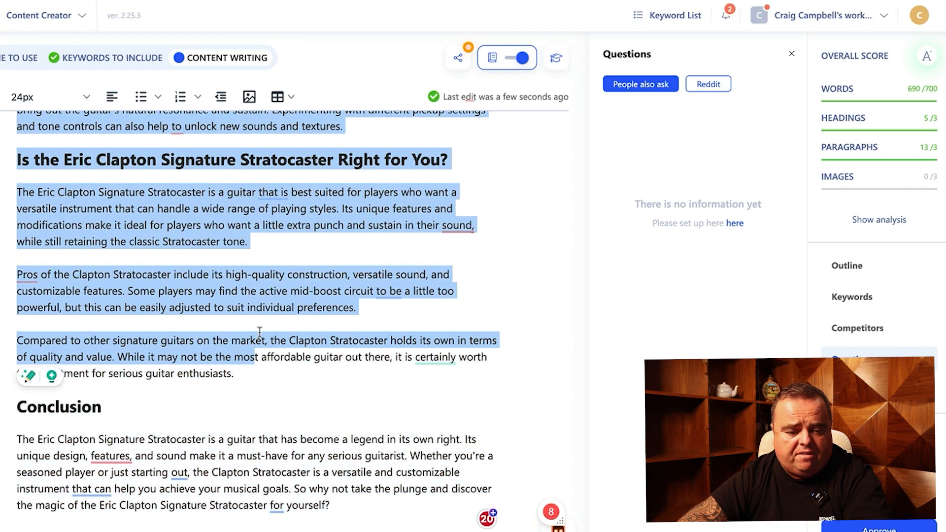
{"action": "scroll", "scroll_direction": "up", "scroll_amount": 3}
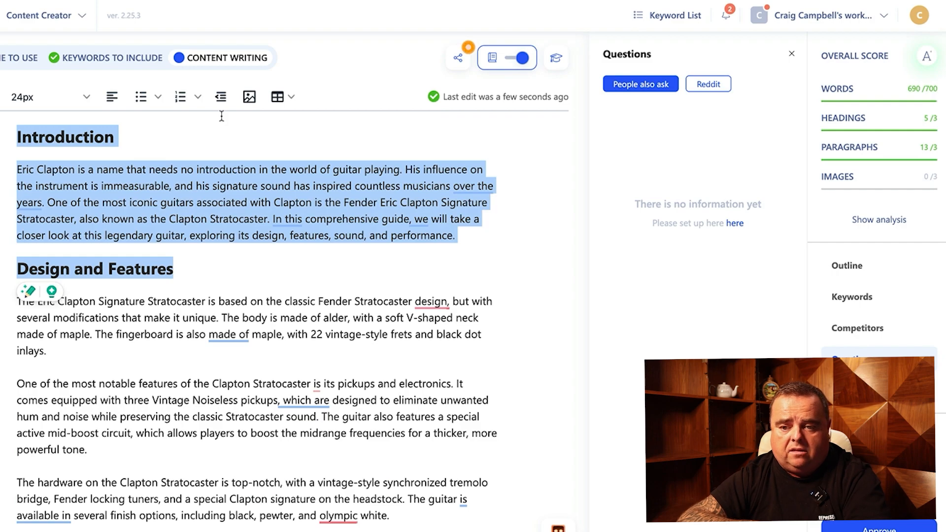
{"action": "left_click", "coordinate": [248, 97]}
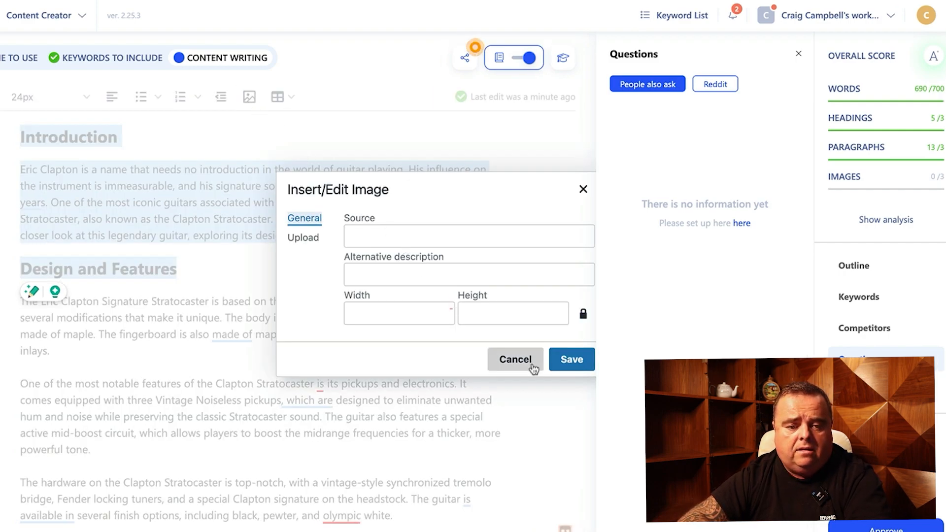
{"action": "left_click", "coordinate": [514, 358]}
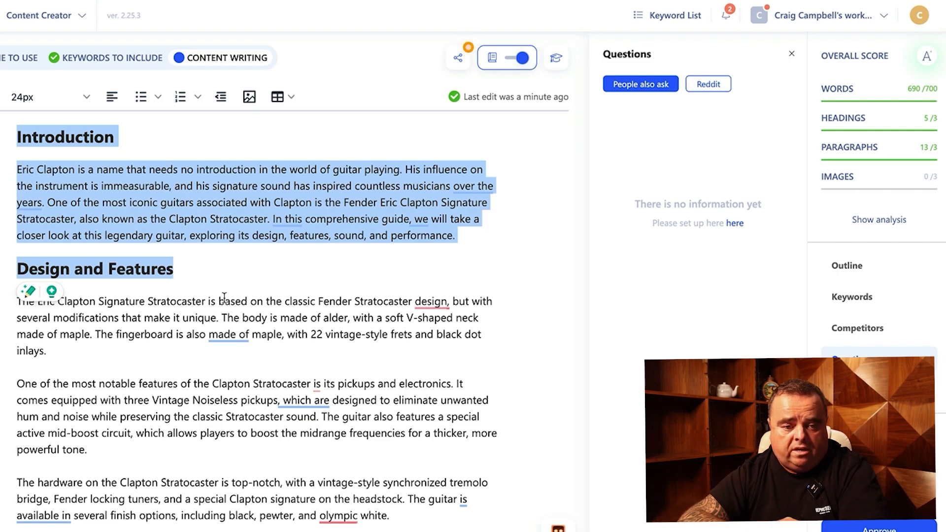
{"action": "mouse_move", "coordinate": [52, 292]}
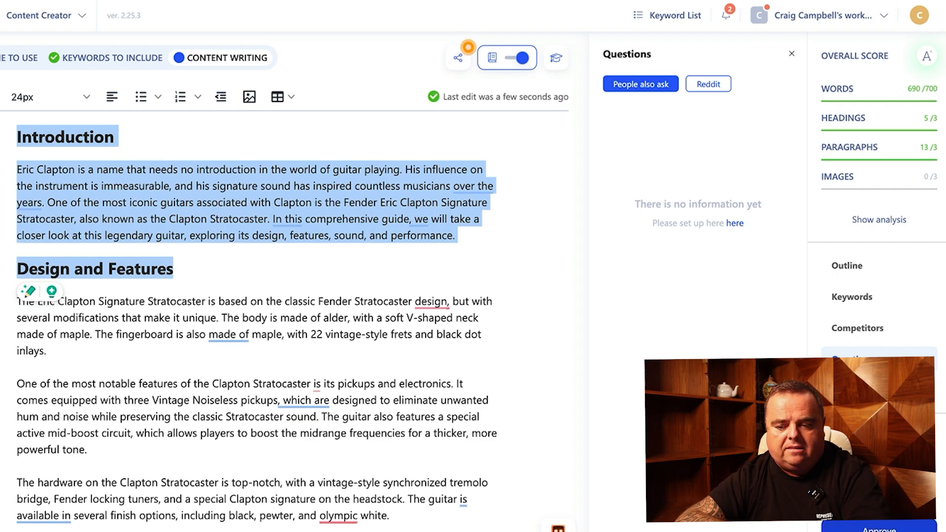
{"action": "mouse_move", "coordinate": [431, 359]}
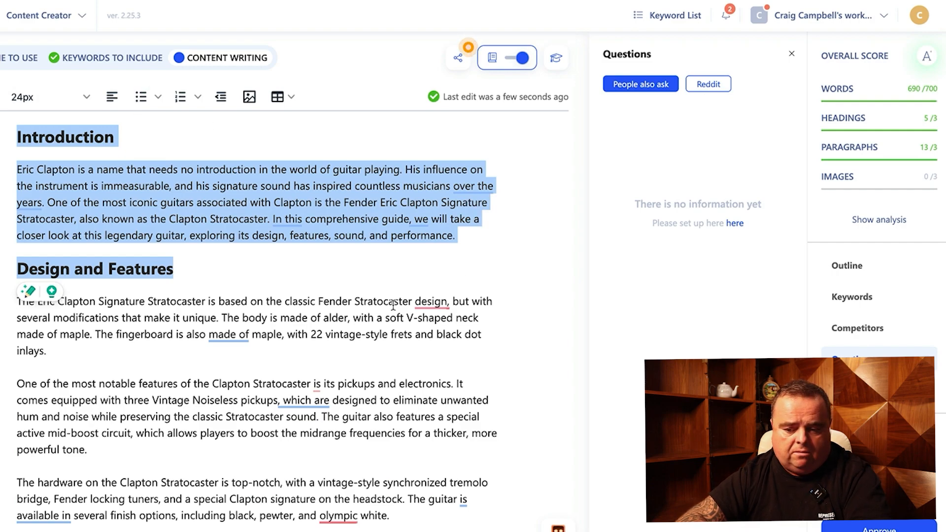
{"action": "mouse_move", "coordinate": [563, 412]}
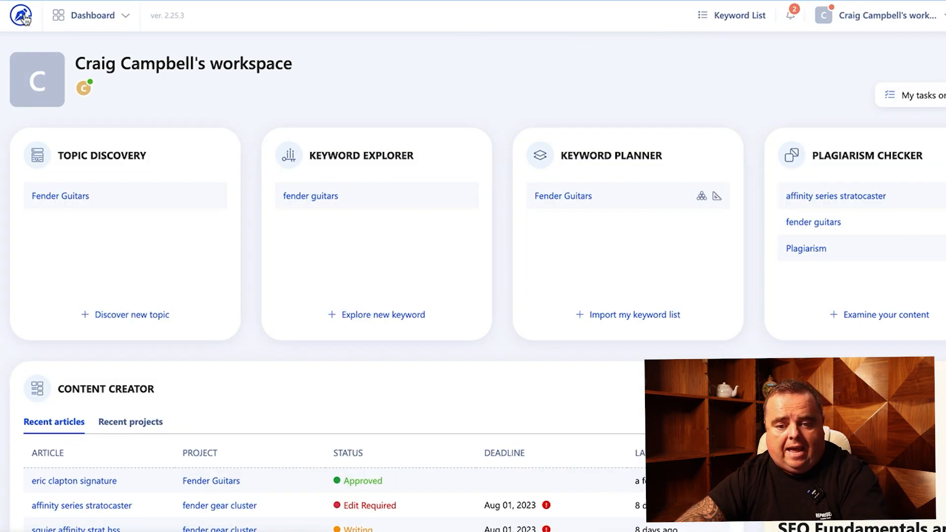
{"action": "mouse_move", "coordinate": [694, 266]}
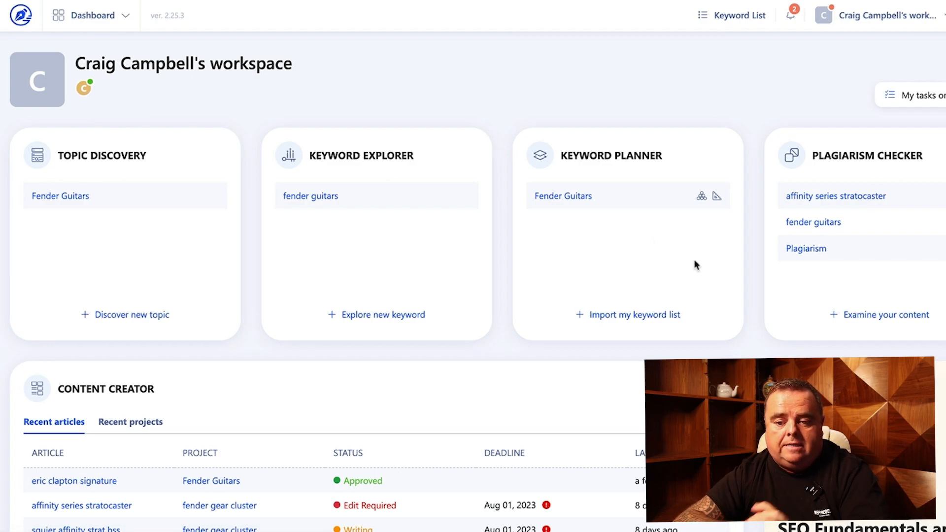
{"action": "mouse_move", "coordinate": [488, 98]}
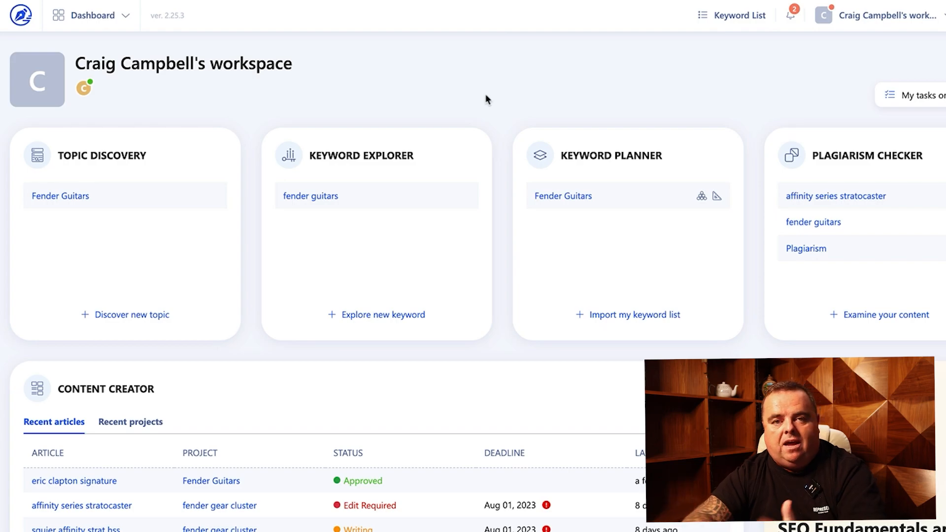
{"action": "mouse_move", "coordinate": [377, 205]}
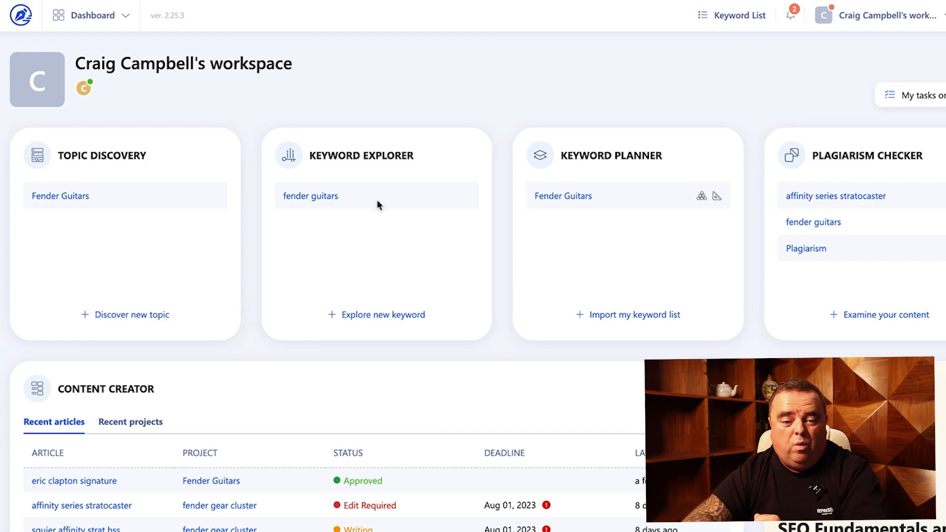
{"action": "mouse_move", "coordinate": [331, 183]}
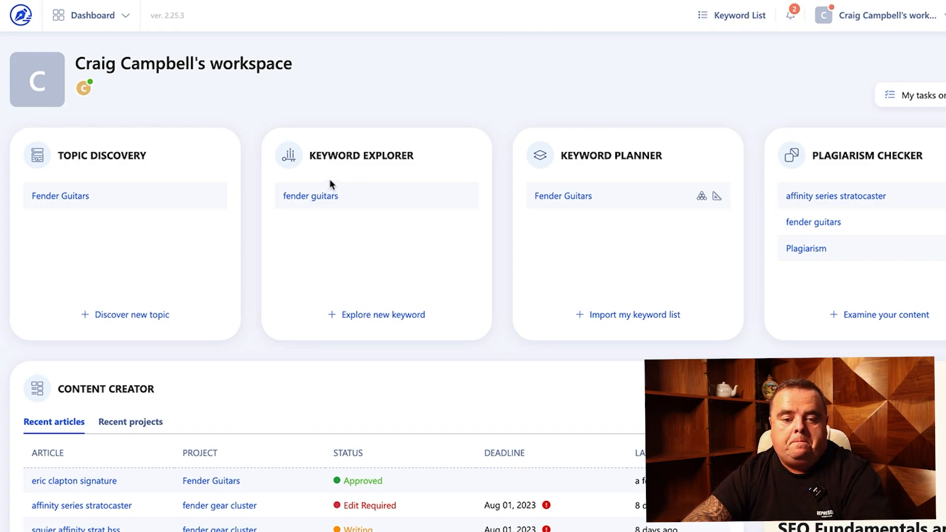
{"action": "mouse_move", "coordinate": [330, 208]}
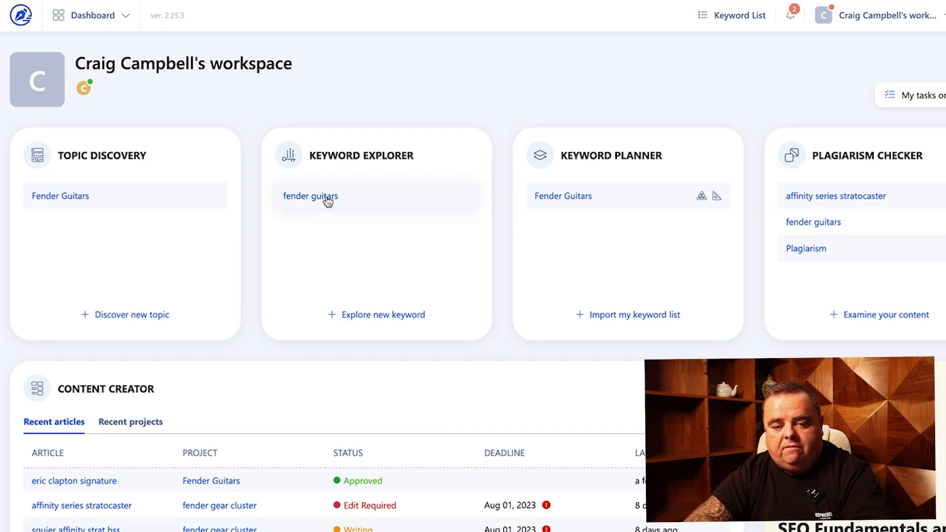
- Load the saved 'fender guitars' Keyword Explorer report from the dashboard
{"action": "left_click", "coordinate": [311, 197]}
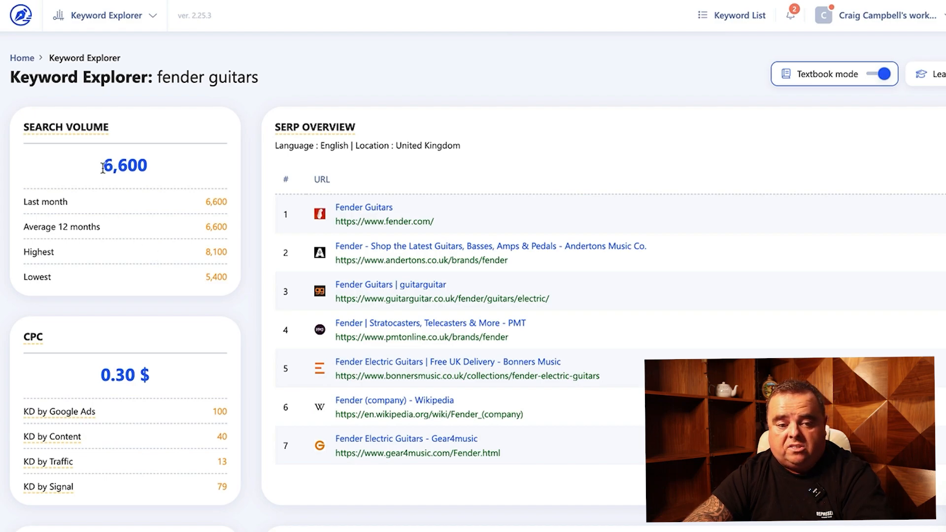
{"action": "mouse_move", "coordinate": [594, 156]}
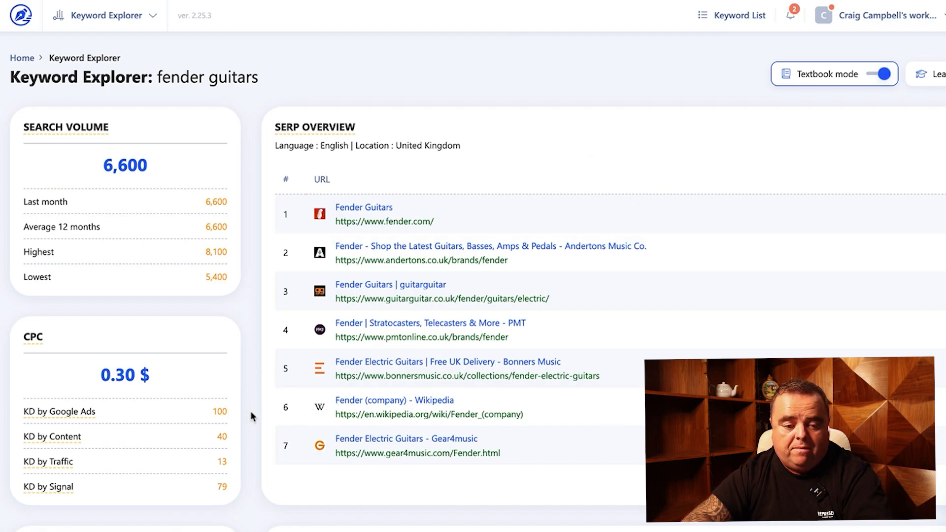
- Scroll to the keyword ideas totals and monthly search-volume chart
{"action": "scroll", "scroll_direction": "down", "scroll_amount": 3}
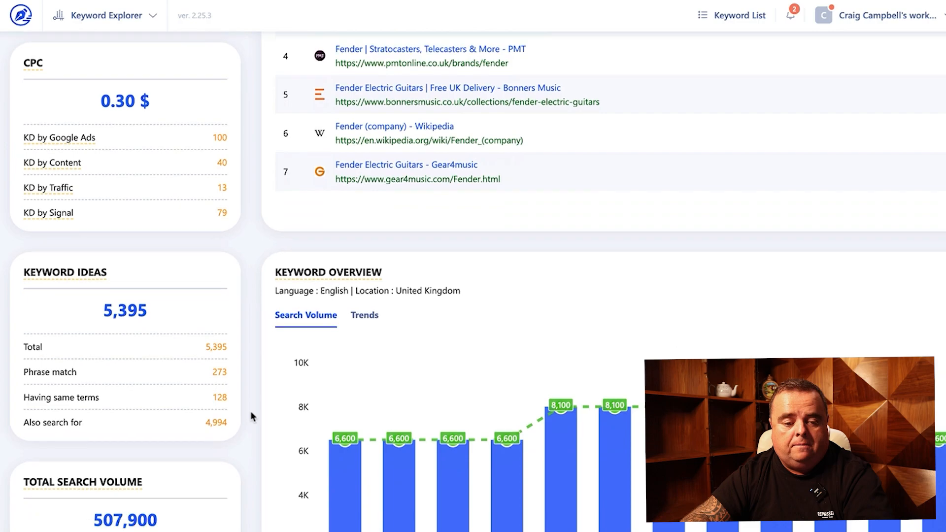
{"action": "scroll", "scroll_direction": "down", "scroll_amount": 3}
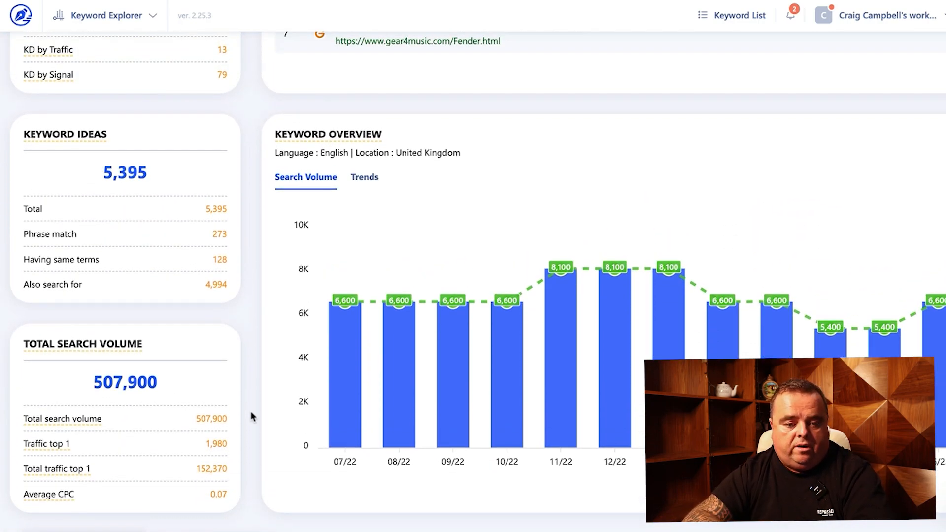
{"action": "mouse_move", "coordinate": [150, 213]}
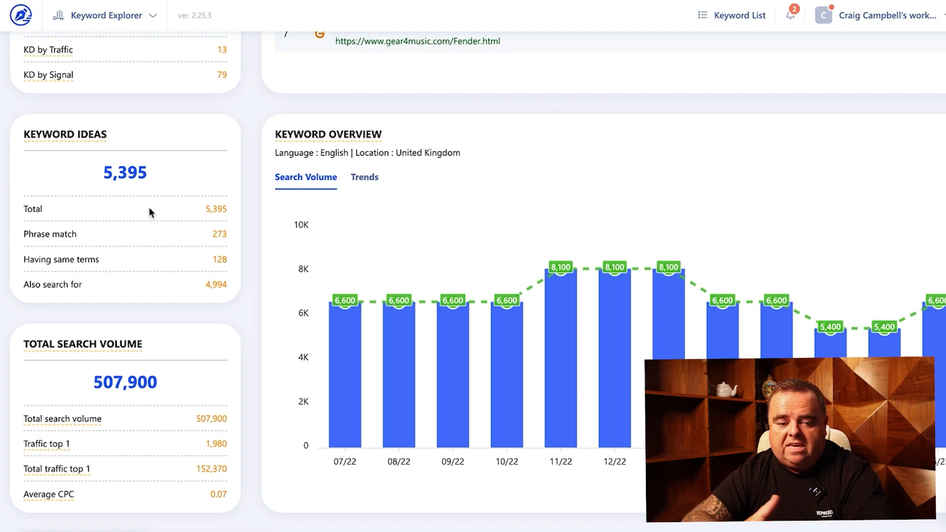
{"action": "mouse_move", "coordinate": [241, 369]}
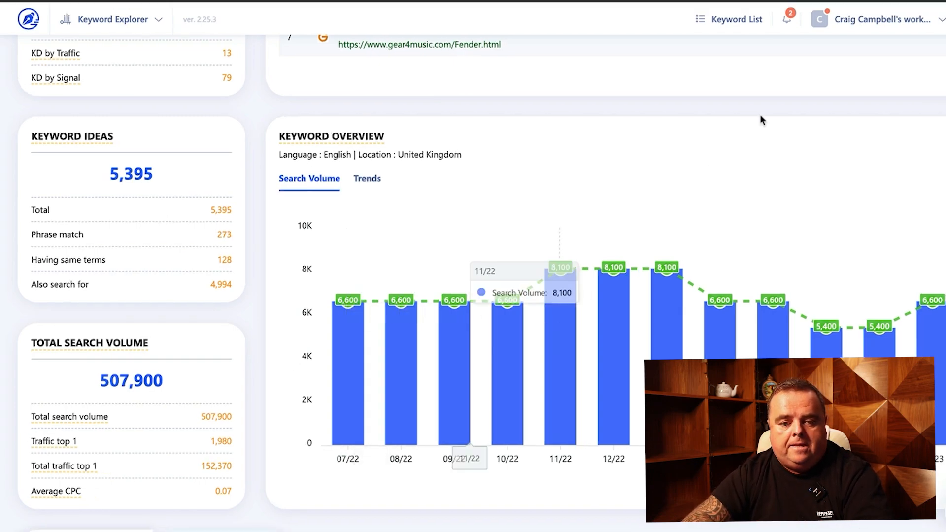
{"action": "mouse_move", "coordinate": [889, 151]}
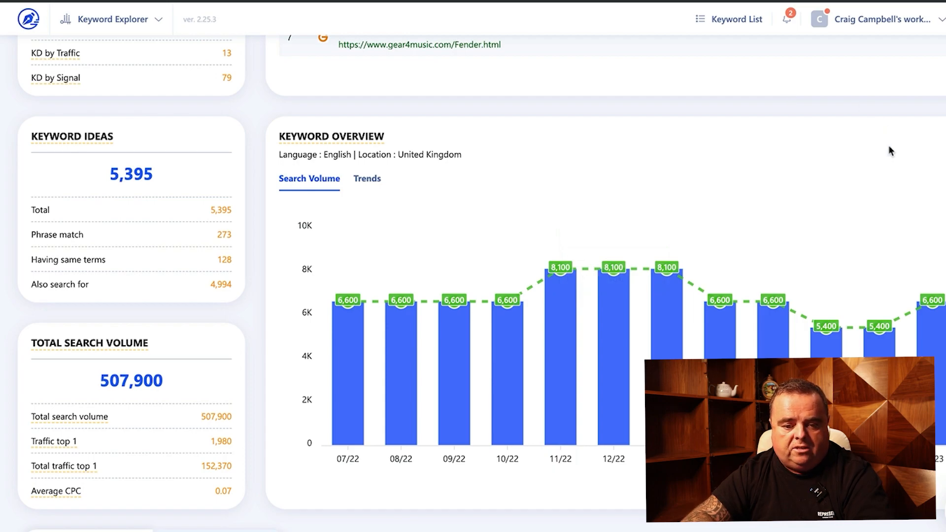
{"action": "mouse_move", "coordinate": [386, 494]}
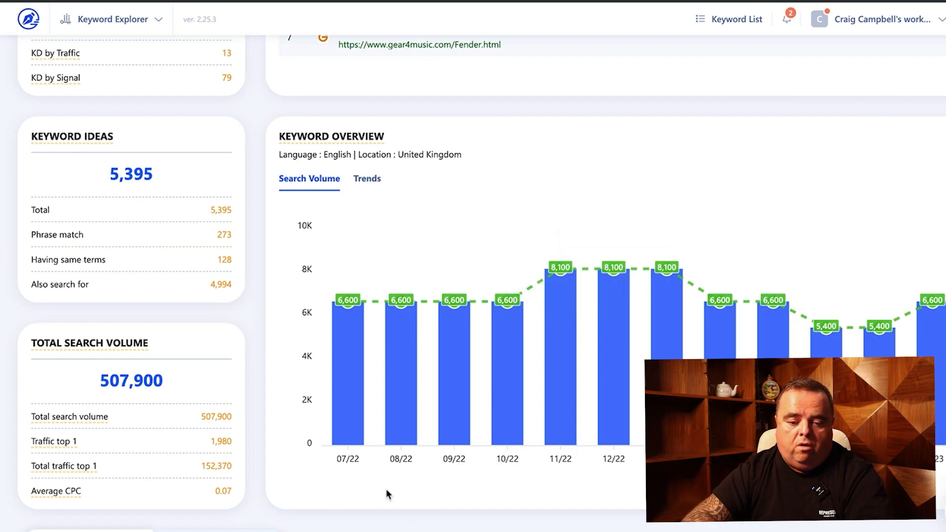
{"action": "mouse_move", "coordinate": [612, 410]}
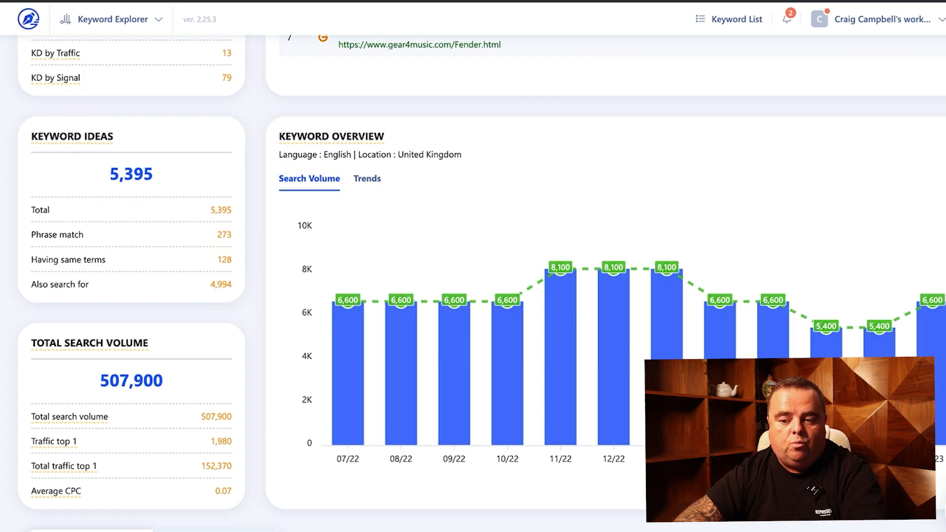
- Tick fender guitars, fender guitars electric and fender guitars bass in the phrase-match keyword list
{"action": "scroll", "scroll_direction": "down", "scroll_amount": 3}
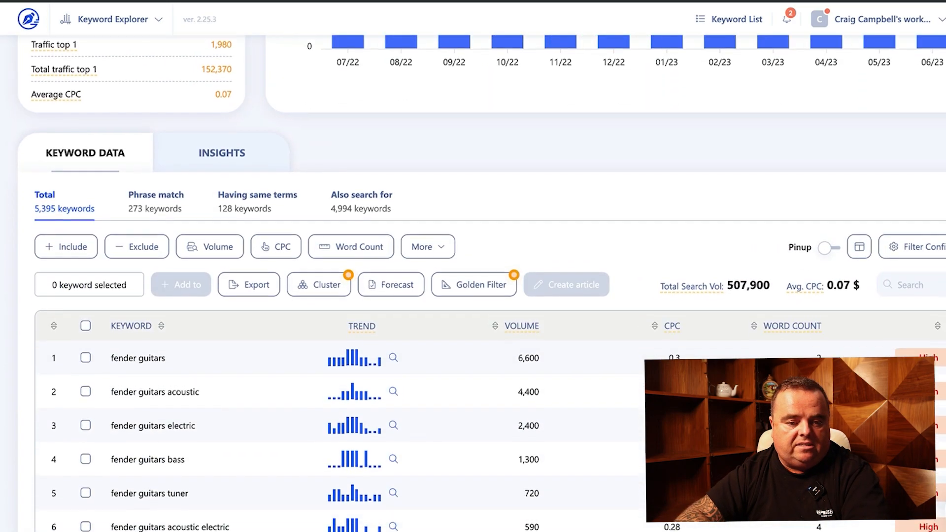
{"action": "scroll", "scroll_direction": "down", "scroll_amount": 3}
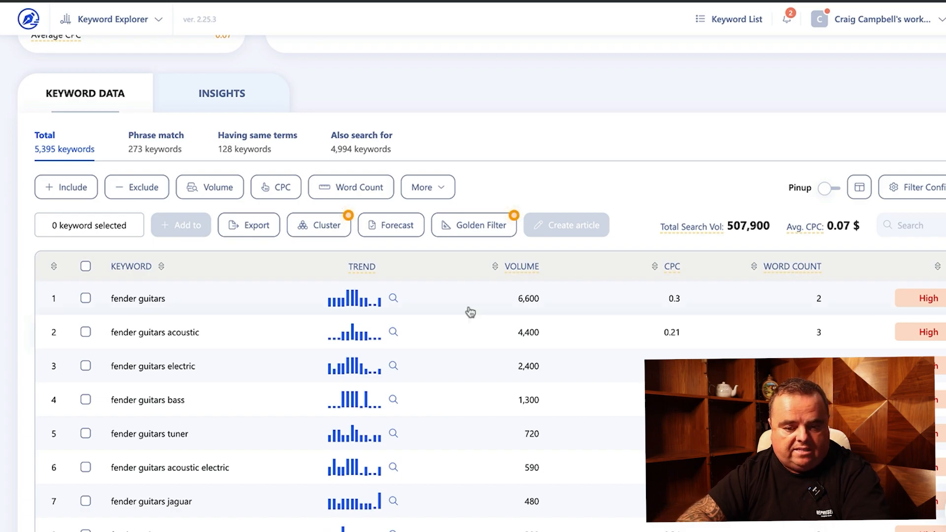
{"action": "mouse_move", "coordinate": [547, 309]}
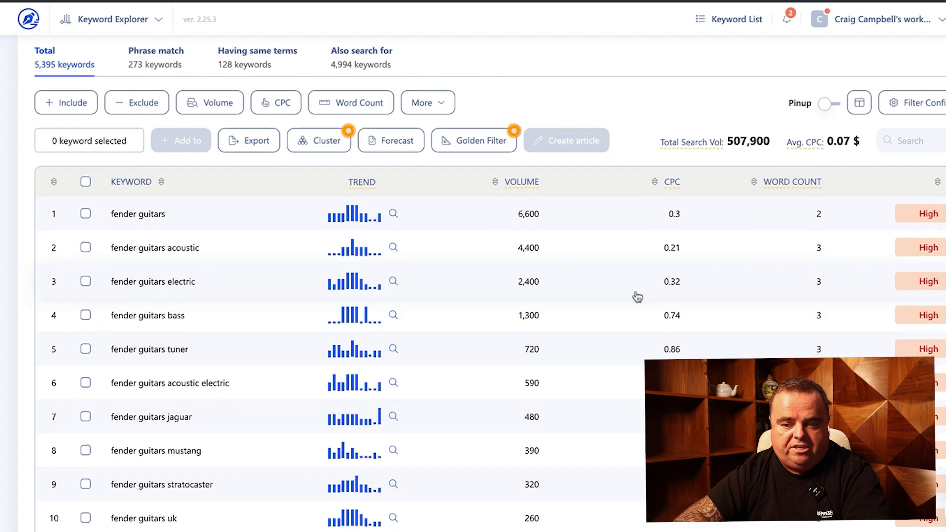
{"action": "scroll", "scroll_direction": "down", "scroll_amount": 3}
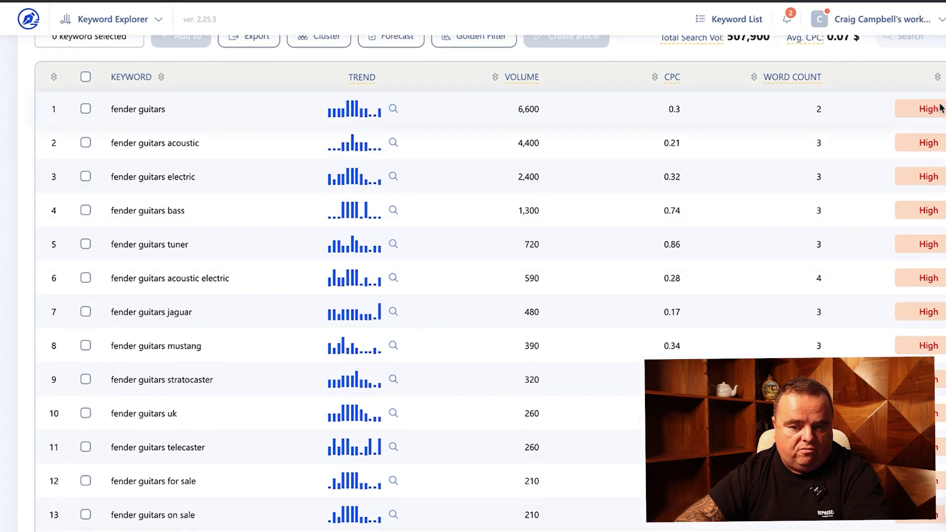
{"action": "scroll", "scroll_direction": "down", "scroll_amount": 3}
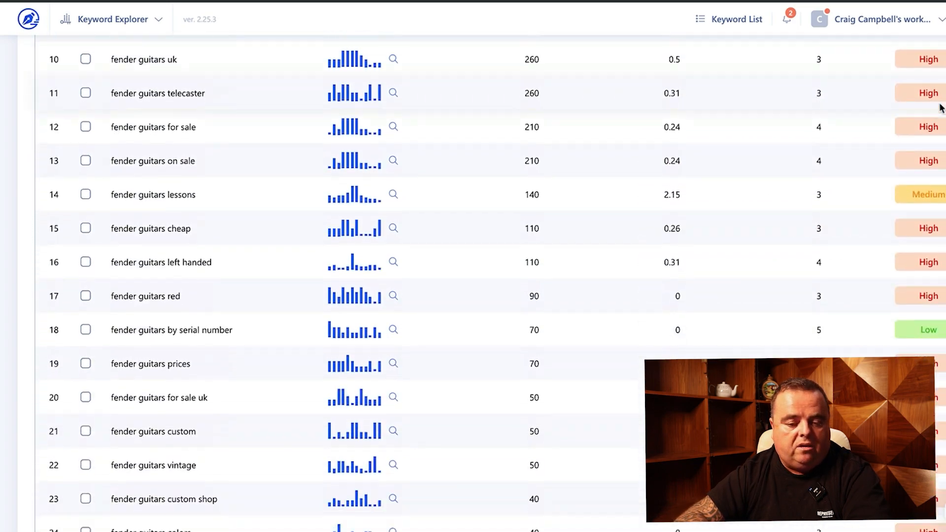
{"action": "scroll", "scroll_direction": "down", "scroll_amount": 3}
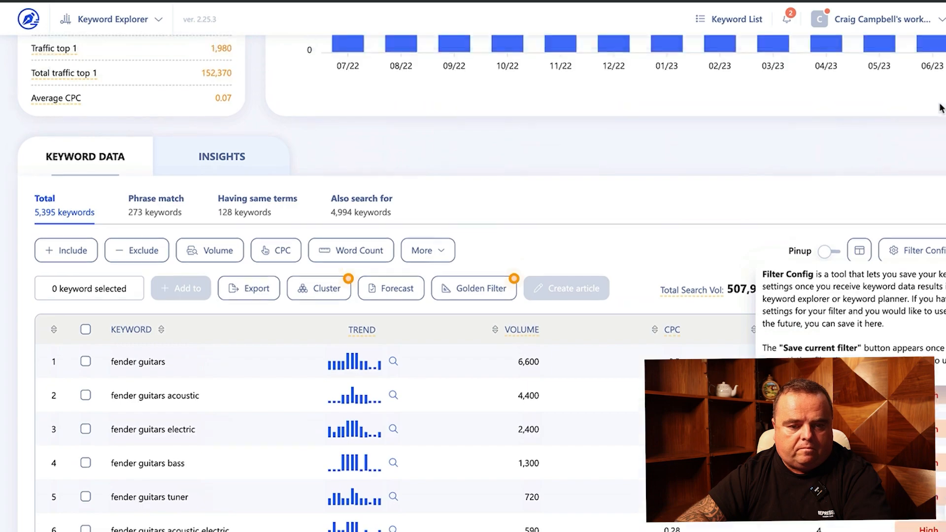
{"action": "scroll", "scroll_direction": "down", "scroll_amount": 3}
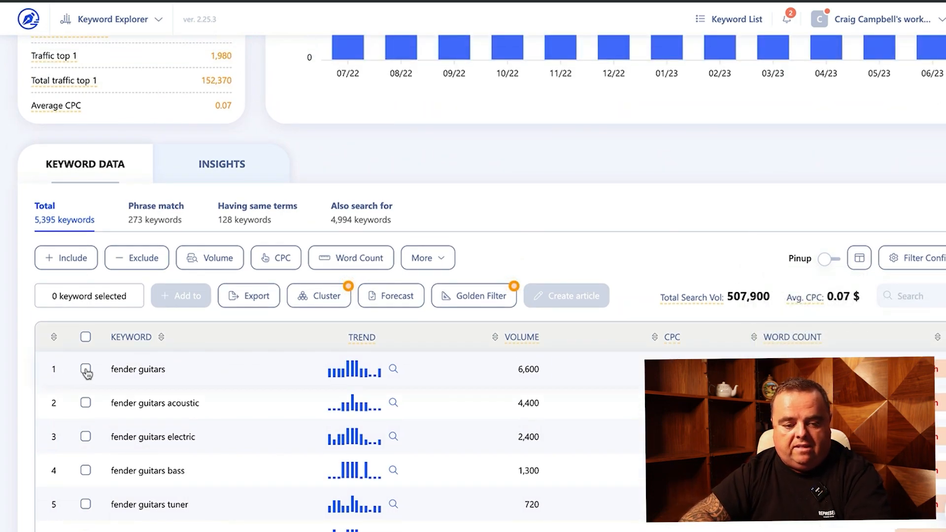
{"action": "left_click", "coordinate": [86, 369]}
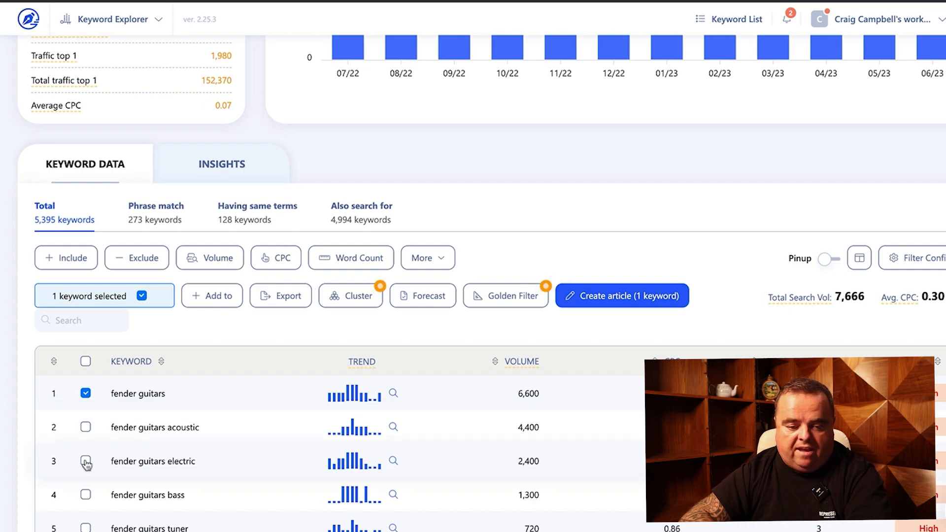
{"action": "left_click", "coordinate": [86, 461]}
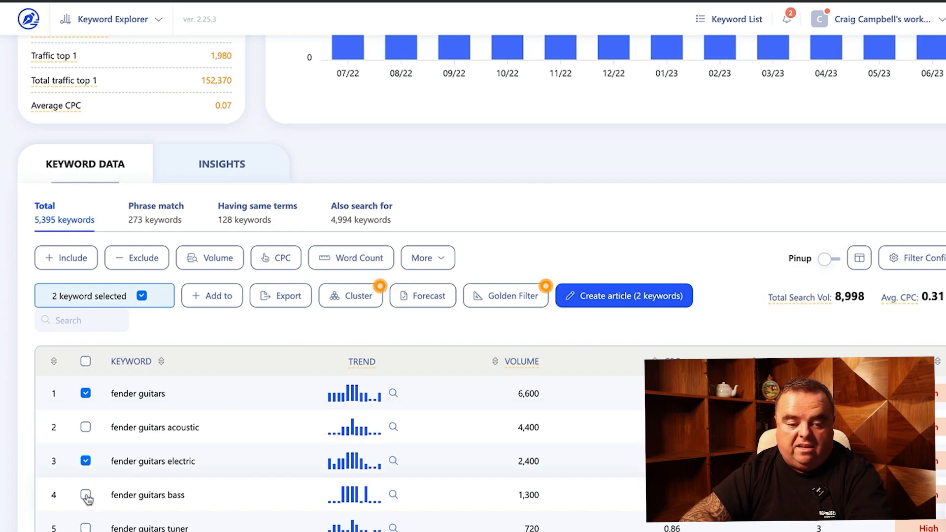
{"action": "left_click", "coordinate": [86, 494]}
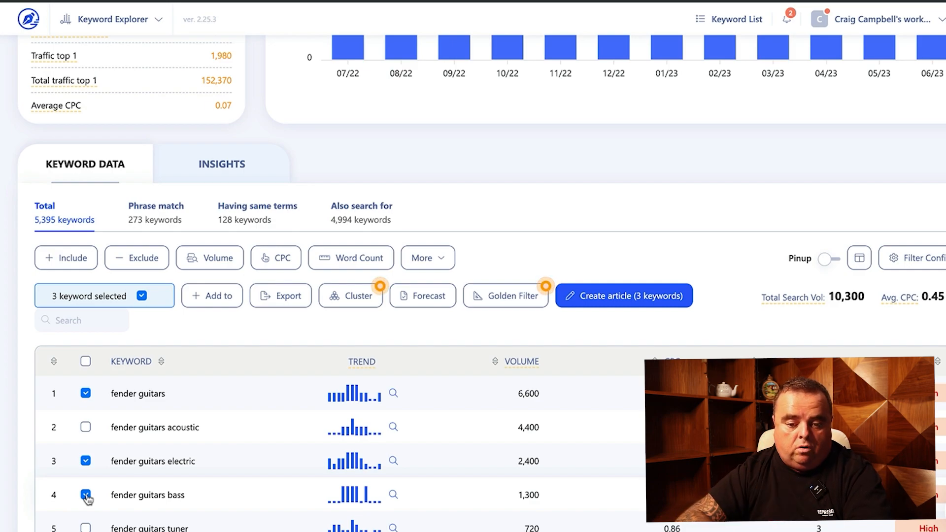
{"action": "left_click", "coordinate": [85, 495]}
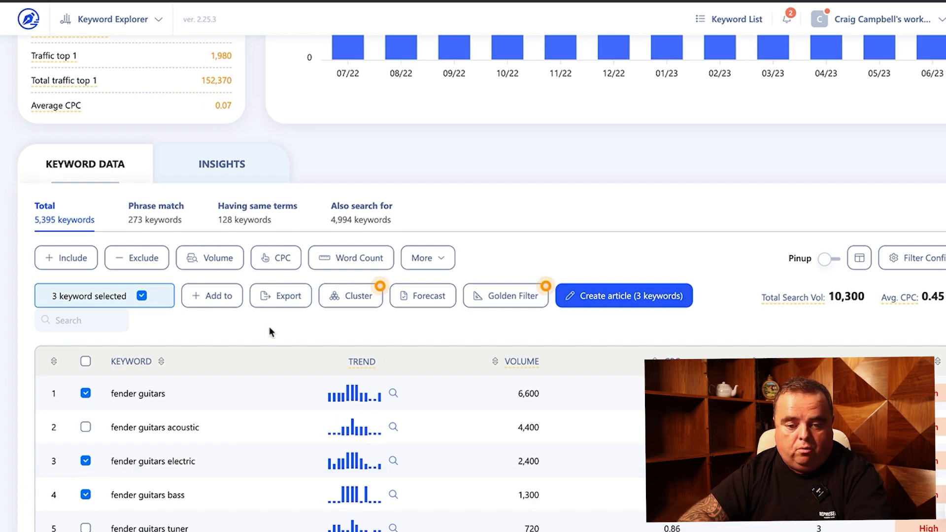
{"action": "left_click", "coordinate": [212, 295]}
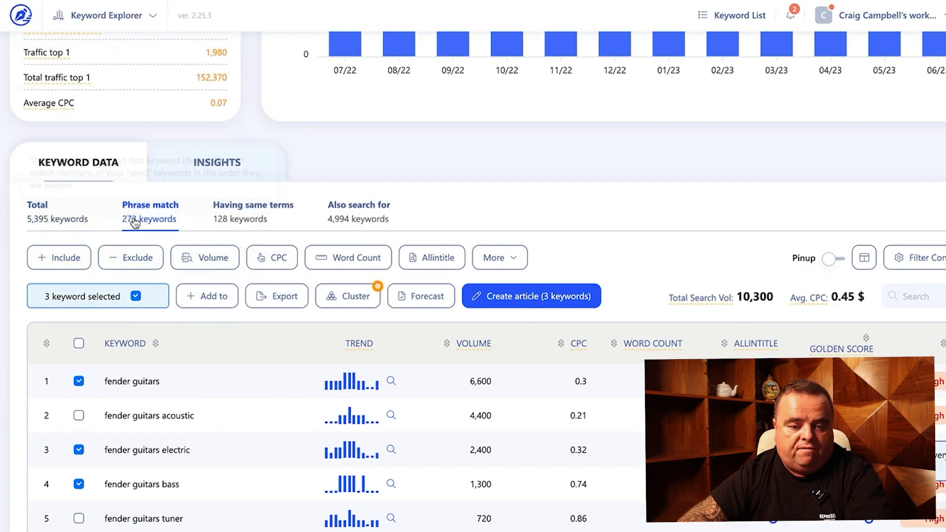
- Switch to the also-search-for keyword list and clear the three ticked keywords
{"action": "left_click", "coordinate": [253, 212]}
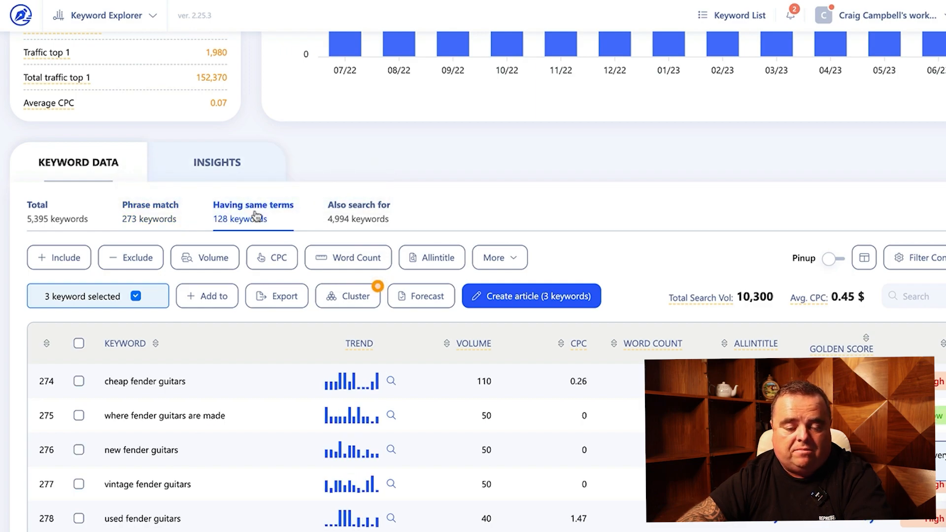
{"action": "left_click", "coordinate": [358, 211]}
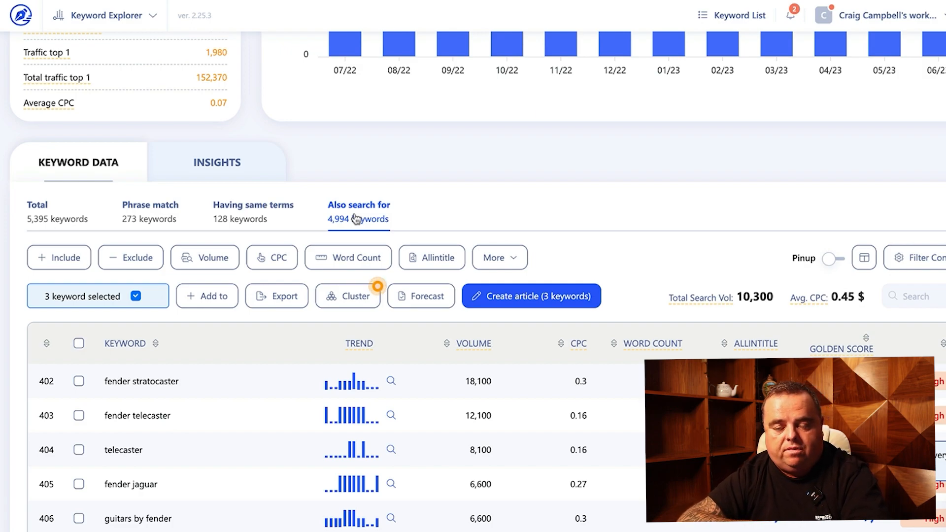
{"action": "left_click", "coordinate": [136, 296]}
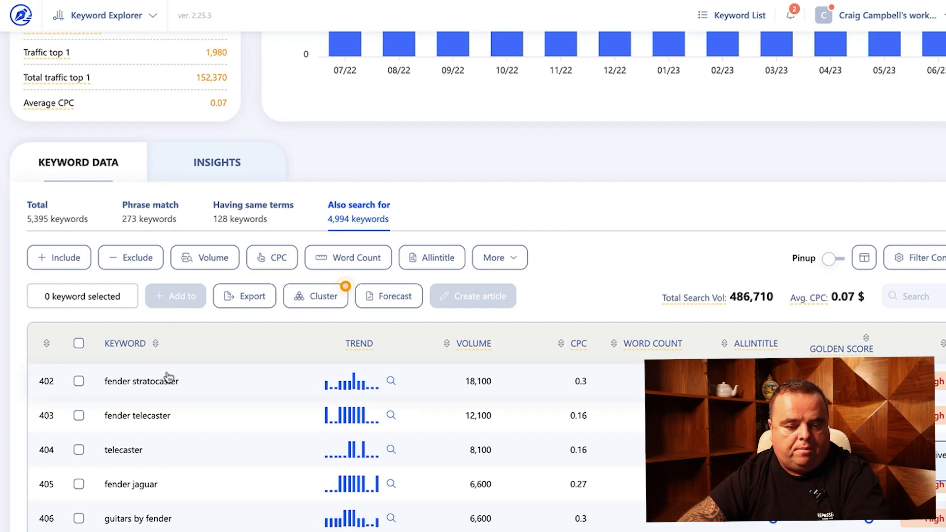
{"action": "mouse_move", "coordinate": [178, 418]}
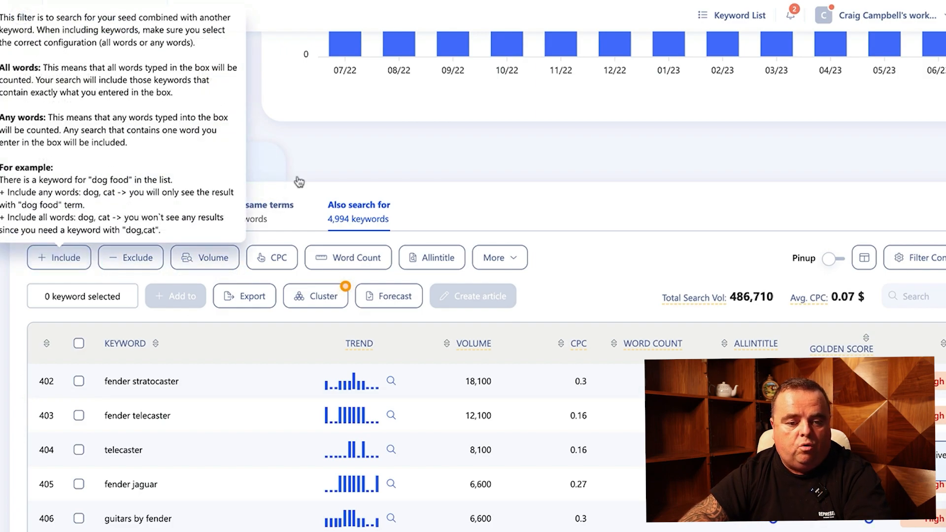
- Browse the fender guitars insights by questions, prepositions, comparisons, alphabet and numerical groups
{"action": "left_click", "coordinate": [216, 161]}
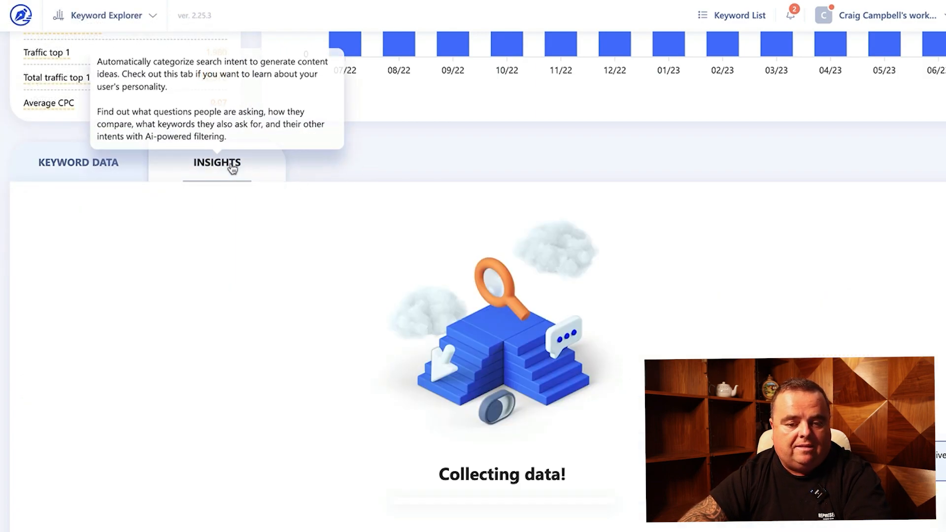
{"action": "left_click", "coordinate": [216, 162]}
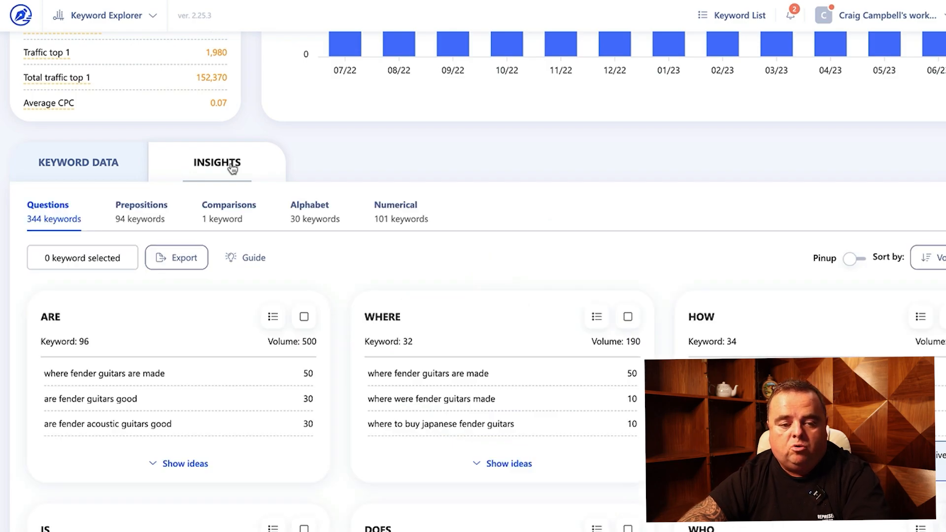
{"action": "mouse_move", "coordinate": [99, 224]}
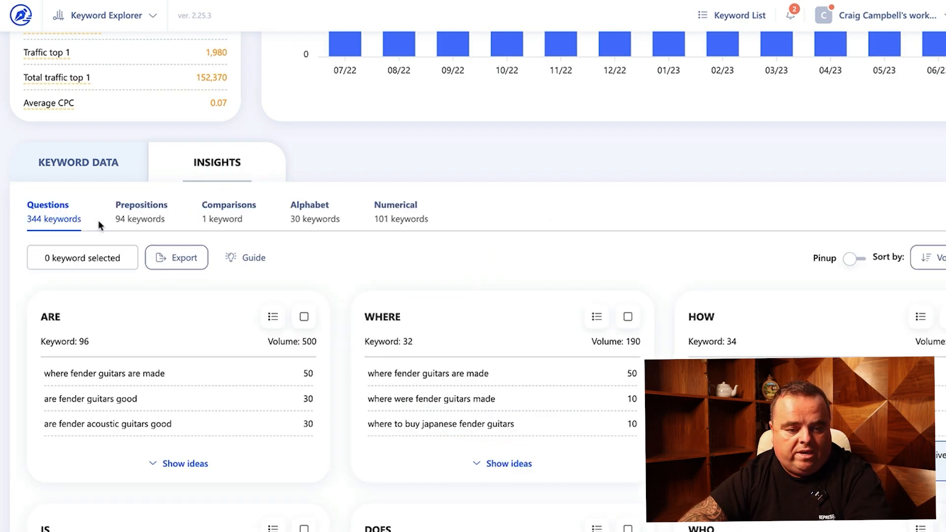
{"action": "mouse_move", "coordinate": [158, 222]}
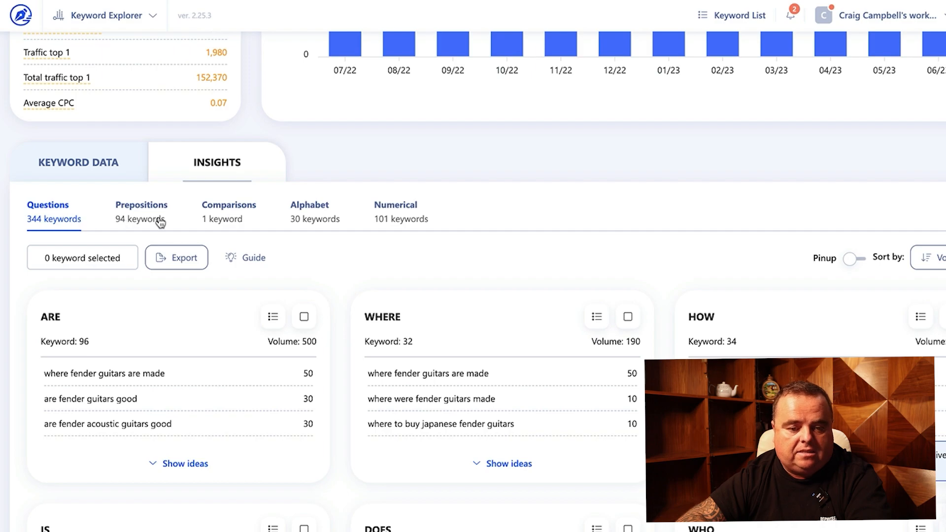
{"action": "mouse_move", "coordinate": [250, 339]}
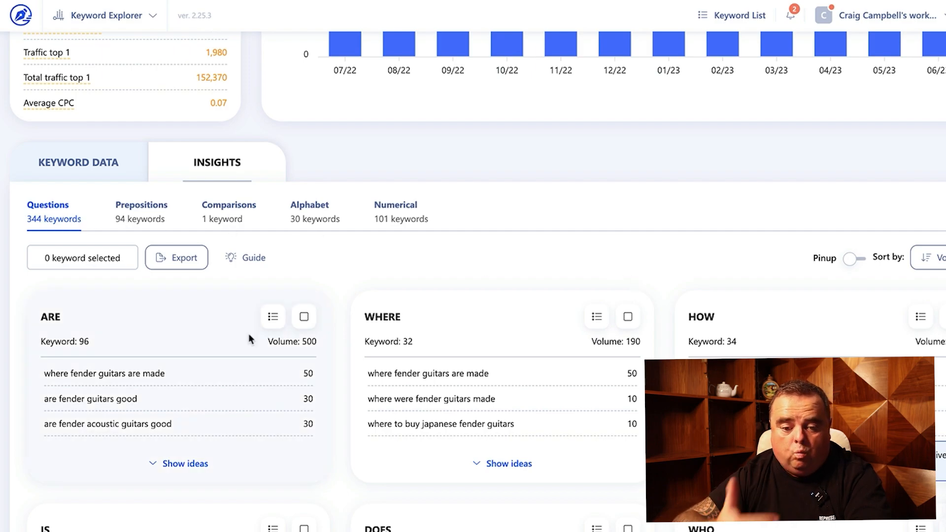
{"action": "mouse_move", "coordinate": [855, 257]}
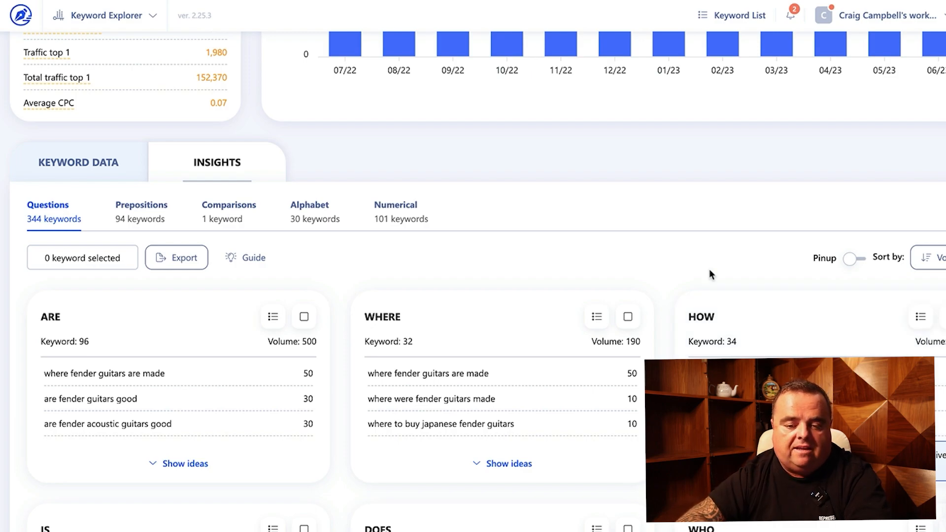
{"action": "left_click", "coordinate": [141, 205]}
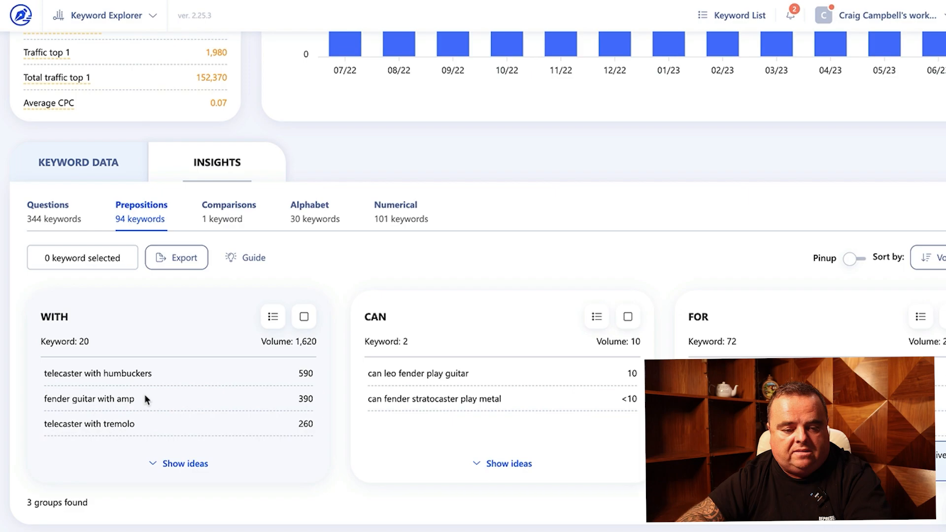
{"action": "mouse_move", "coordinate": [162, 376]}
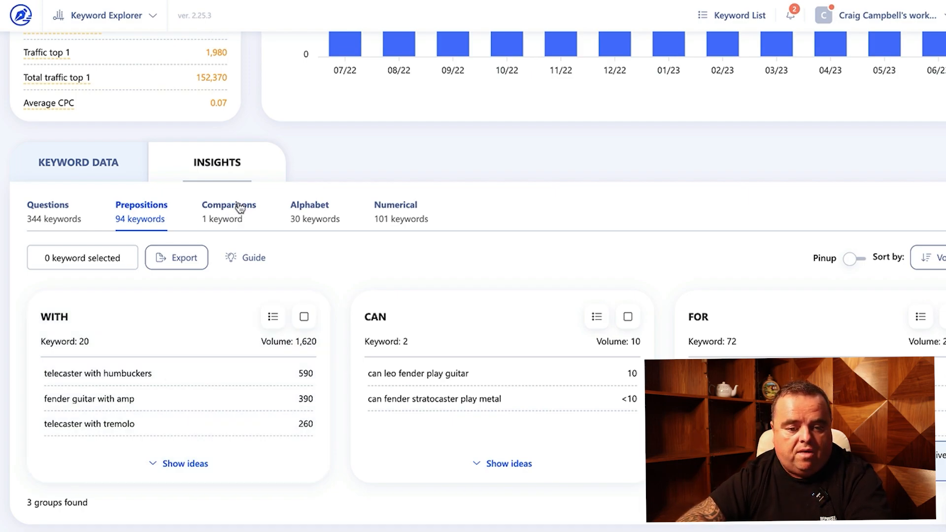
{"action": "left_click", "coordinate": [229, 211]}
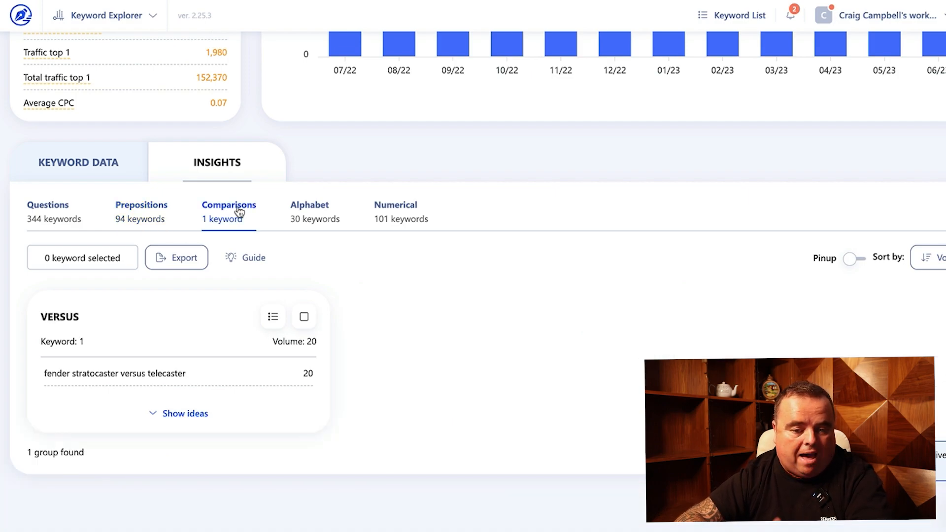
{"action": "mouse_move", "coordinate": [320, 208]}
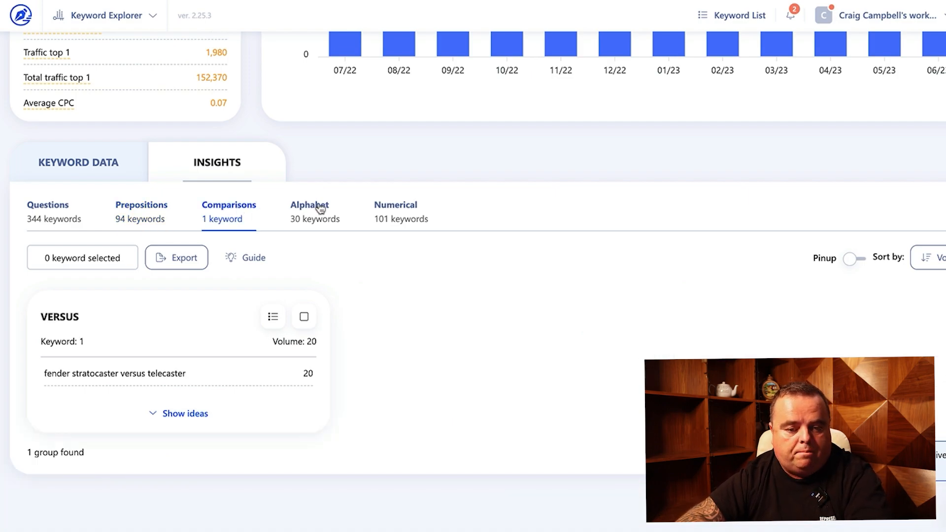
{"action": "left_click", "coordinate": [309, 205]}
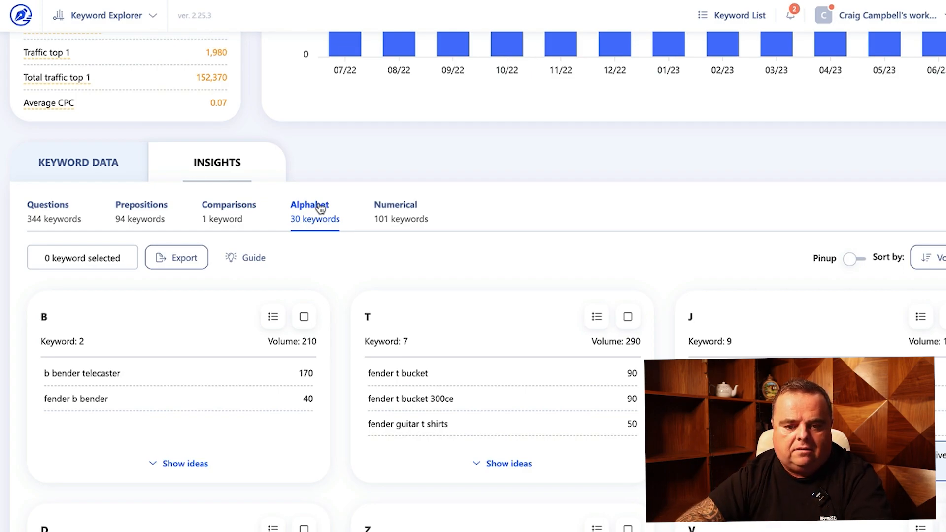
{"action": "left_click", "coordinate": [396, 211]}
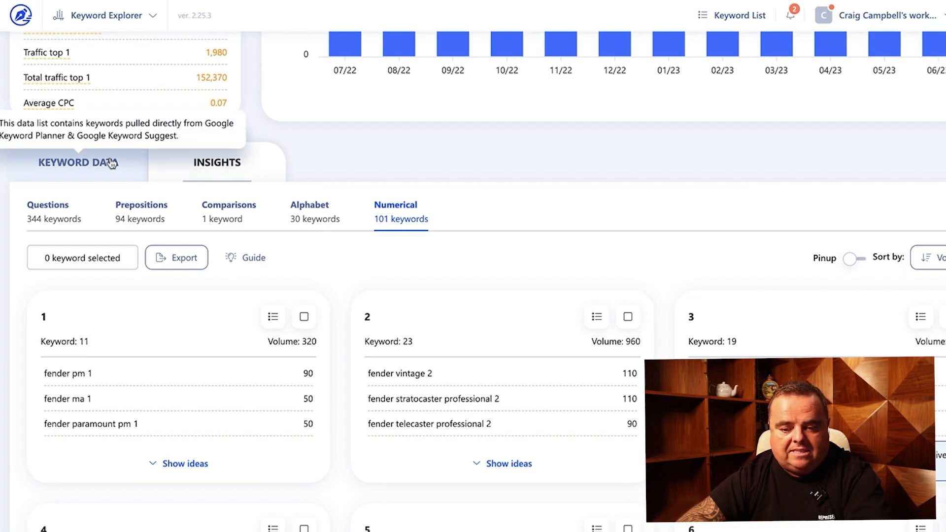
- Return to the Keyword Data list showing golden scores for the also-search-for keywords
{"action": "left_click", "coordinate": [76, 162]}
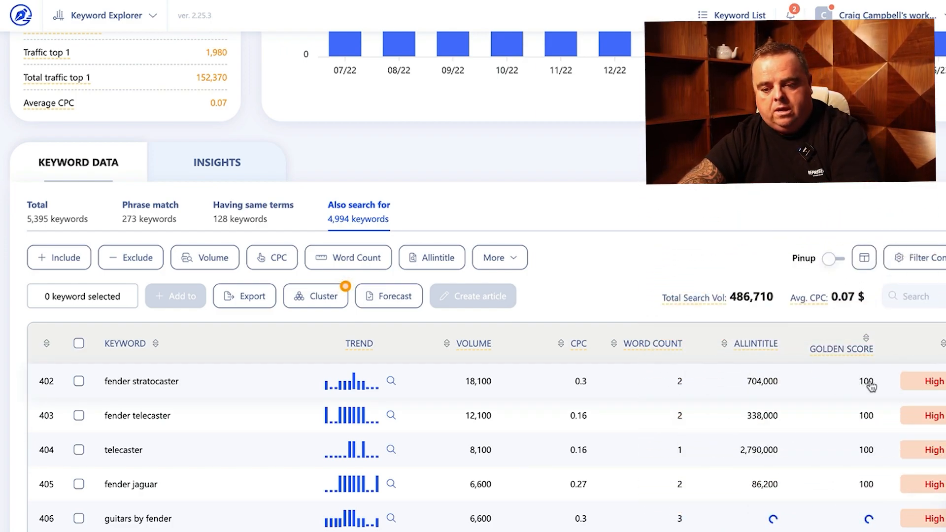
{"action": "mouse_move", "coordinate": [843, 349]}
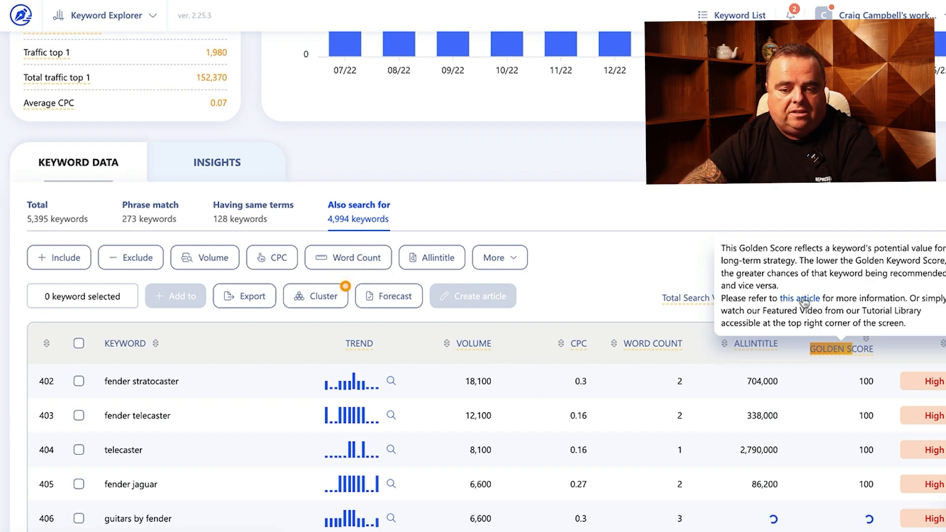
- Read through the Helpdesk article explaining the Keyword Golden Ratio formula
{"action": "left_click", "coordinate": [799, 298]}
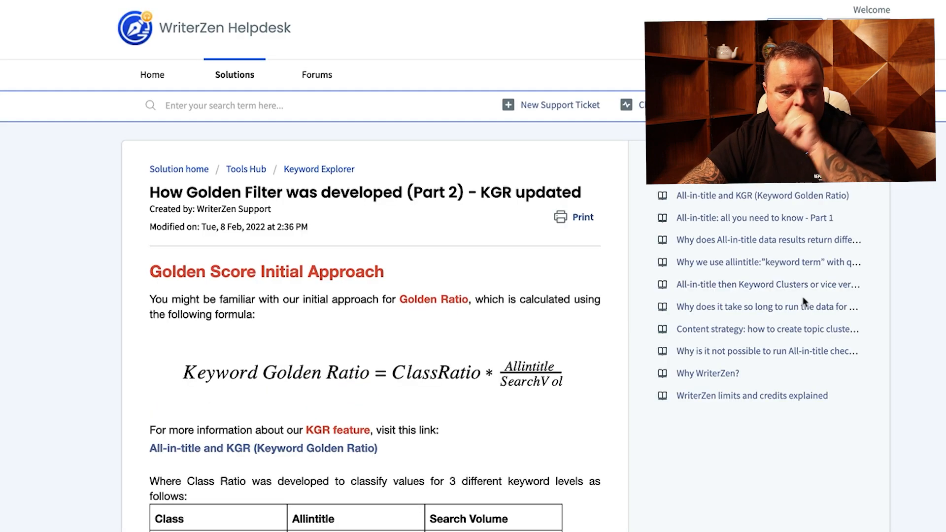
{"action": "scroll", "scroll_direction": "down", "scroll_amount": 3}
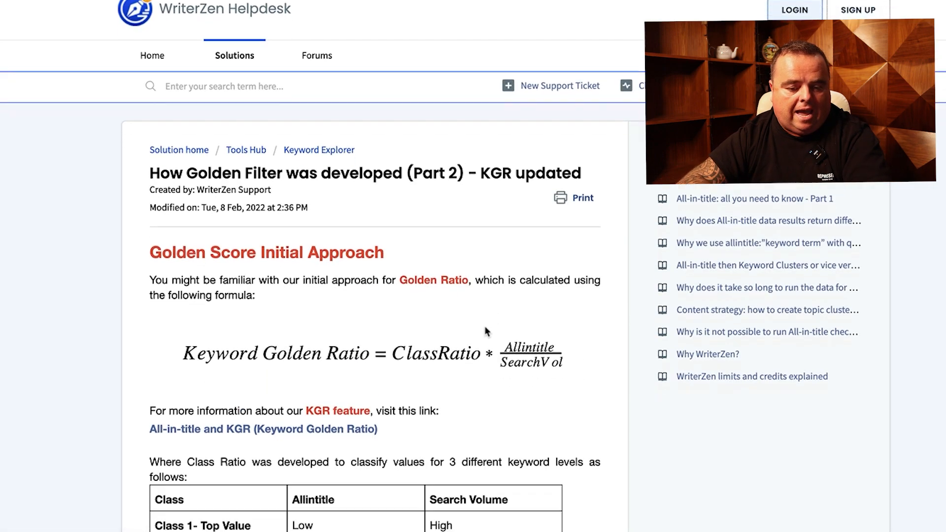
{"action": "scroll", "scroll_direction": "down", "scroll_amount": 3}
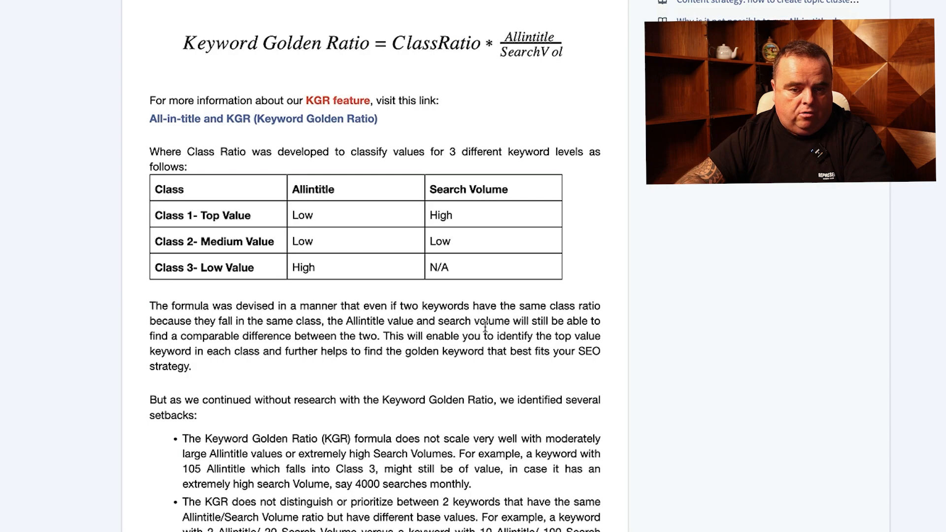
{"action": "scroll", "scroll_direction": "up", "scroll_amount": 3}
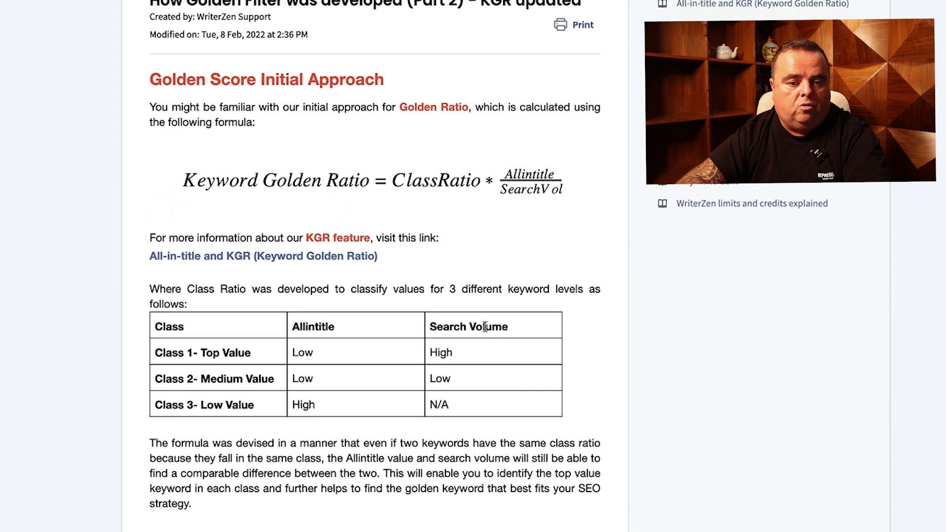
{"action": "scroll", "scroll_direction": "down", "scroll_amount": 3}
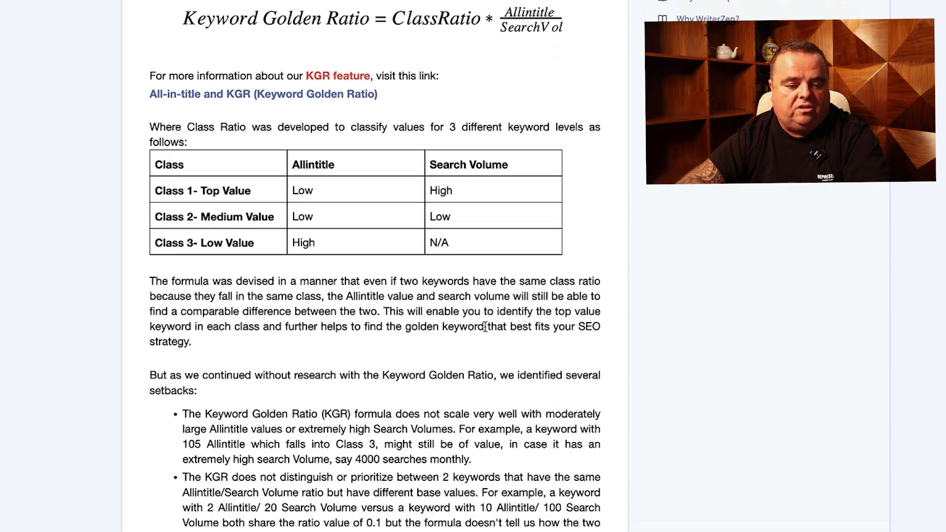
{"action": "scroll", "scroll_direction": "down", "scroll_amount": 3}
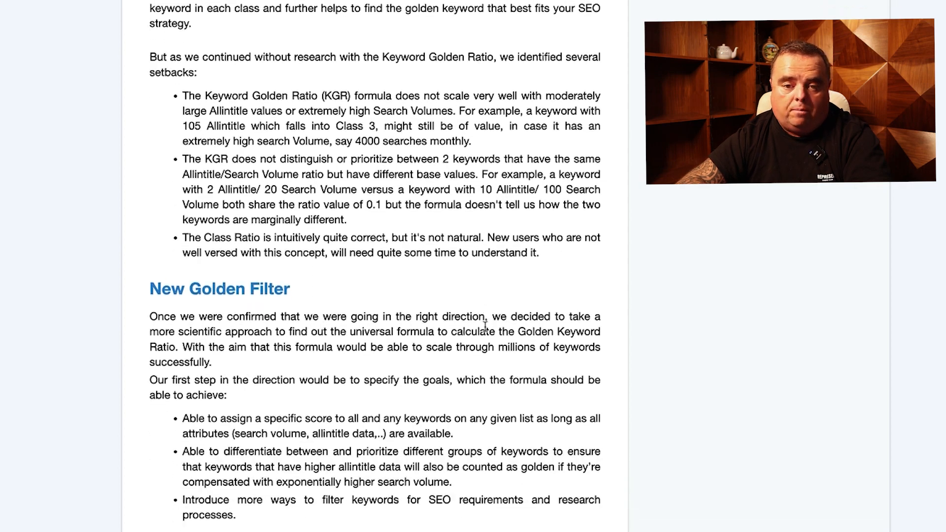
{"action": "scroll", "scroll_direction": "down", "scroll_amount": 3}
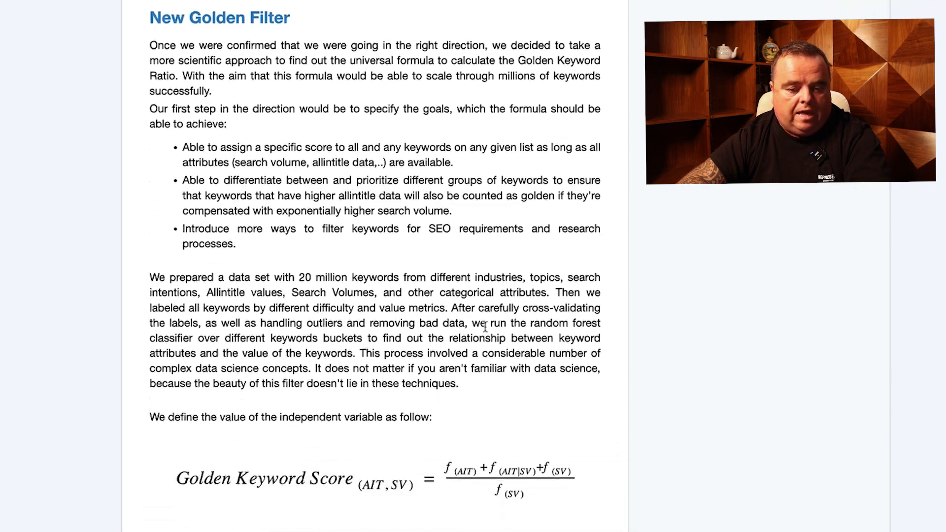
{"action": "scroll", "scroll_direction": "down", "scroll_amount": 3}
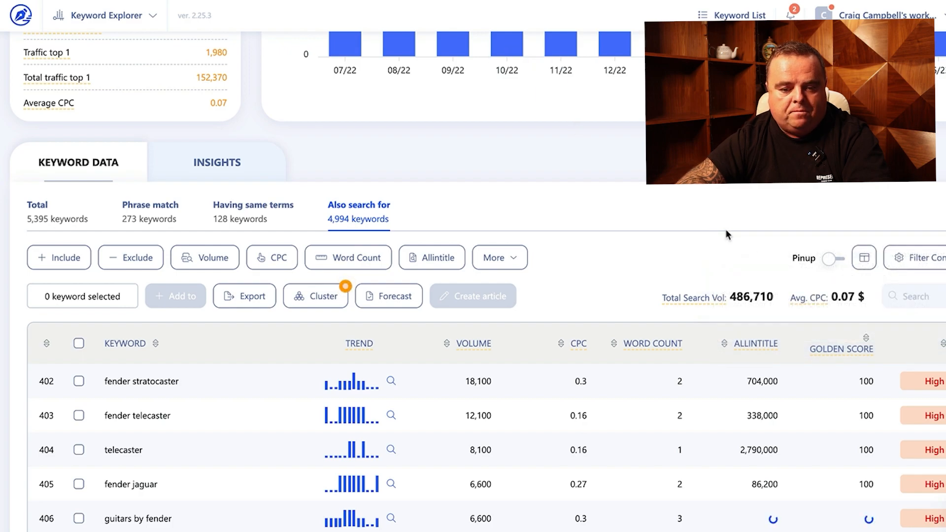
{"action": "mouse_move", "coordinate": [755, 344]}
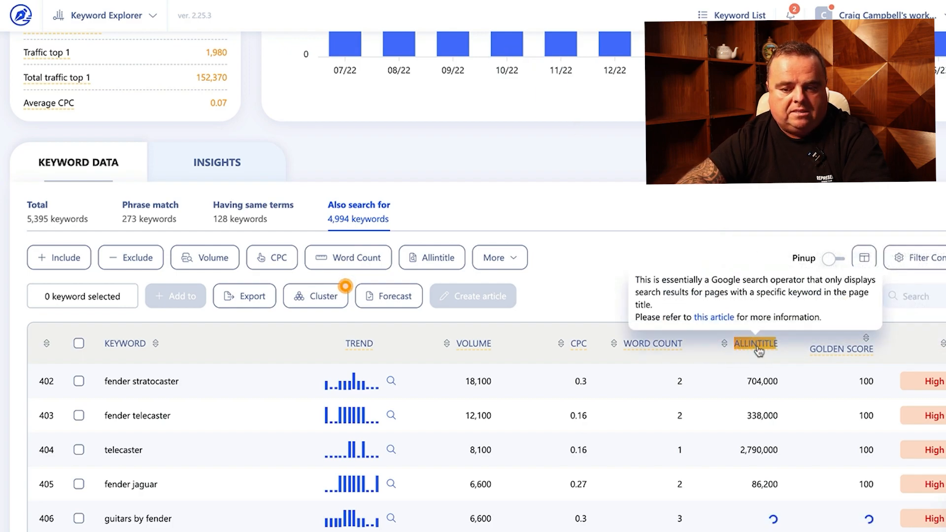
{"action": "mouse_move", "coordinate": [624, 228]}
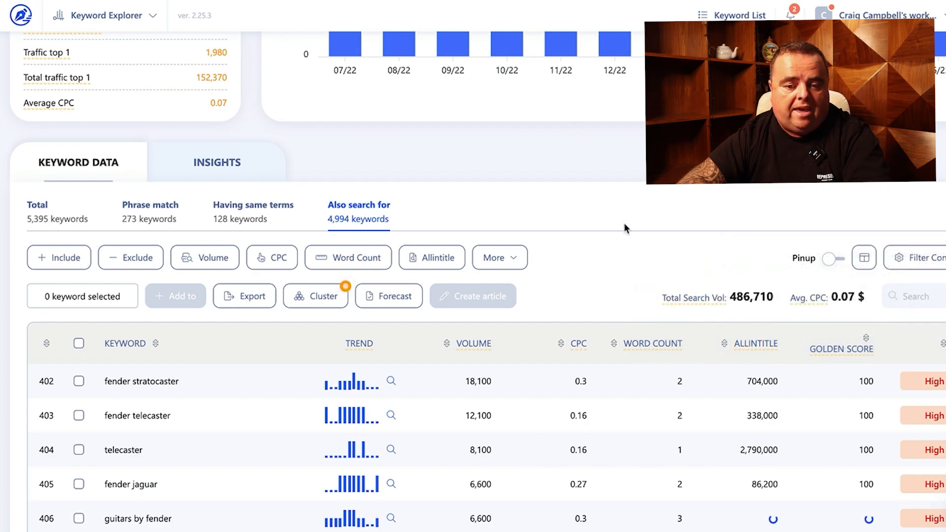
- Scroll back to the top of the fender guitars report with its UK SERP overview
{"action": "scroll", "scroll_direction": "up", "scroll_amount": 3}
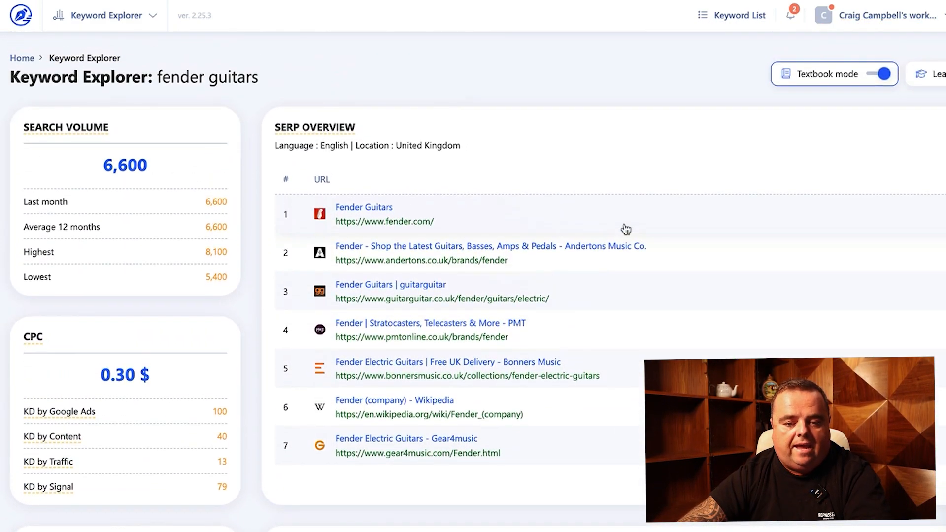
{"action": "mouse_move", "coordinate": [604, 217]}
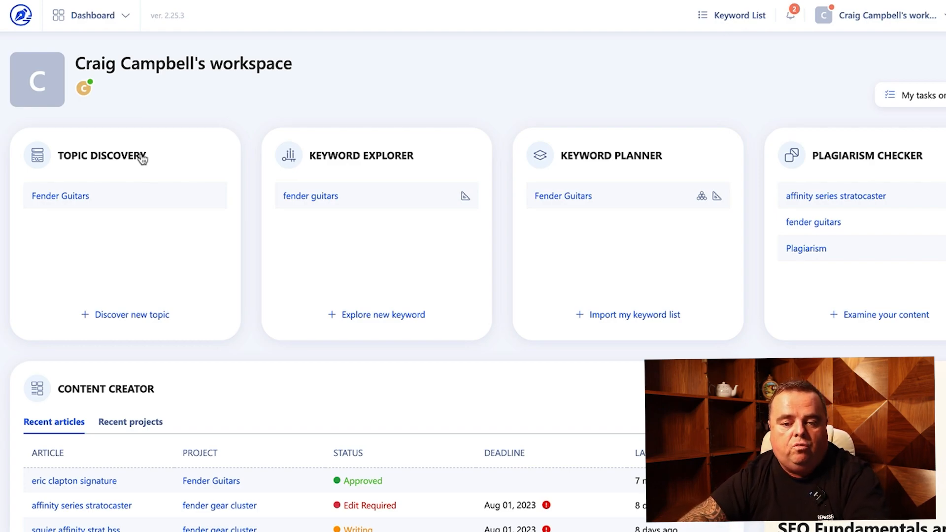
{"action": "mouse_move", "coordinate": [108, 164]}
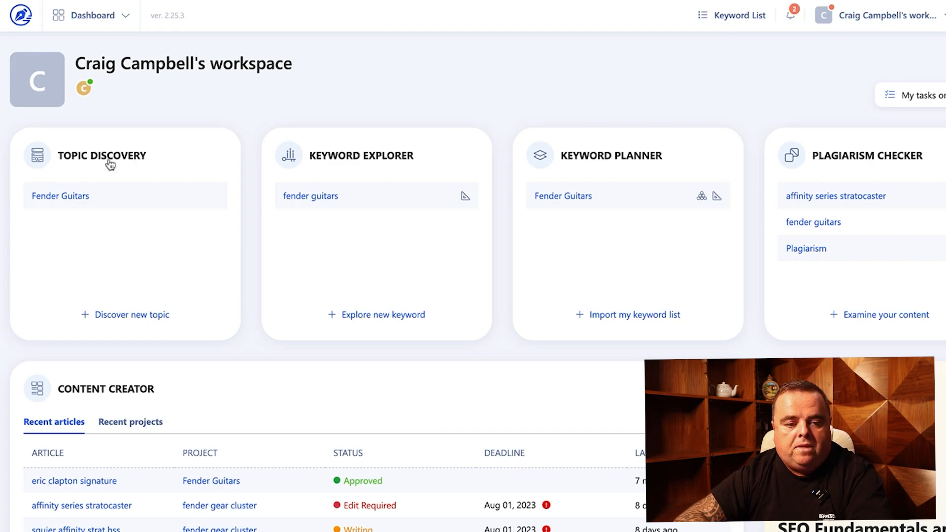
{"action": "mouse_move", "coordinate": [76, 201]}
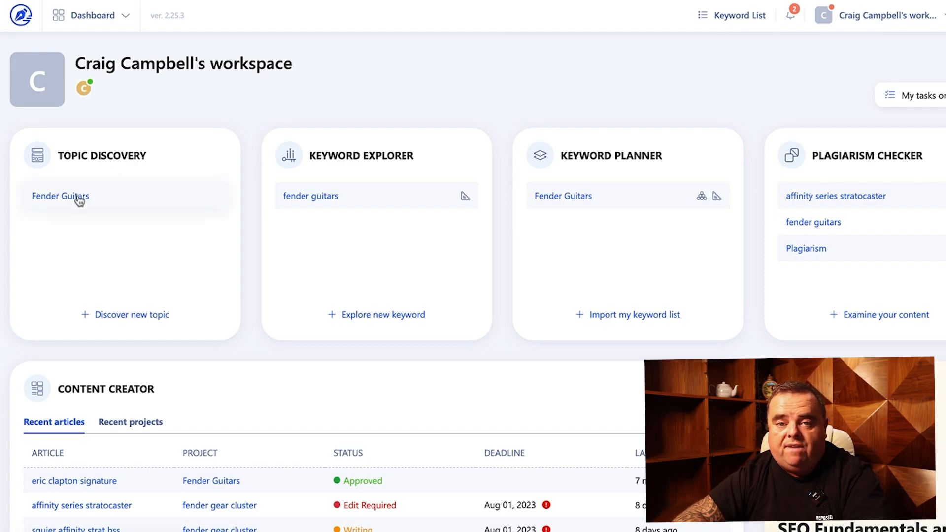
- Load the Fender Guitars topic discovery report and reveal the main topic's headline ideas
{"action": "left_click", "coordinate": [61, 195]}
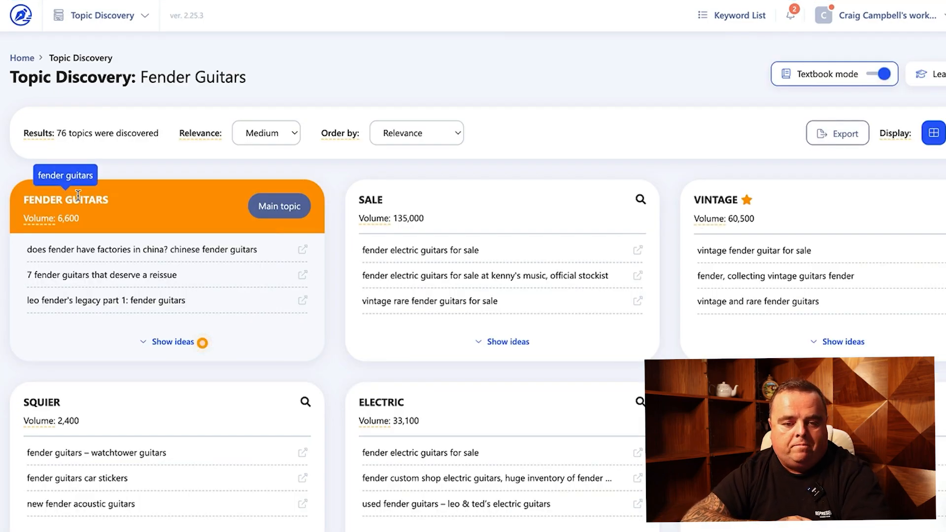
{"action": "mouse_move", "coordinate": [234, 208]}
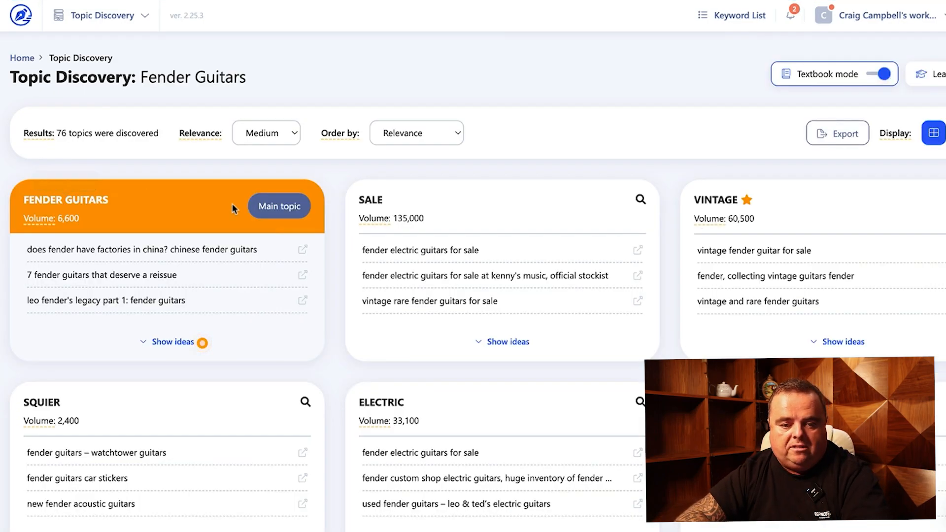
{"action": "mouse_move", "coordinate": [111, 212]}
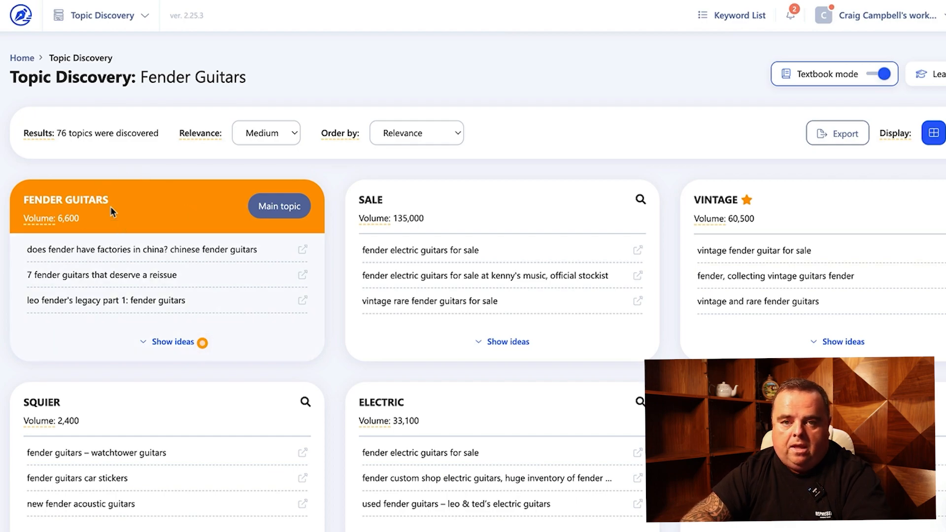
{"action": "mouse_move", "coordinate": [117, 221]}
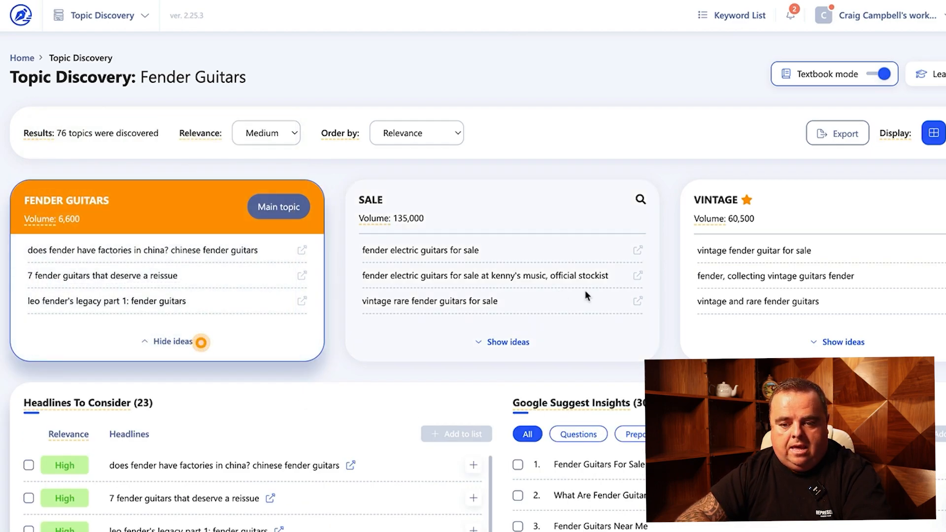
{"action": "mouse_move", "coordinate": [388, 394]}
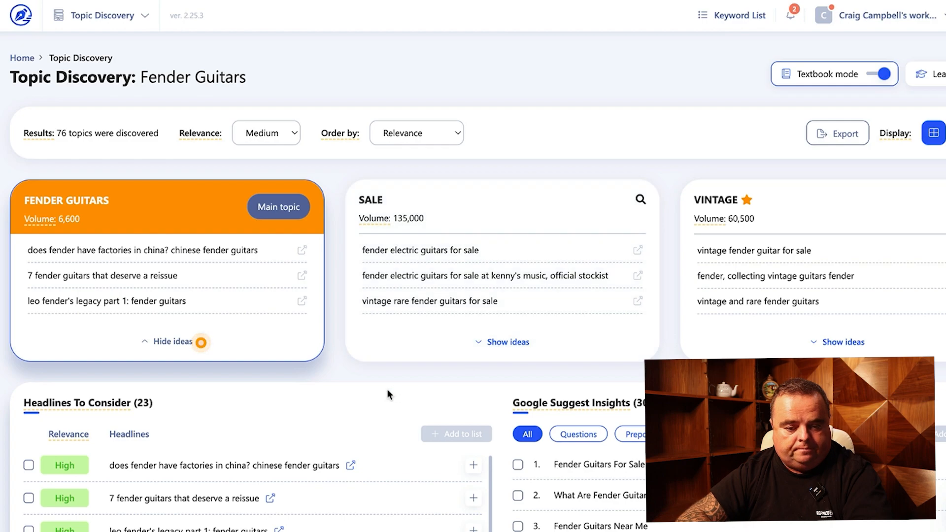
{"action": "scroll", "scroll_direction": "down", "scroll_amount": 3}
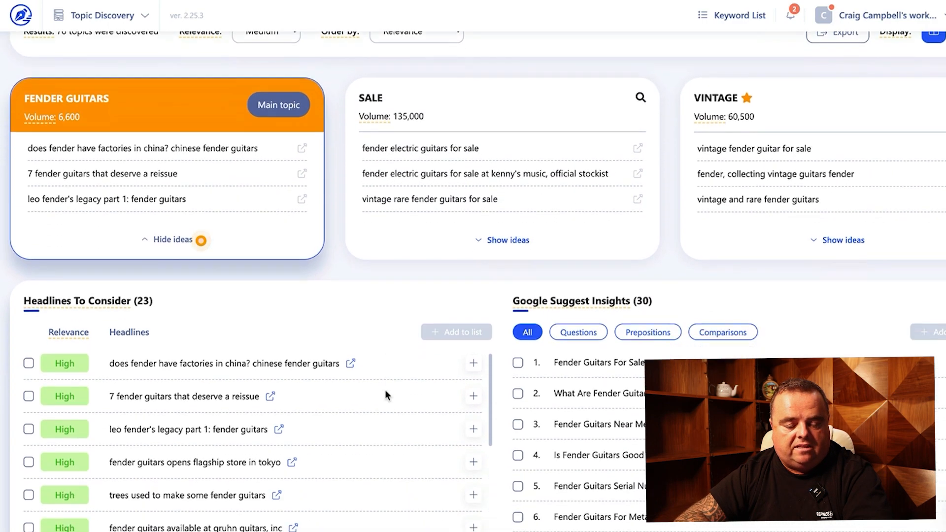
{"action": "scroll", "scroll_direction": "down", "scroll_amount": 3}
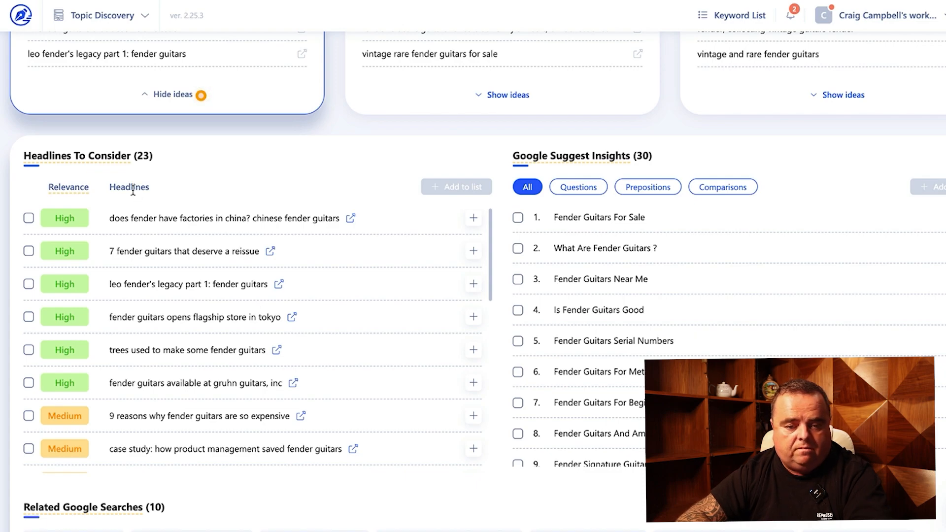
{"action": "mouse_move", "coordinate": [735, 159]}
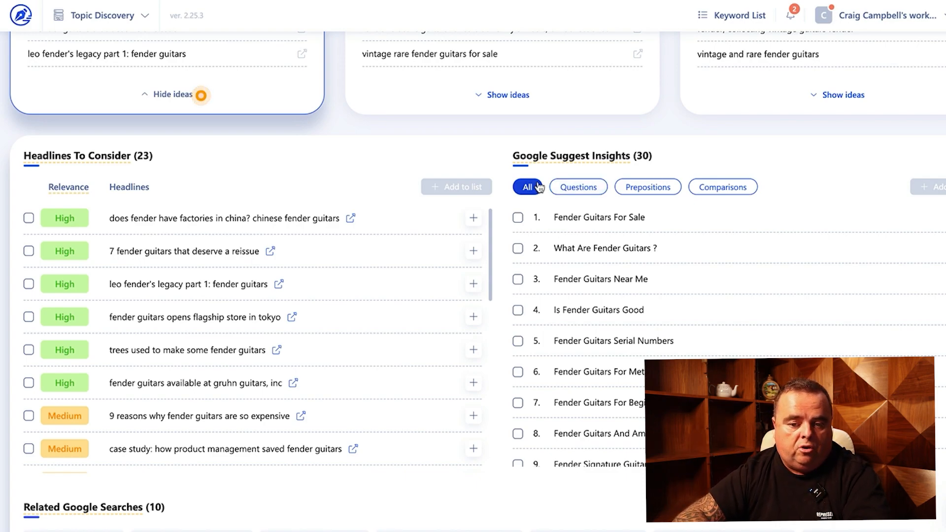
- Filter Google suggestions by prepositions, comparisons and all, then browse the topic clusters
{"action": "left_click", "coordinate": [647, 186]}
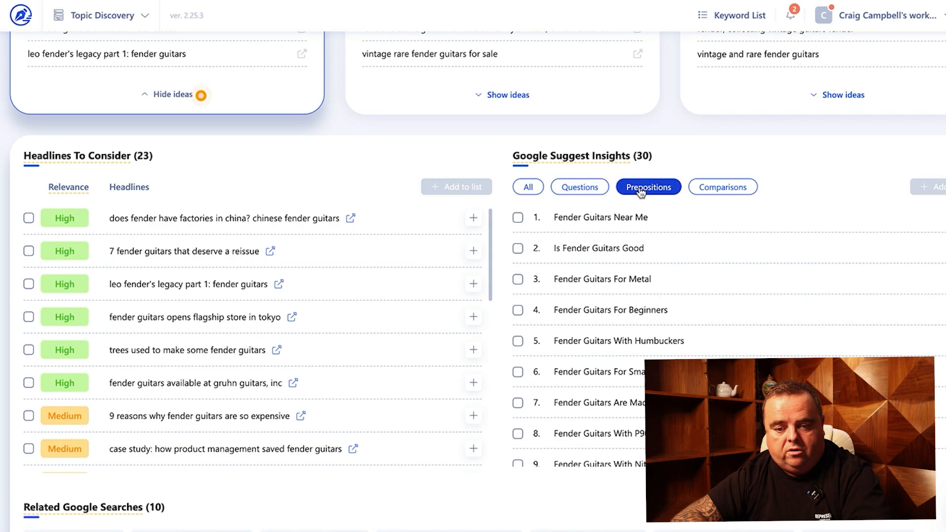
{"action": "left_click", "coordinate": [723, 186]}
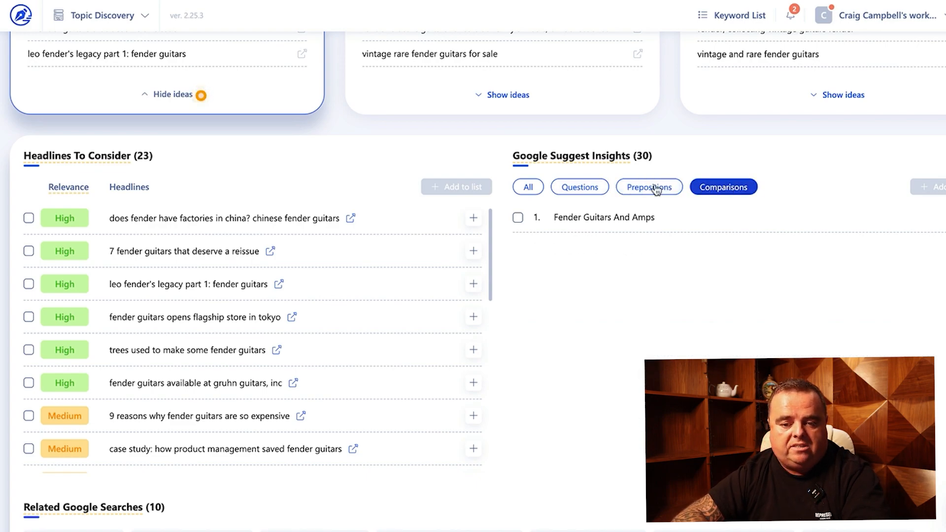
{"action": "left_click", "coordinate": [526, 186]}
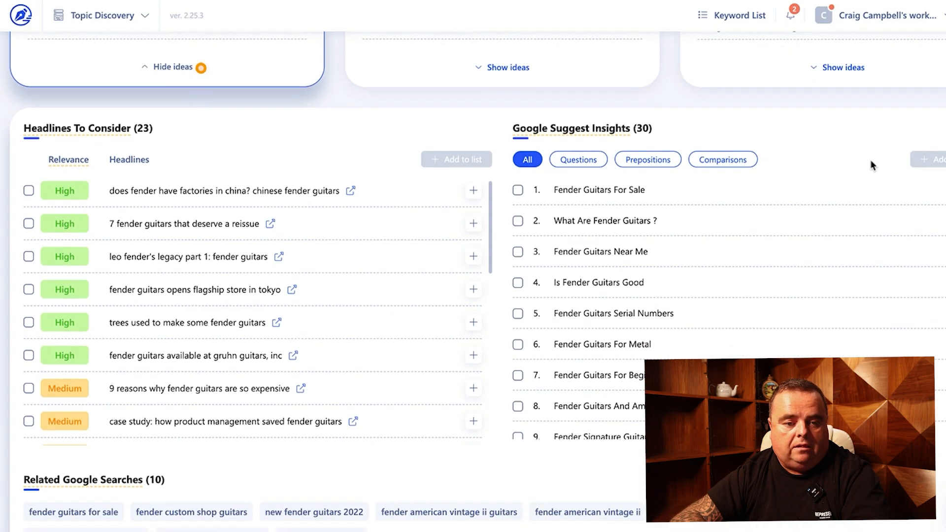
{"action": "scroll", "scroll_direction": "down", "scroll_amount": 3}
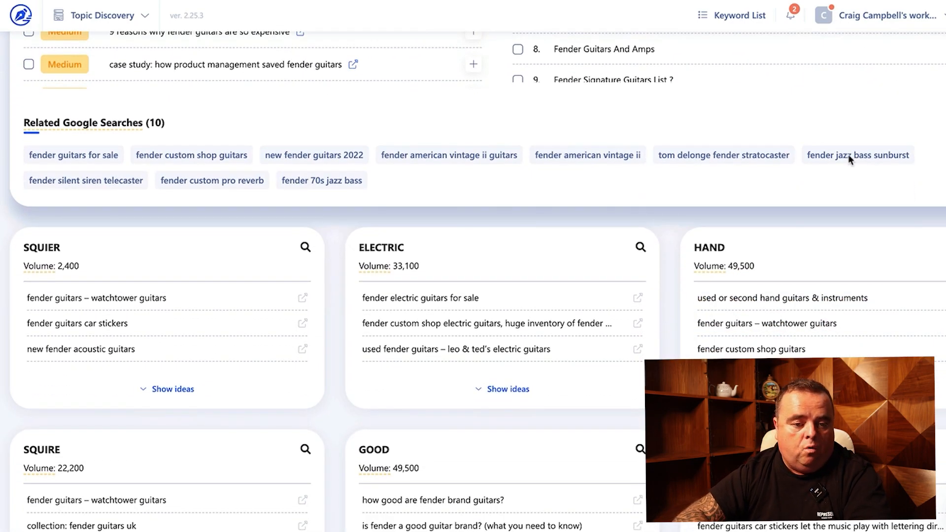
{"action": "mouse_move", "coordinate": [327, 168]}
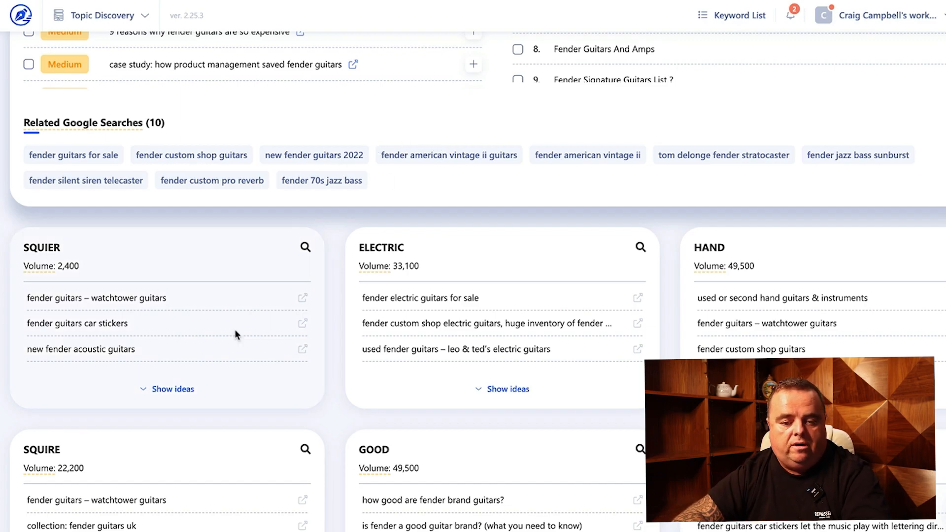
{"action": "scroll", "scroll_direction": "down", "scroll_amount": 3}
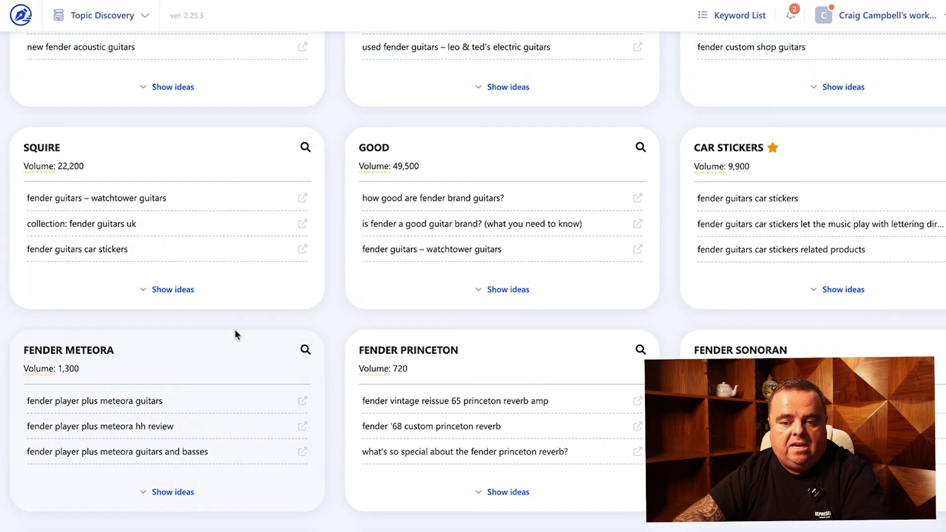
{"action": "scroll", "scroll_direction": "up", "scroll_amount": 3}
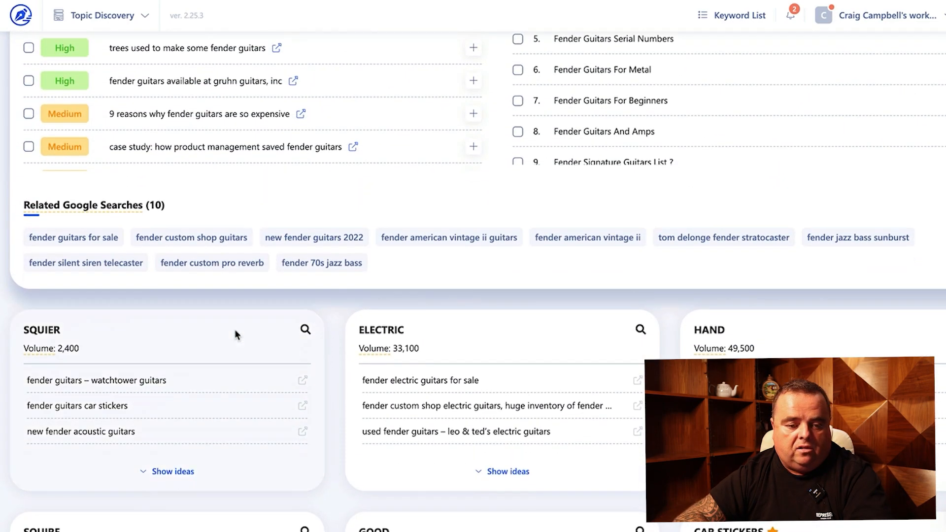
{"action": "scroll", "scroll_direction": "down", "scroll_amount": 3}
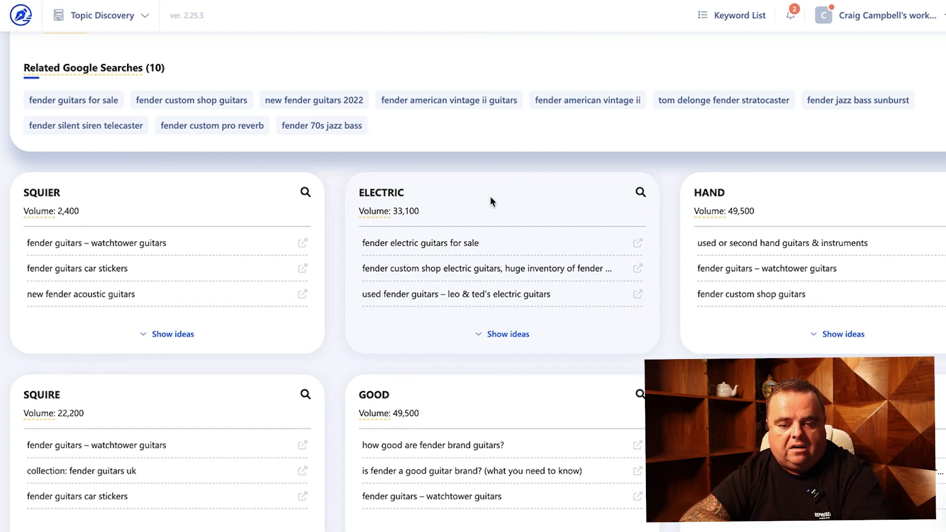
- Expand the ELECTRIC cluster's ideas and browse down through the remaining topic clusters
{"action": "left_click", "coordinate": [509, 334]}
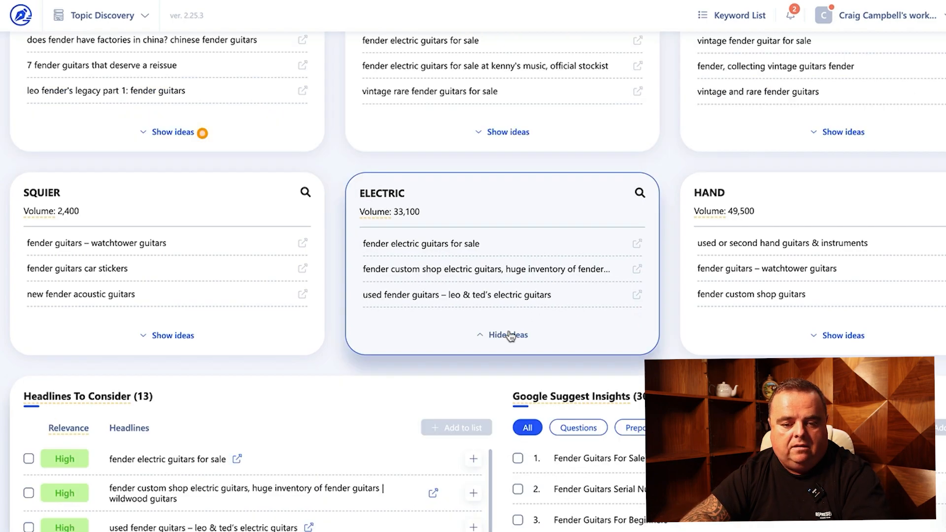
{"action": "mouse_move", "coordinate": [474, 294]}
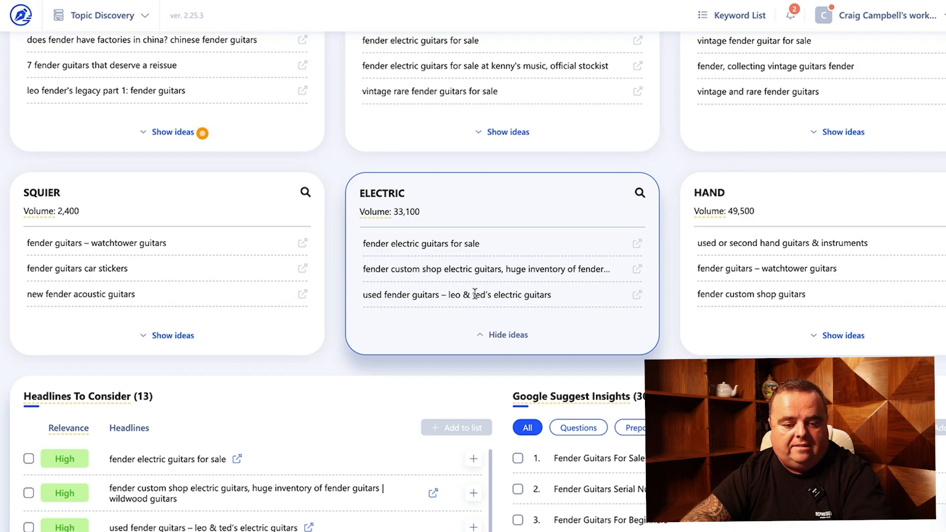
{"action": "mouse_move", "coordinate": [281, 380]}
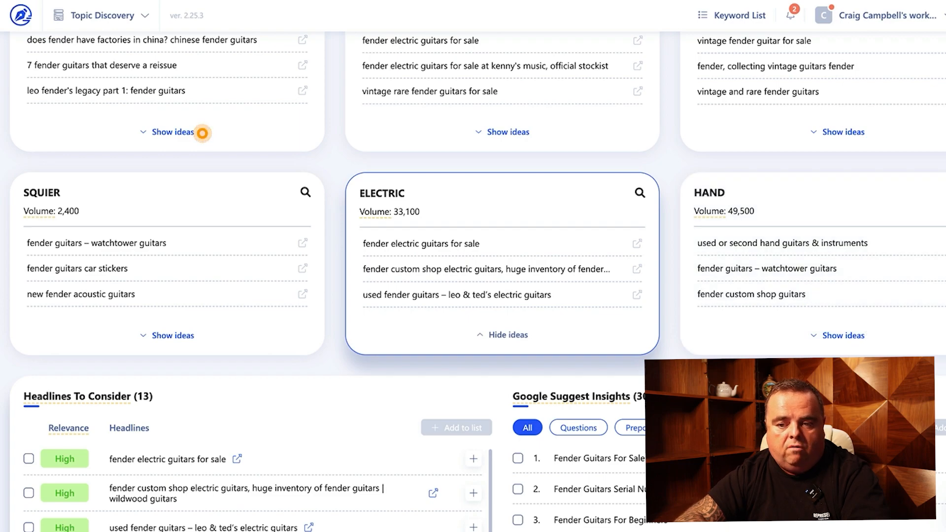
{"action": "scroll", "scroll_direction": "down", "scroll_amount": 3}
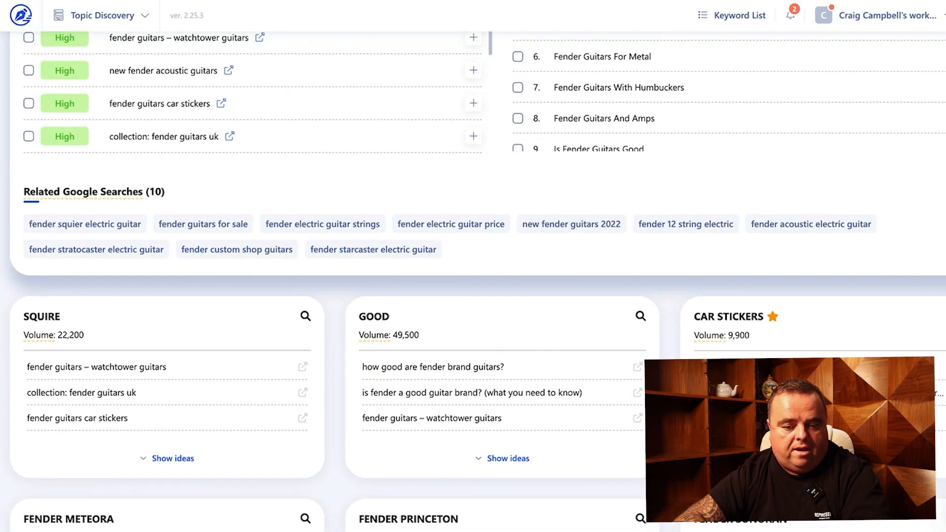
{"action": "scroll", "scroll_direction": "down", "scroll_amount": 3}
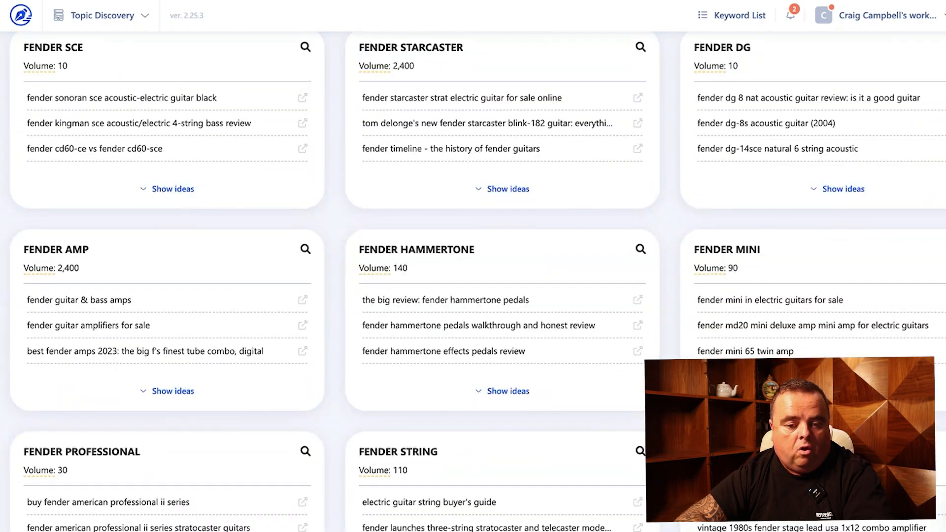
{"action": "scroll", "scroll_direction": "down", "scroll_amount": 3}
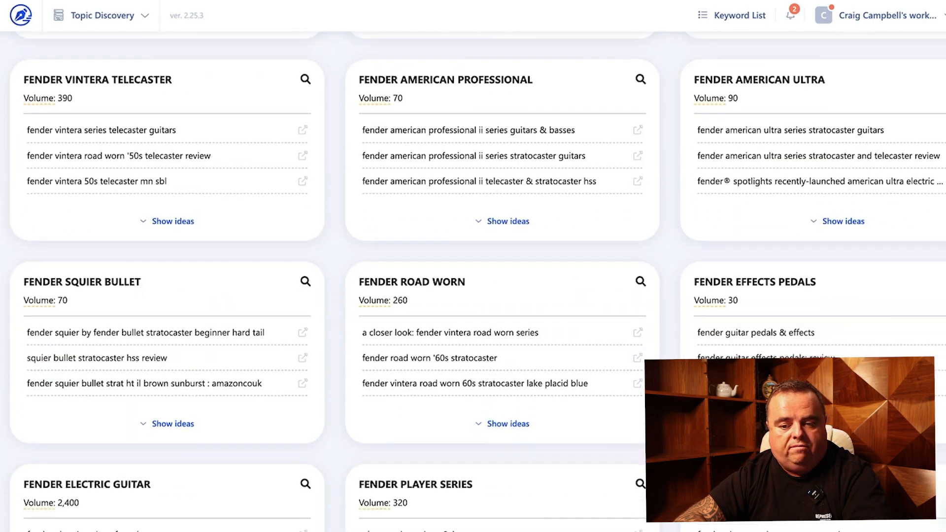
{"action": "scroll", "scroll_direction": "down", "scroll_amount": 3}
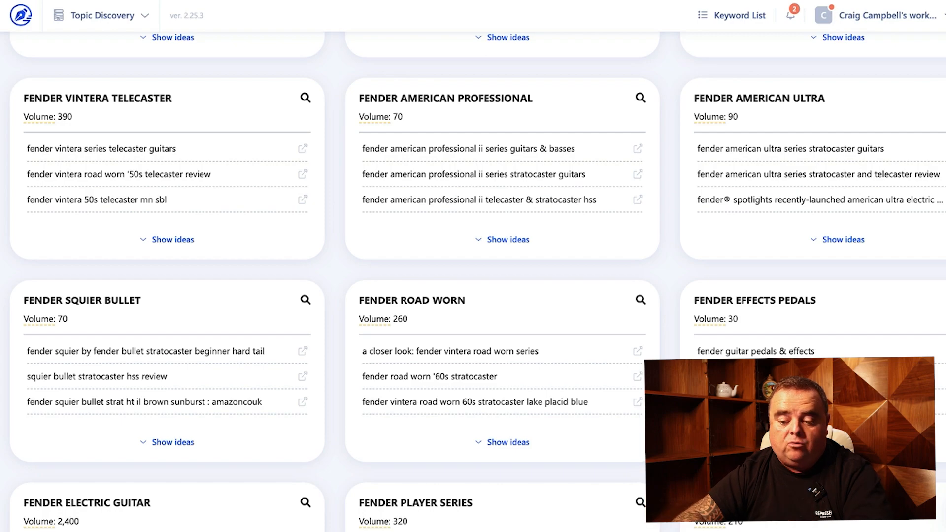
{"action": "scroll", "scroll_direction": "down", "scroll_amount": 3}
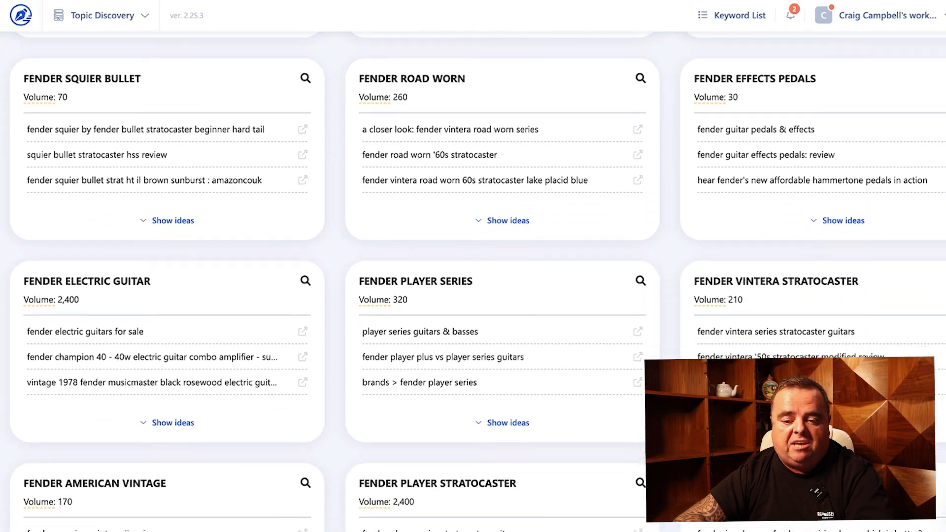
{"action": "scroll", "scroll_direction": "down", "scroll_amount": 3}
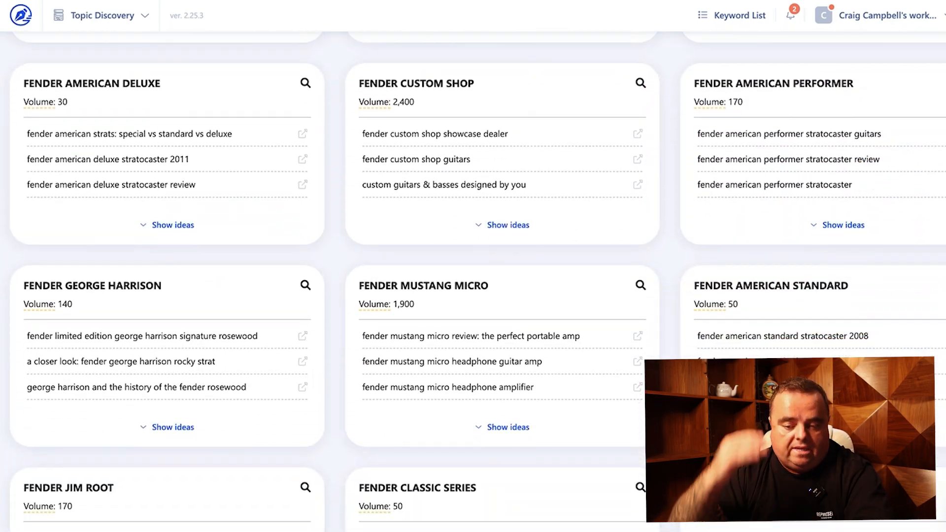
{"action": "scroll", "scroll_direction": "down", "scroll_amount": 3}
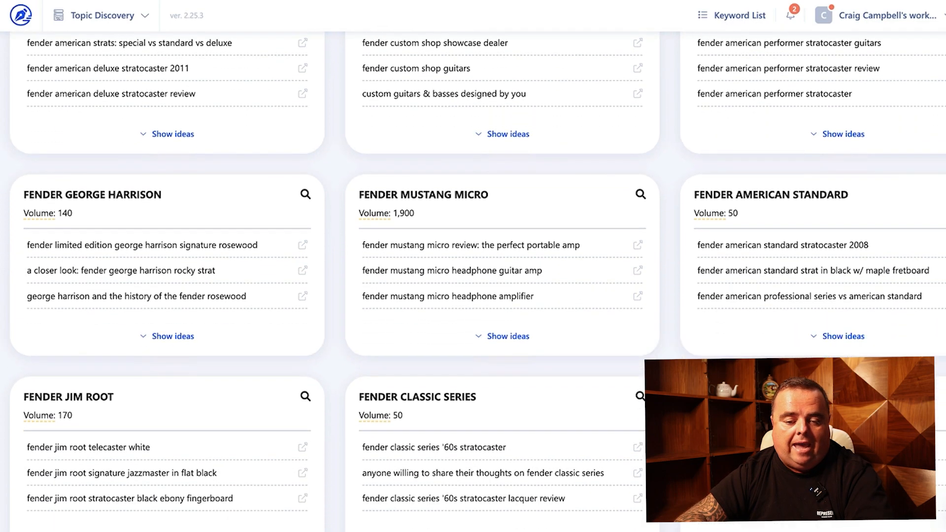
{"action": "scroll", "scroll_direction": "down", "scroll_amount": 3}
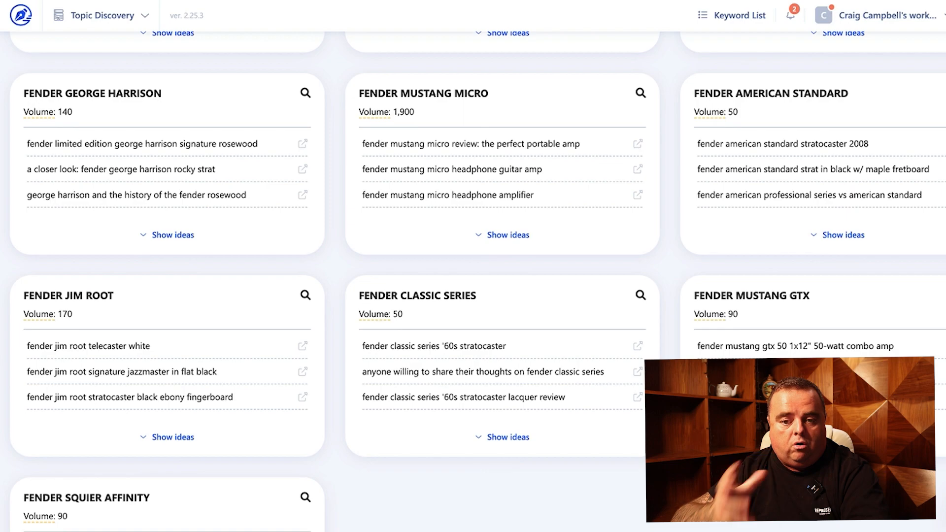
- Scroll back up to the ELECTRIC cluster with its headline ideas and Google suggestions shown
{"action": "scroll", "scroll_direction": "up", "scroll_amount": 3}
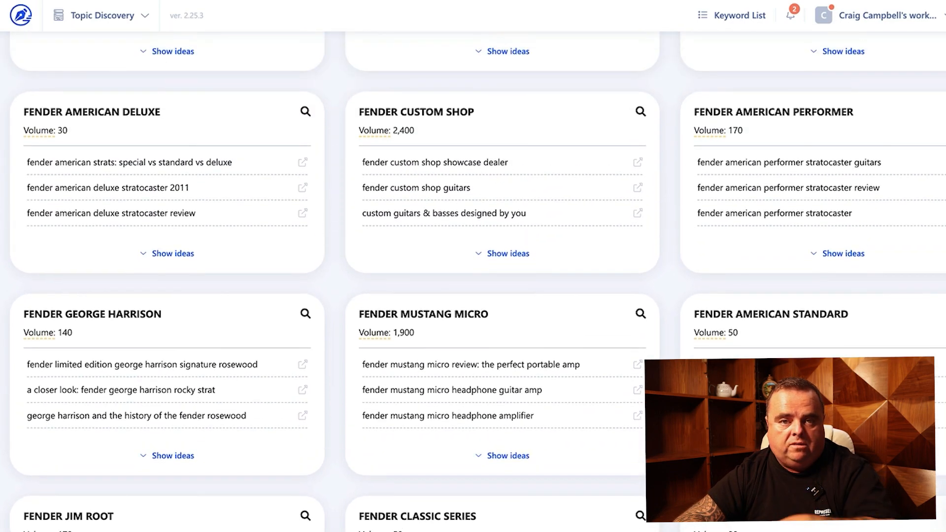
{"action": "scroll", "scroll_direction": "down", "scroll_amount": 3}
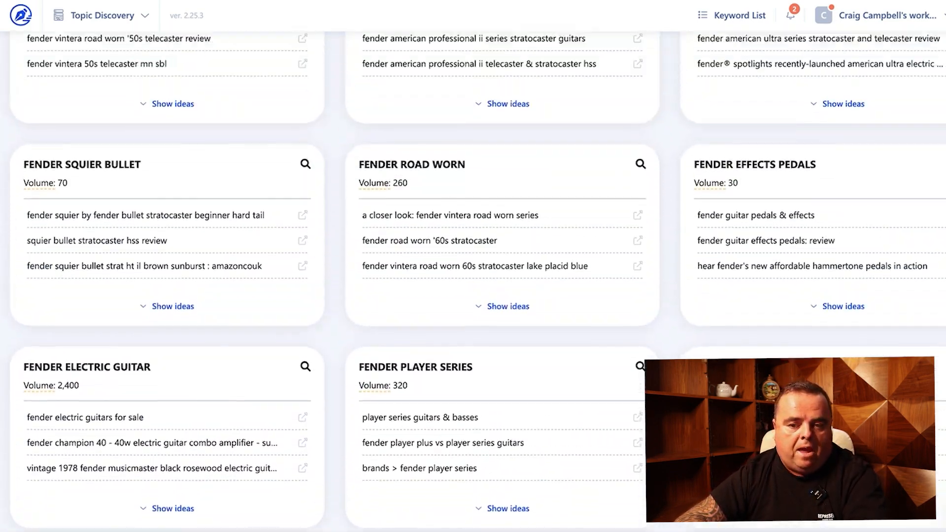
{"action": "scroll", "scroll_direction": "down", "scroll_amount": 3}
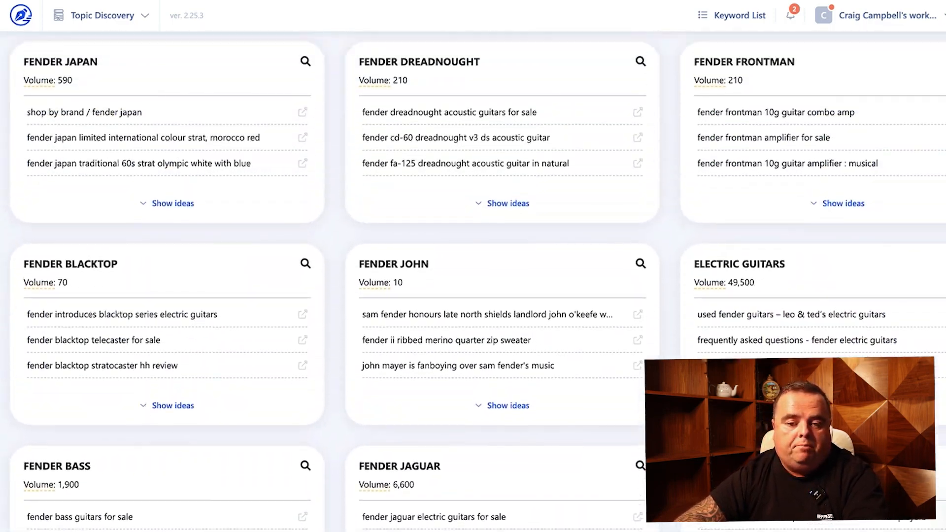
{"action": "scroll", "scroll_direction": "down", "scroll_amount": 3}
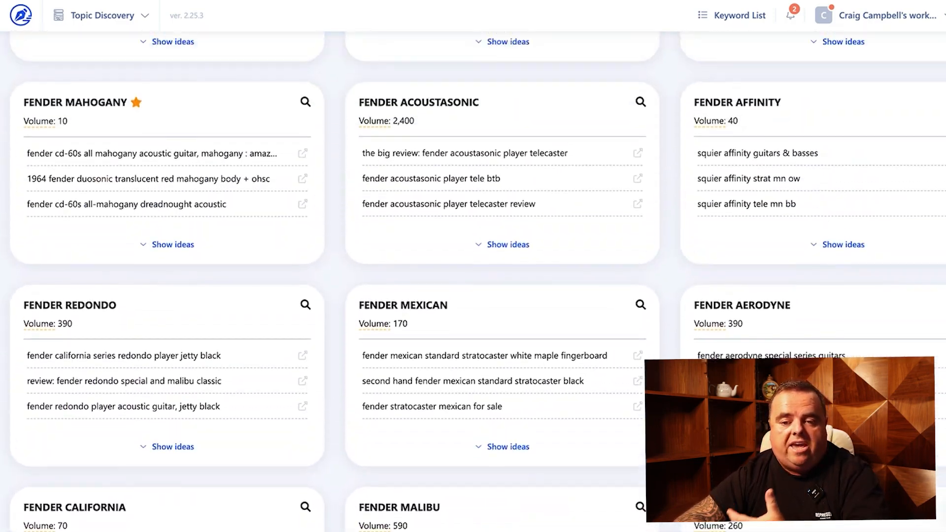
{"action": "scroll", "scroll_direction": "down", "scroll_amount": 3}
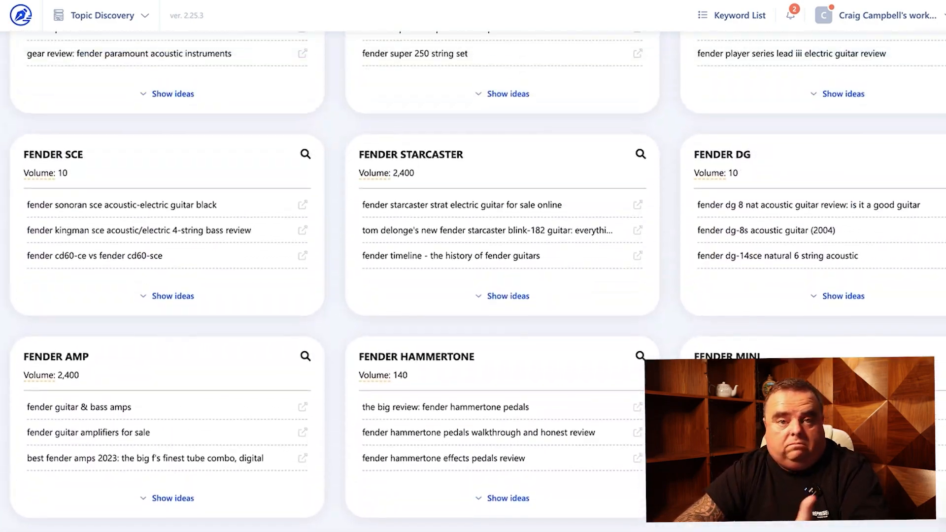
{"action": "scroll", "scroll_direction": "up", "scroll_amount": 3}
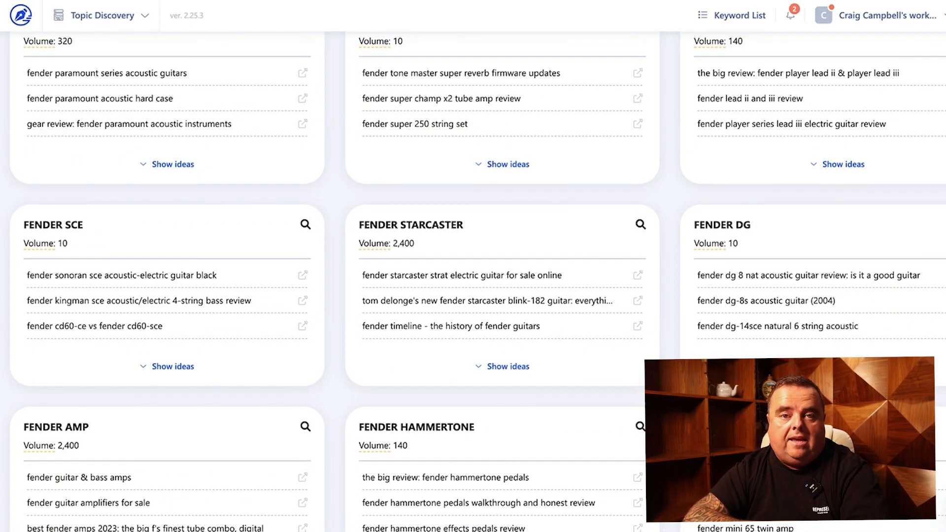
{"action": "scroll", "scroll_direction": "up", "scroll_amount": 3}
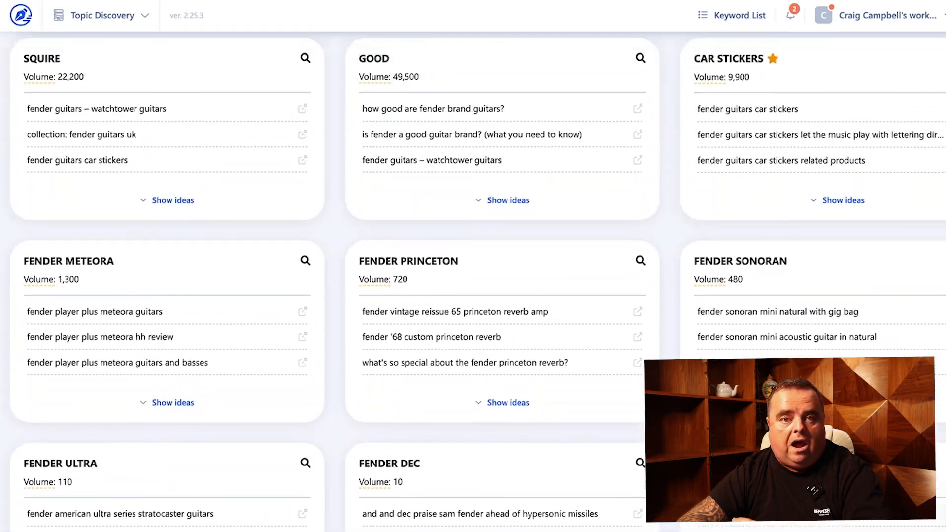
{"action": "left_click", "coordinate": [508, 200]}
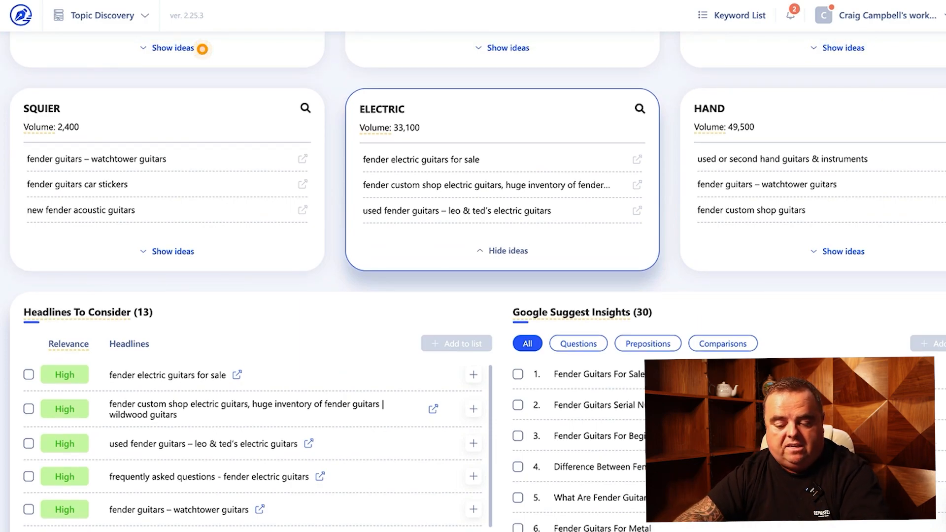
{"action": "scroll", "scroll_direction": "up", "scroll_amount": 3}
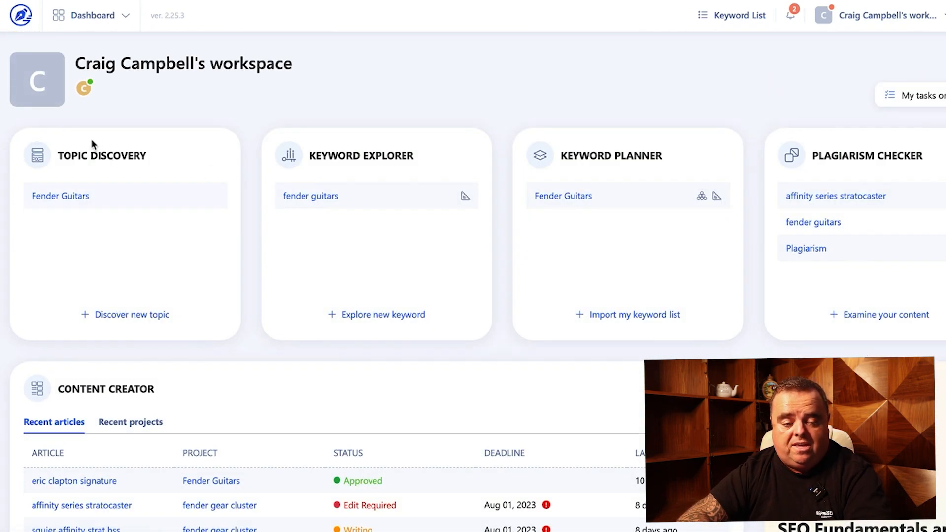
{"action": "mouse_move", "coordinate": [364, 166]}
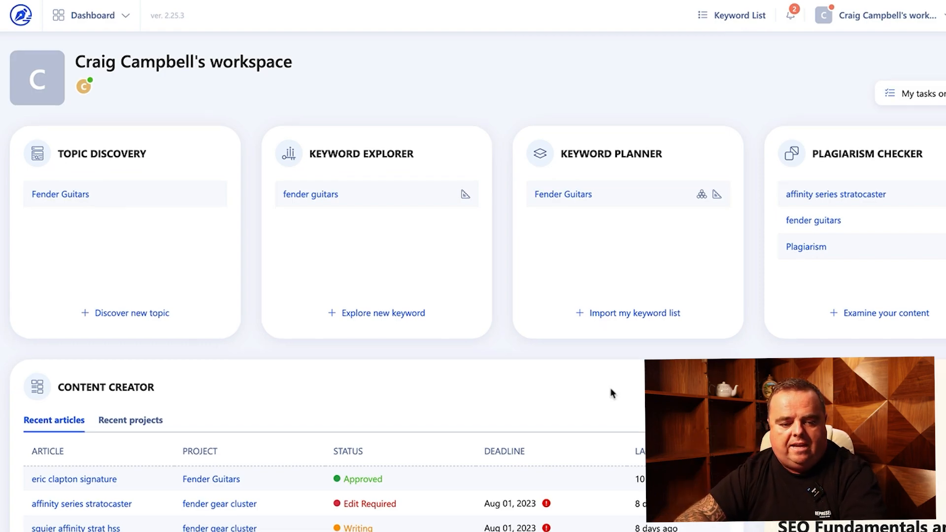
- Scroll the dashboard down to the Content Creator recent-articles table with statuses
{"action": "scroll", "scroll_direction": "down", "scroll_amount": 3}
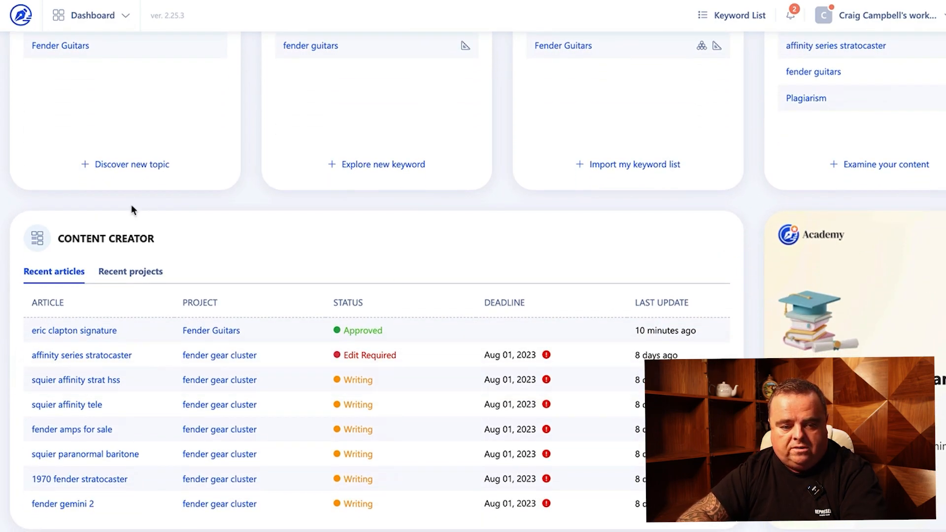
{"action": "mouse_move", "coordinate": [144, 285]}
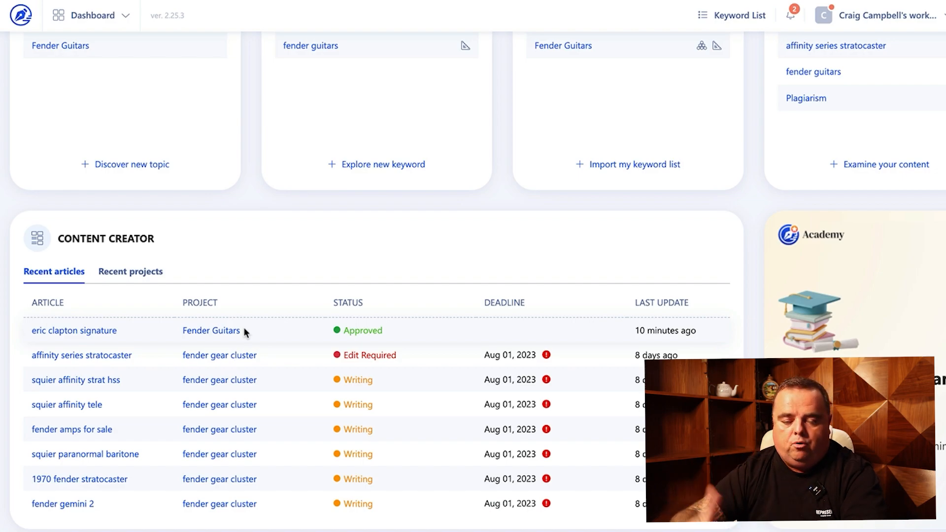
{"action": "mouse_move", "coordinate": [372, 331]}
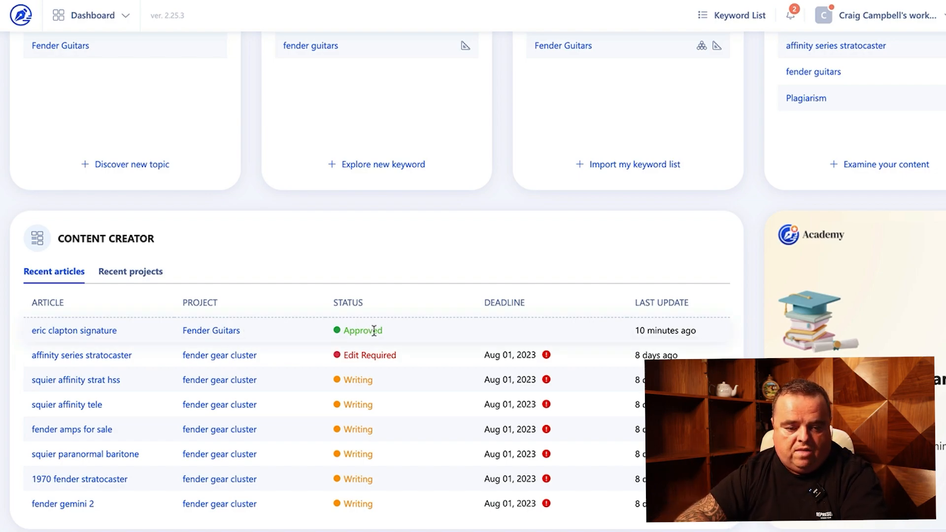
{"action": "mouse_move", "coordinate": [304, 374]}
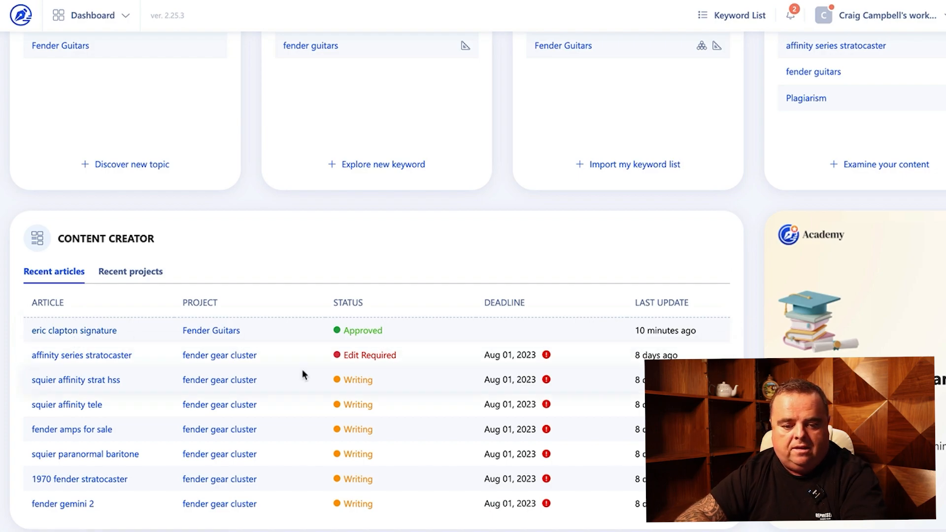
{"action": "mouse_move", "coordinate": [82, 355]}
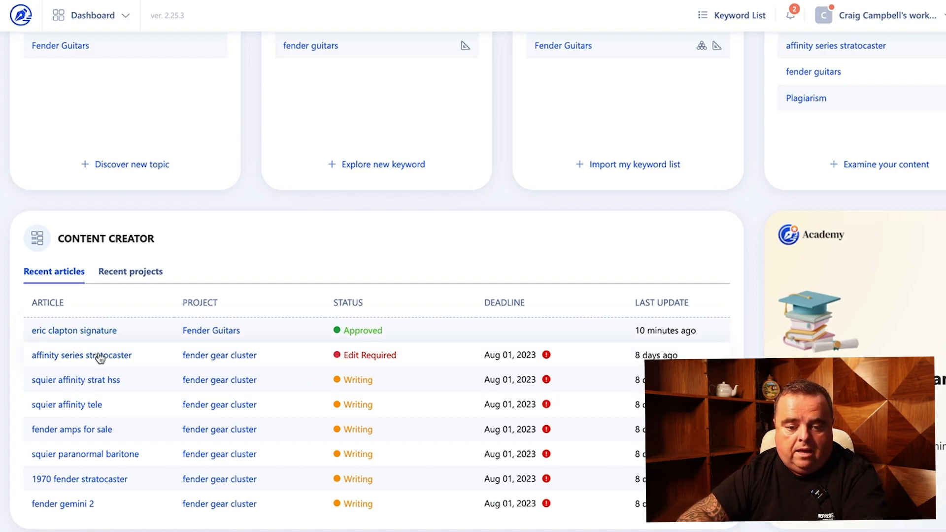
{"action": "mouse_move", "coordinate": [89, 370]}
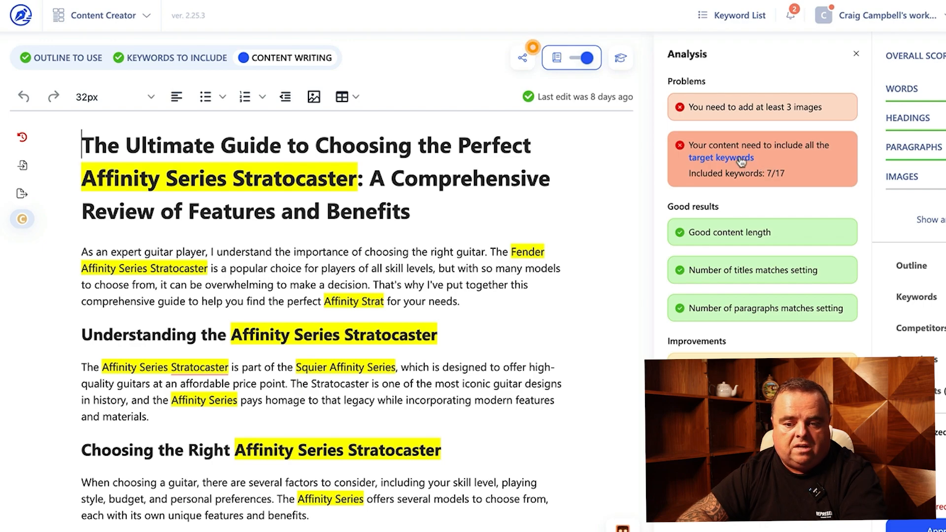
{"action": "mouse_move", "coordinate": [765, 293]}
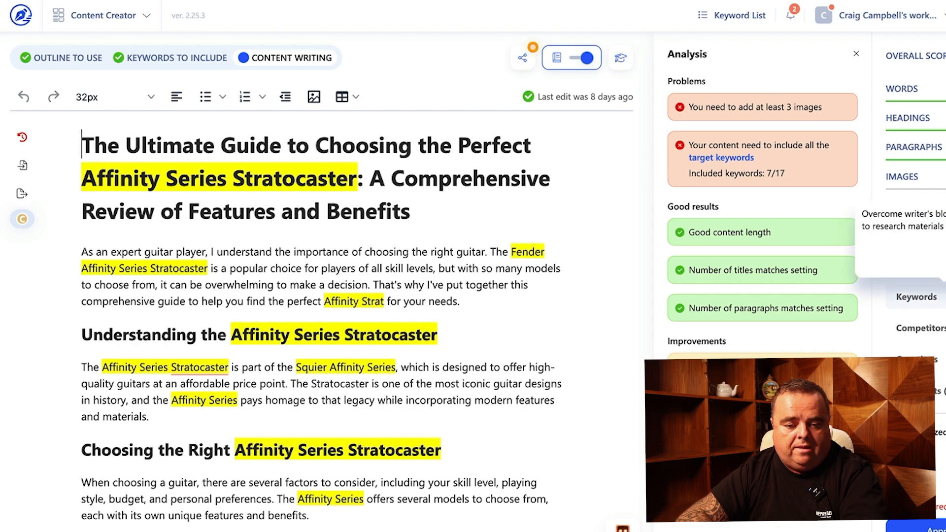
- Scroll the affinity series stratocaster article to its analysis problems about images and keywords
{"action": "scroll", "scroll_direction": "down", "scroll_amount": 3}
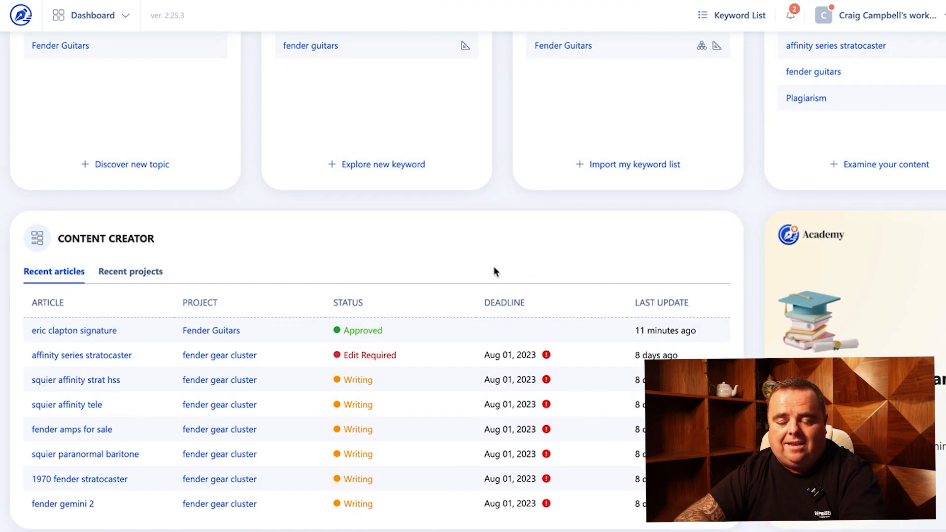
{"action": "mouse_move", "coordinate": [386, 428]}
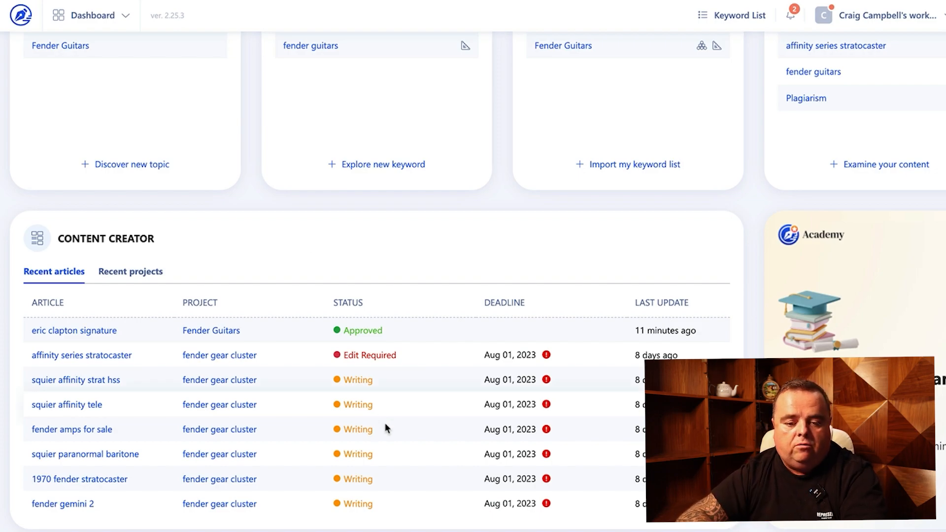
{"action": "mouse_move", "coordinate": [416, 458]}
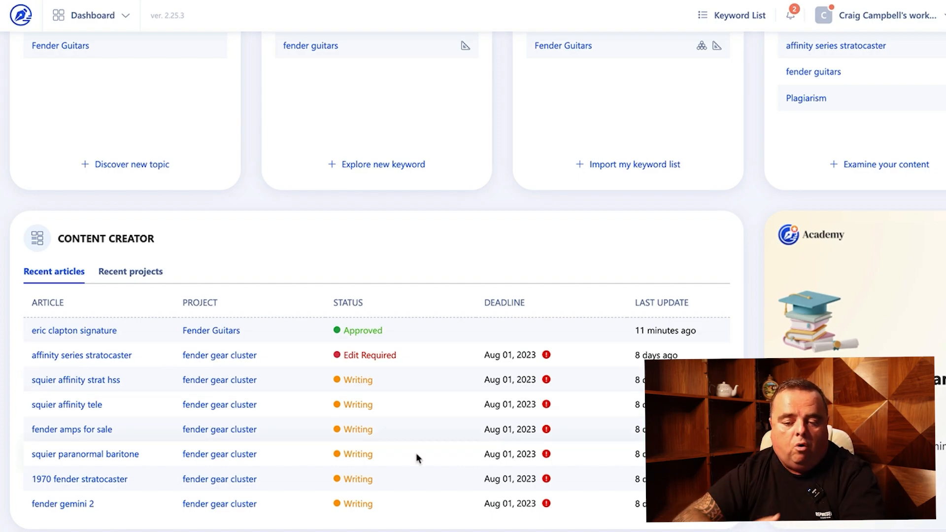
{"action": "mouse_move", "coordinate": [435, 318]}
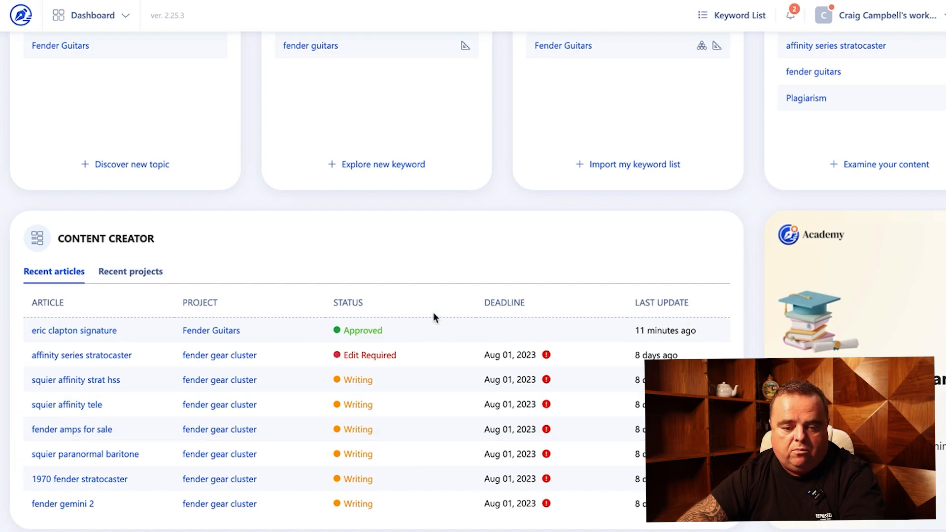
{"action": "mouse_move", "coordinate": [372, 399]}
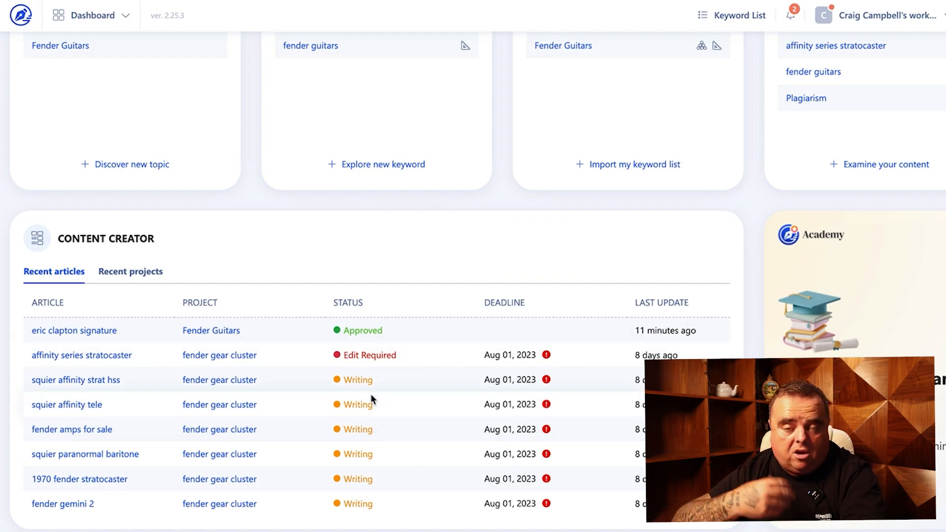